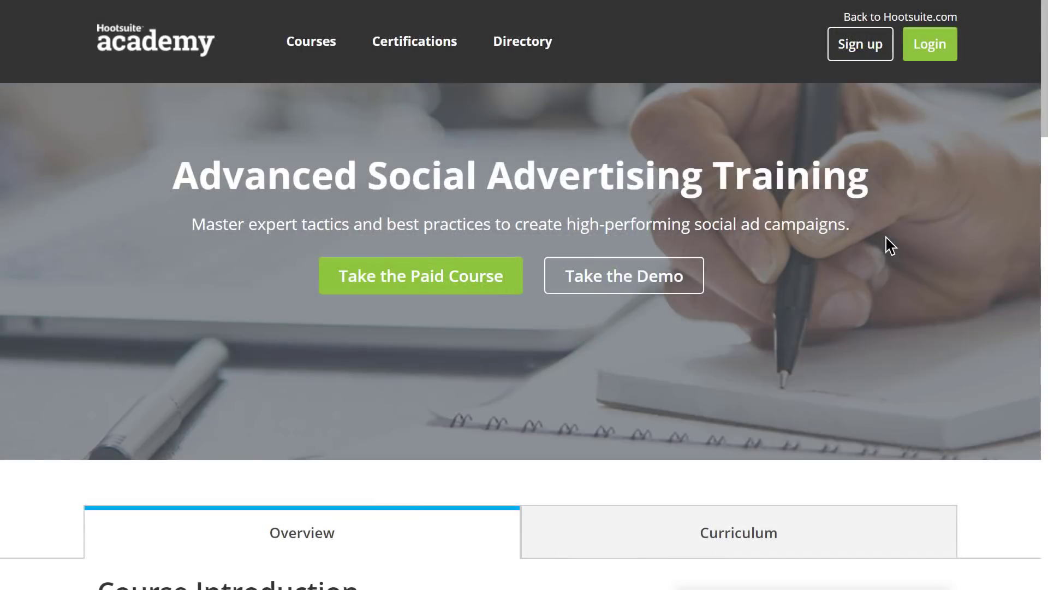
# Step: Scroll through the Hootsuite Academy course page and Thinkific's course feature list
pyautogui.scroll(-3)
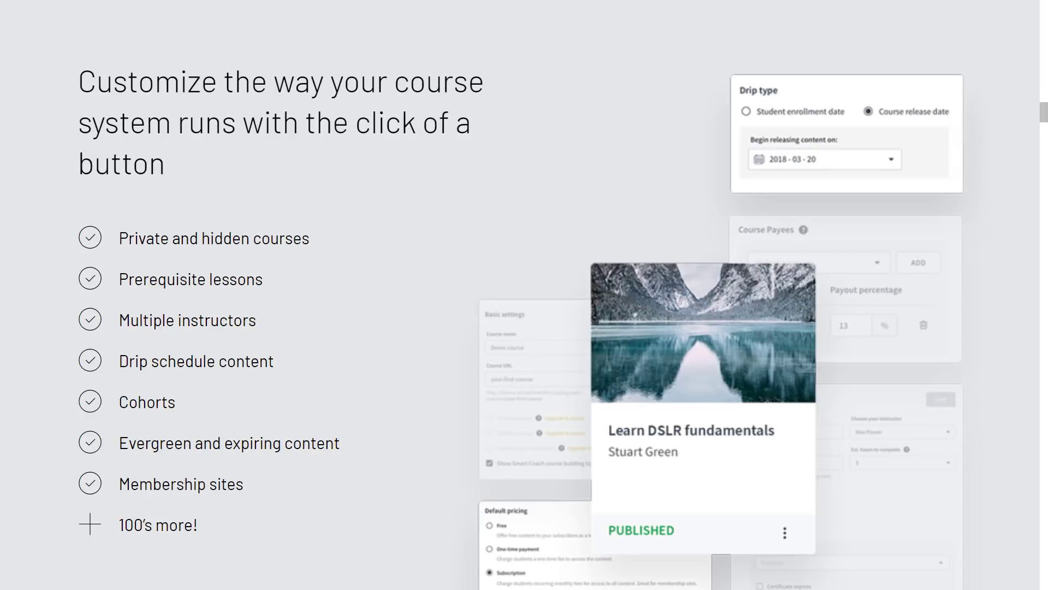
pyautogui.scroll(-3)
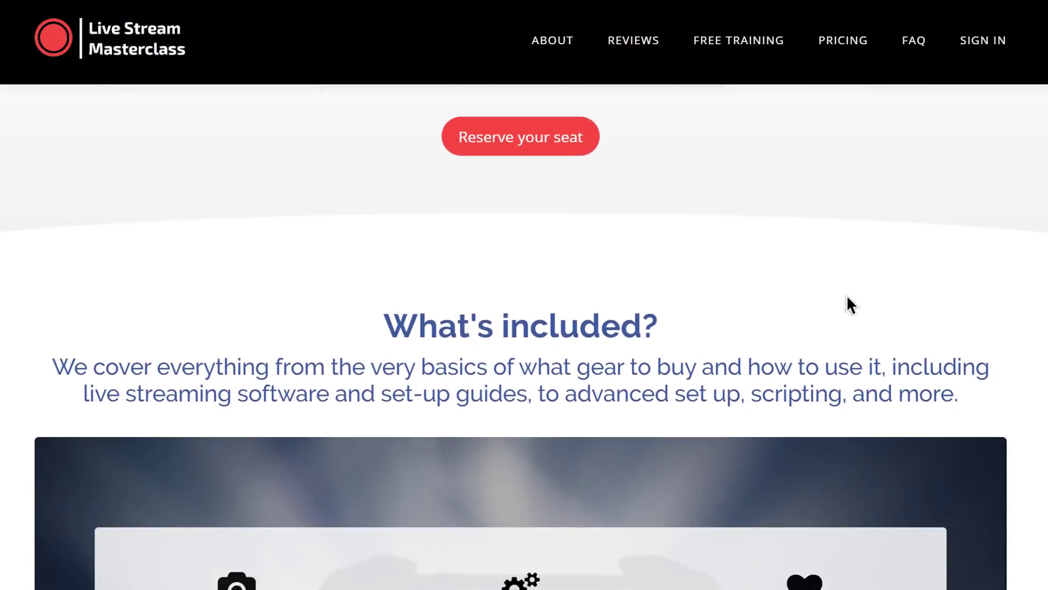
# Step: Browse the Live Stream Masterclass homepage, its Free Training page and the $795 premium course sales page
pyautogui.scroll(-3)
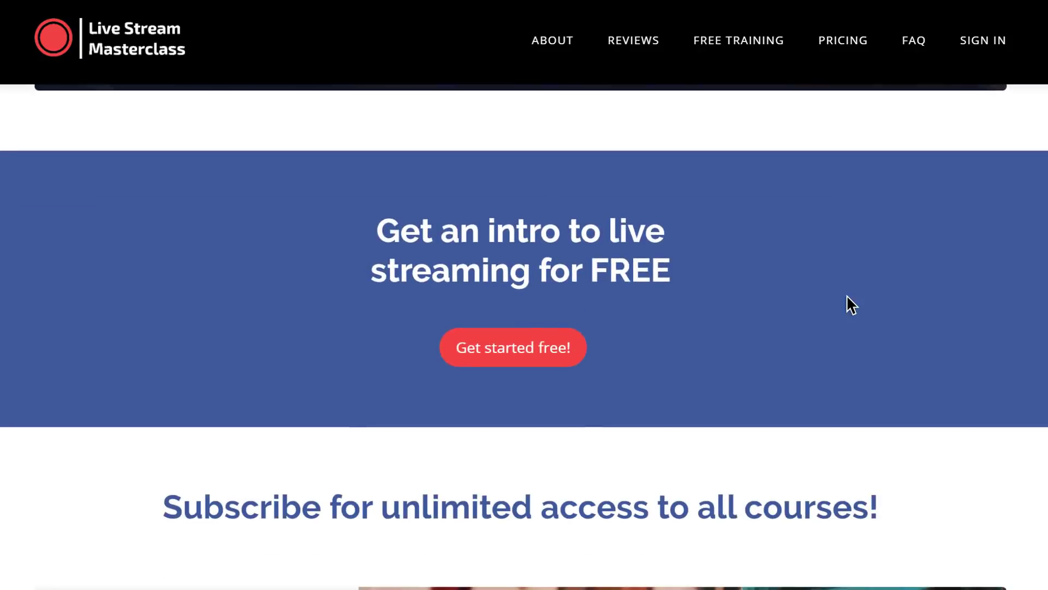
pyautogui.scroll(-3)
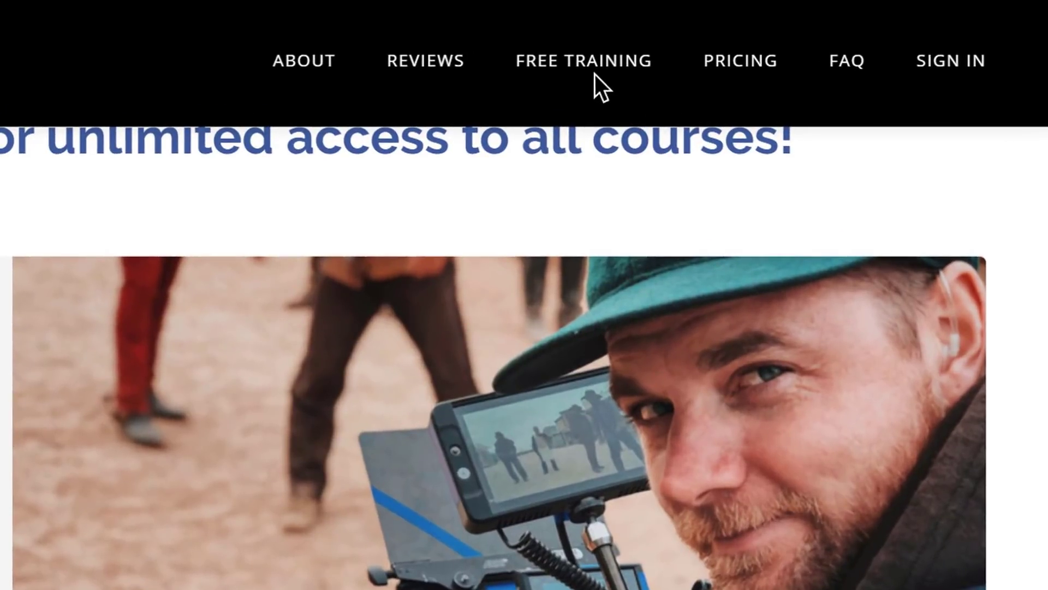
pyautogui.scroll(3)
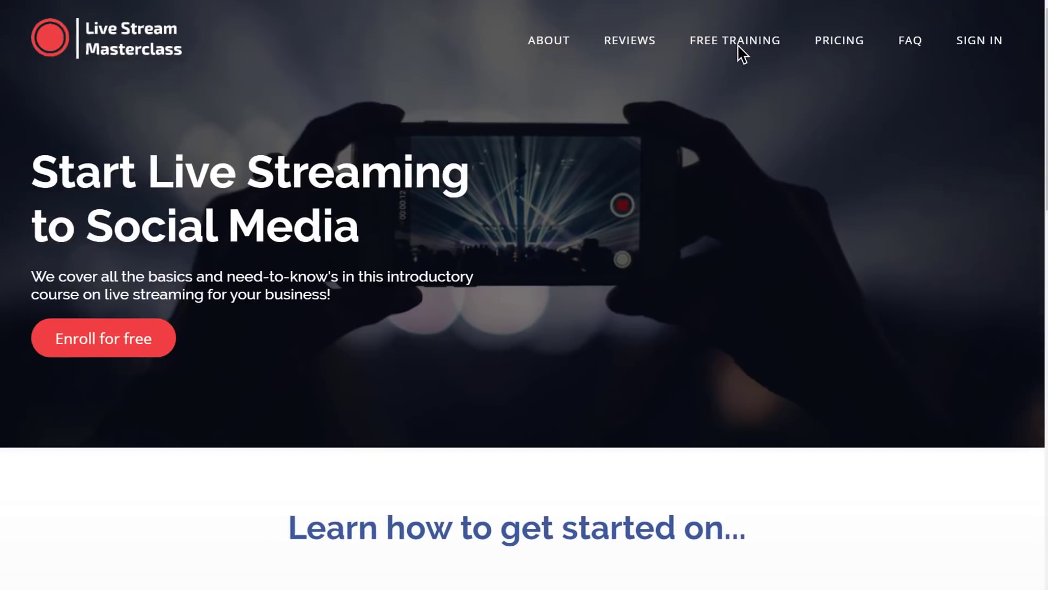
pyautogui.moveTo(922, 130)
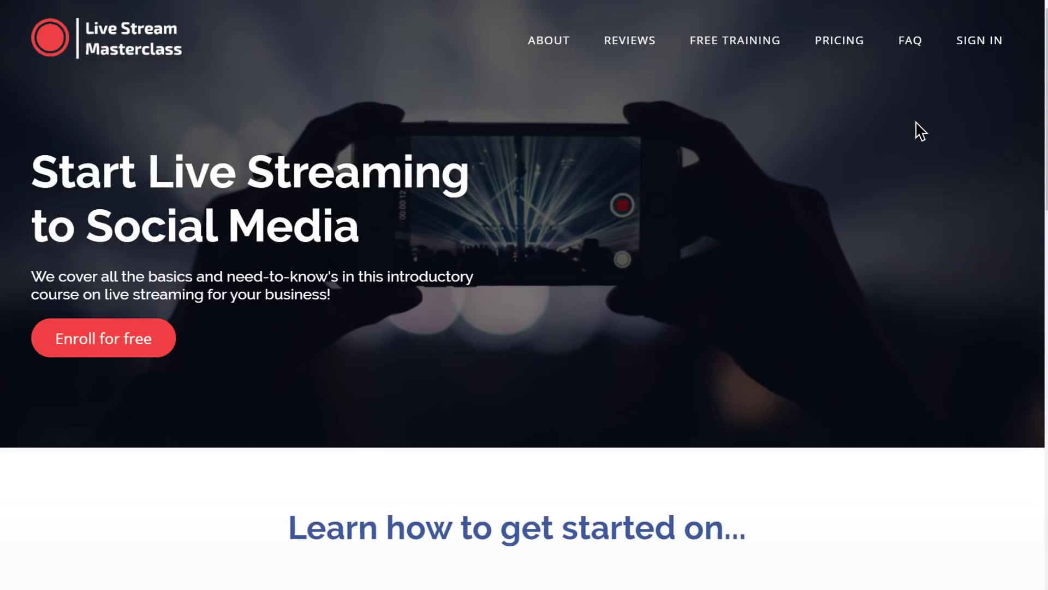
pyautogui.scroll(-3)
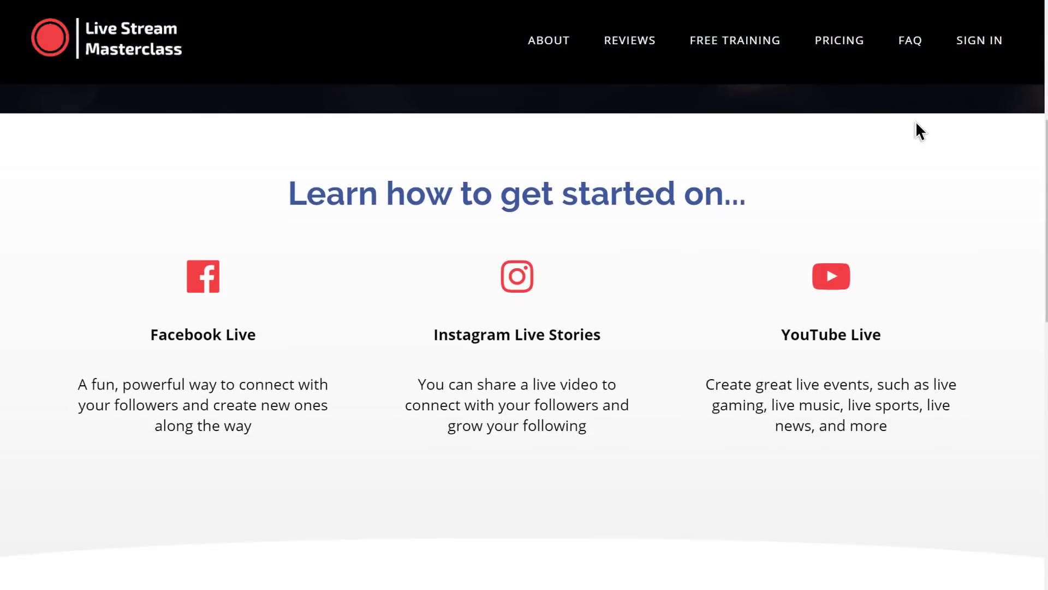
pyautogui.scroll(-3)
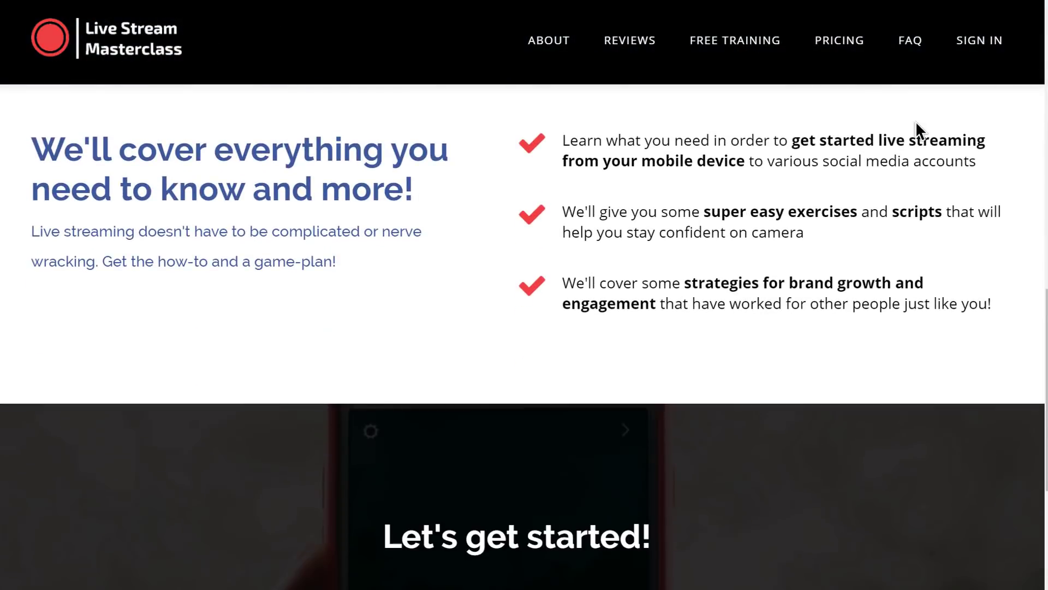
pyautogui.scroll(-3)
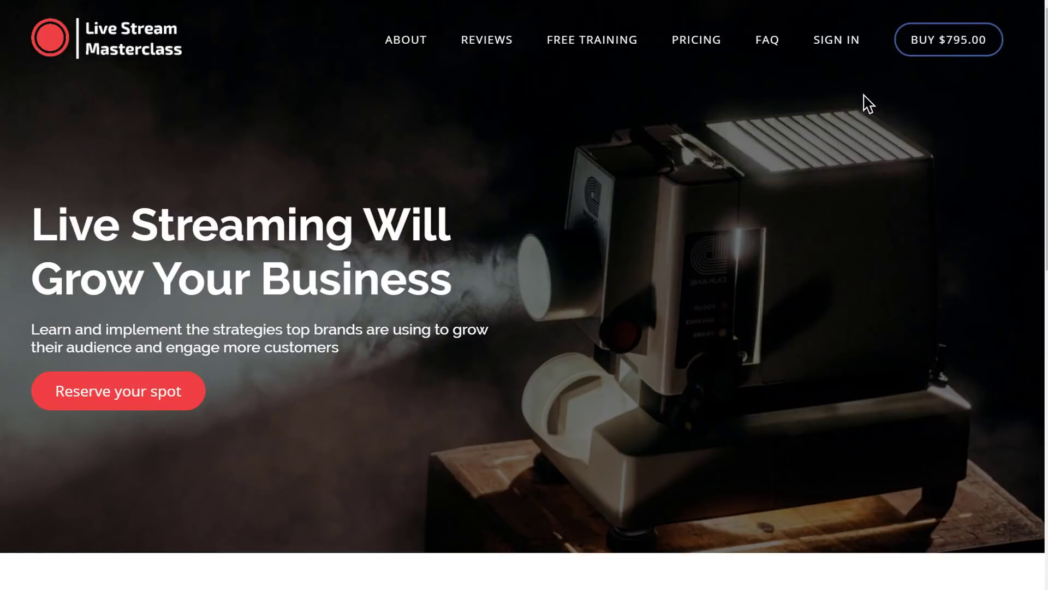
# Step: Begin buying the $795.00 course, accept the terms and submit the sign-up form
pyautogui.click(948, 39)
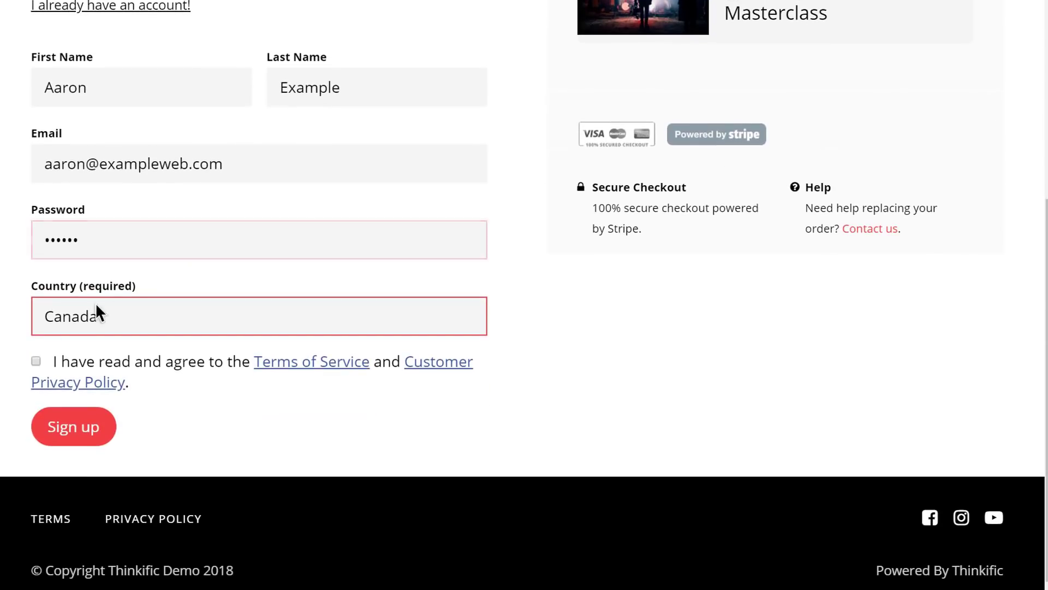
pyautogui.click(36, 362)
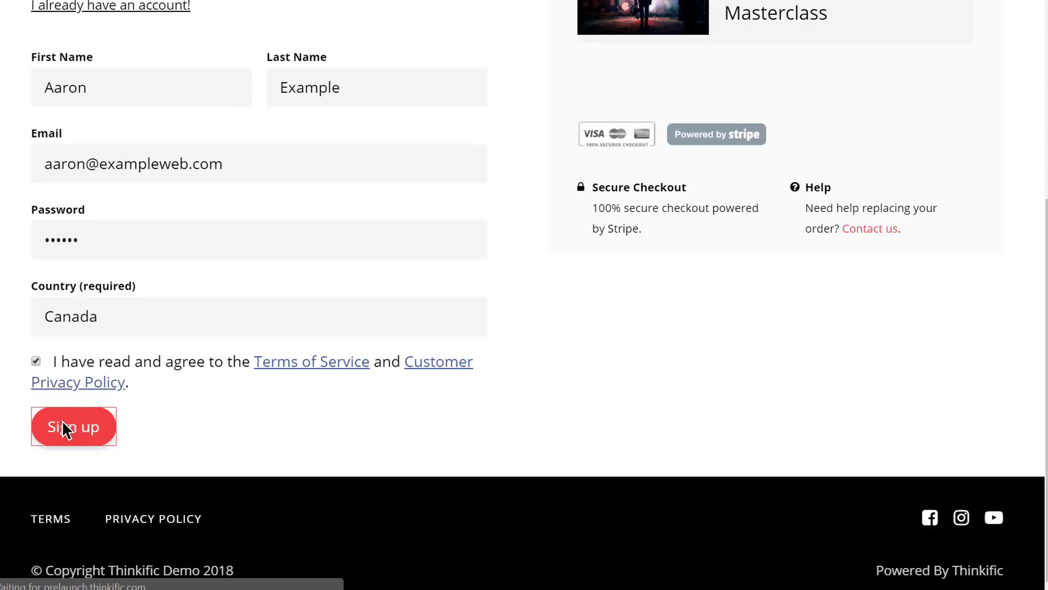
pyautogui.click(74, 427)
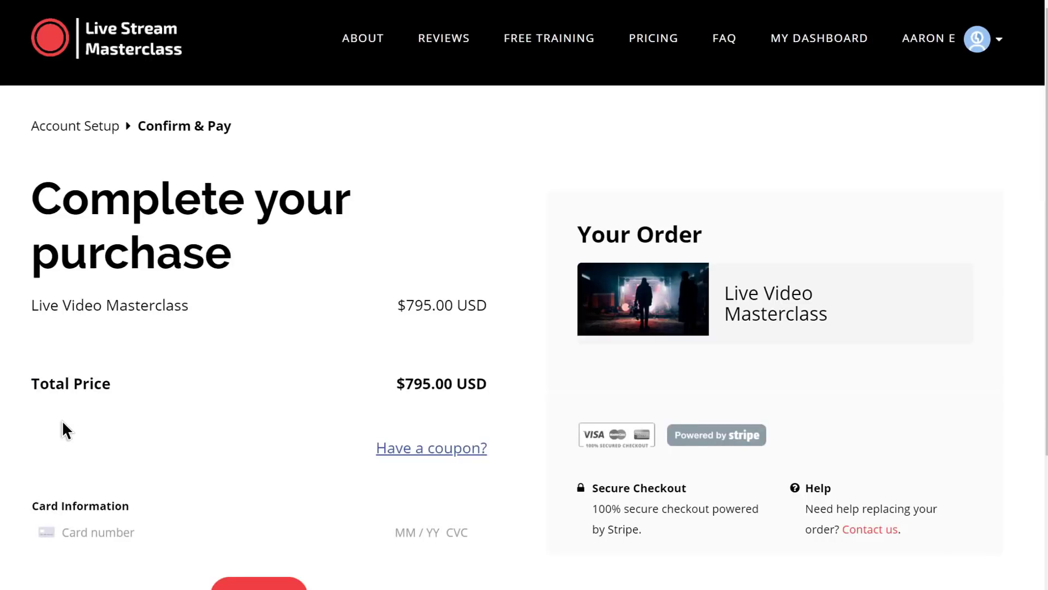
# Step: Complete the $795.00 Live Video Masterclass purchase and reach the thank-you page
pyautogui.scroll(-3)
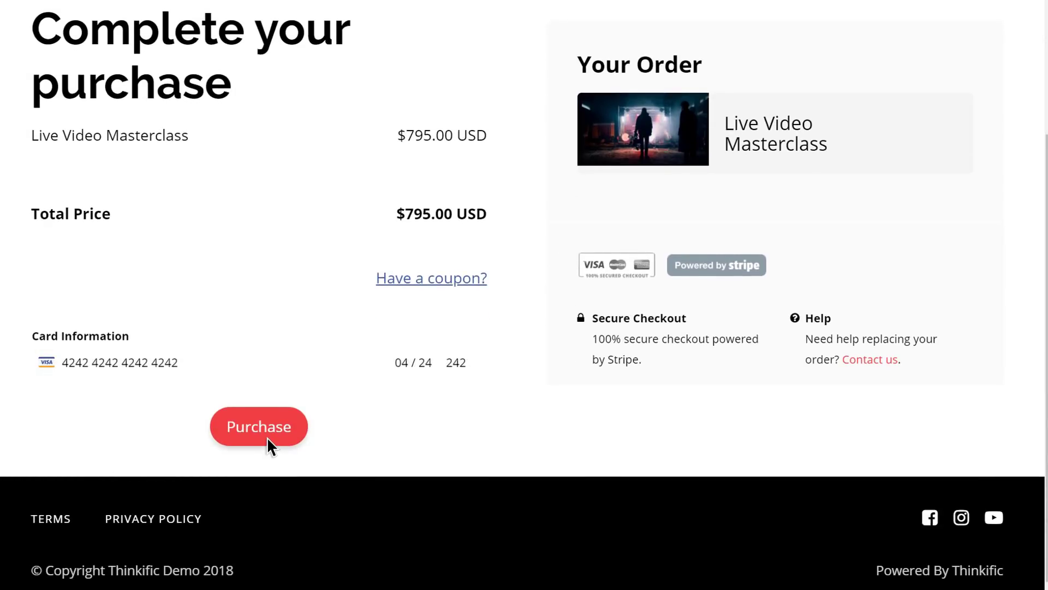
pyautogui.click(258, 427)
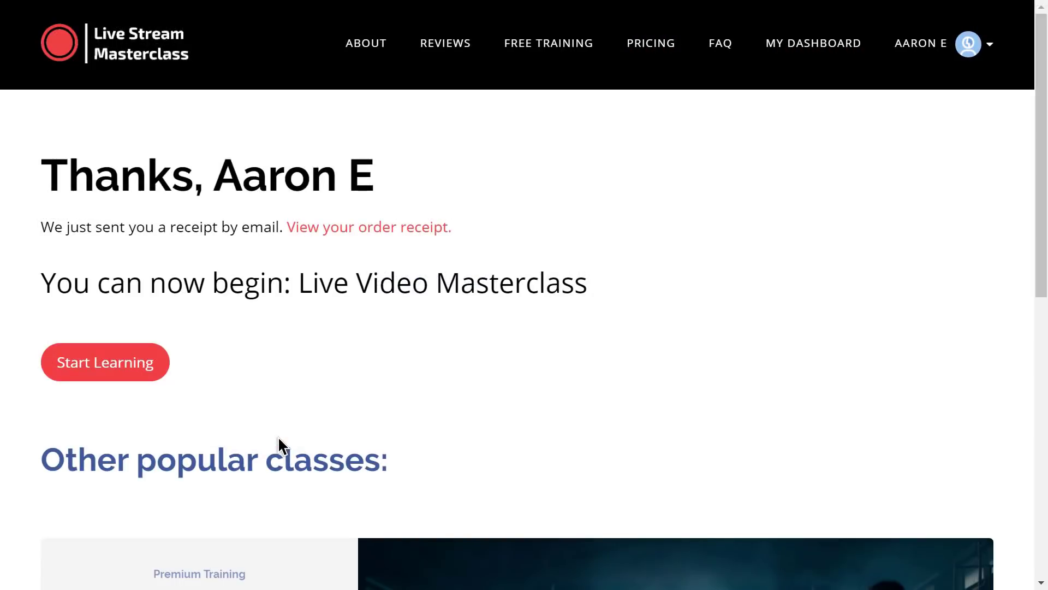
pyautogui.scroll(-3)
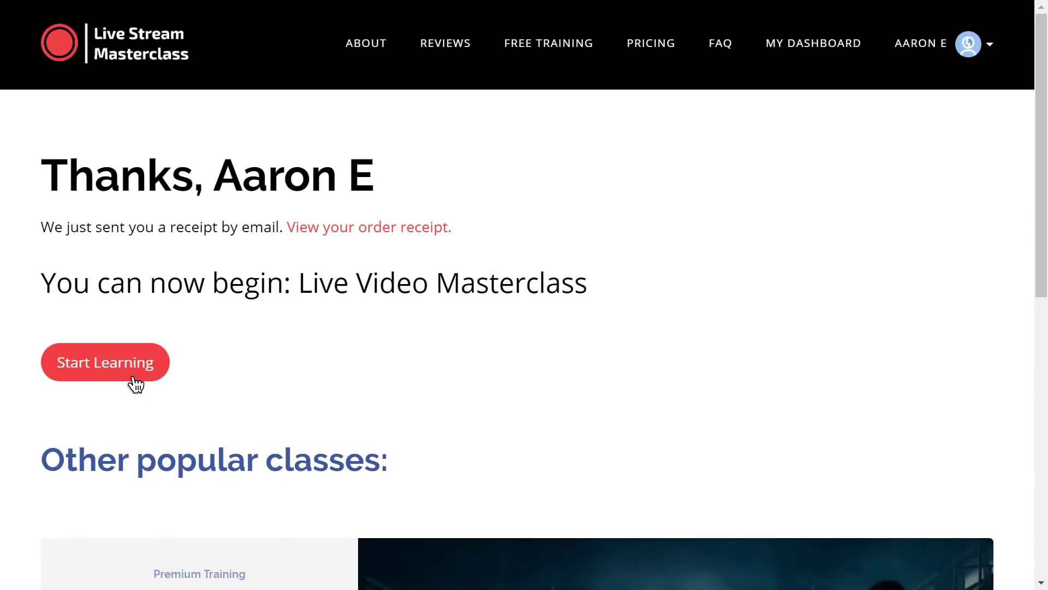
# Step: Start Live Video Masterclass, play the welcome video and move to the What is Facebook Live? lesson
pyautogui.click(105, 362)
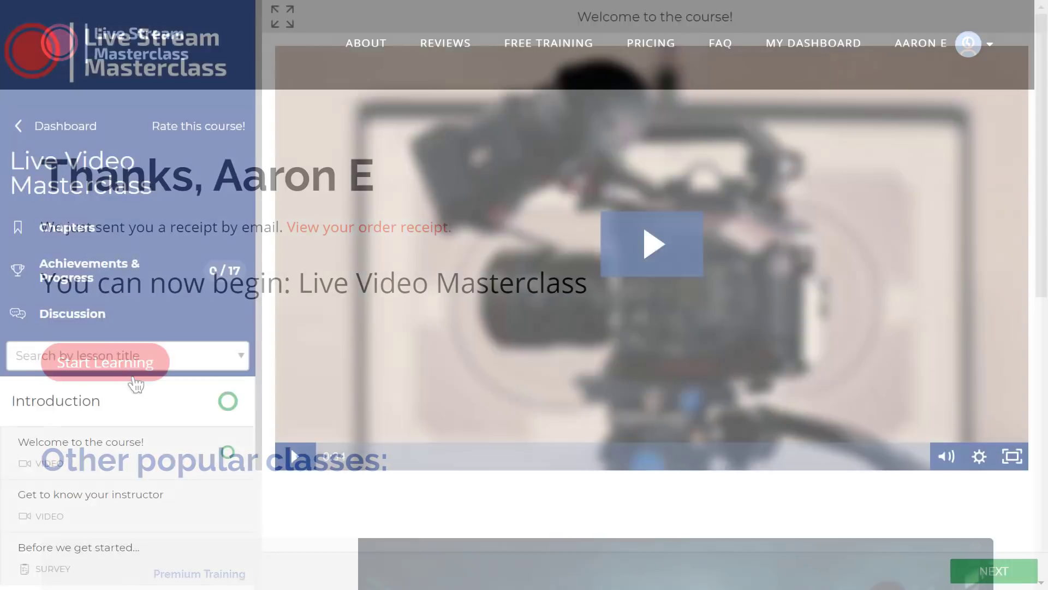
pyautogui.click(104, 362)
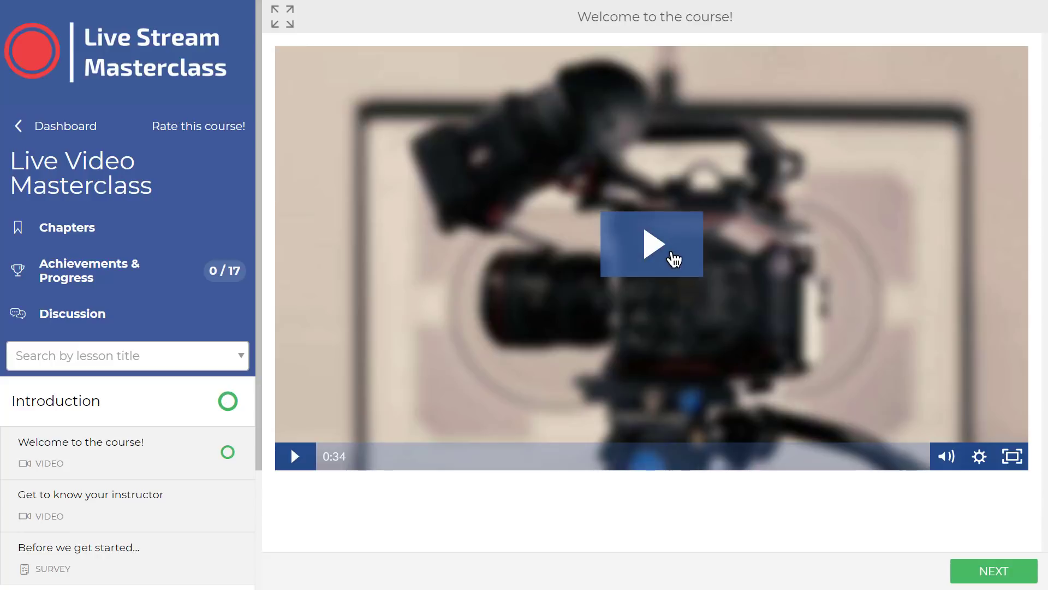
pyautogui.click(652, 244)
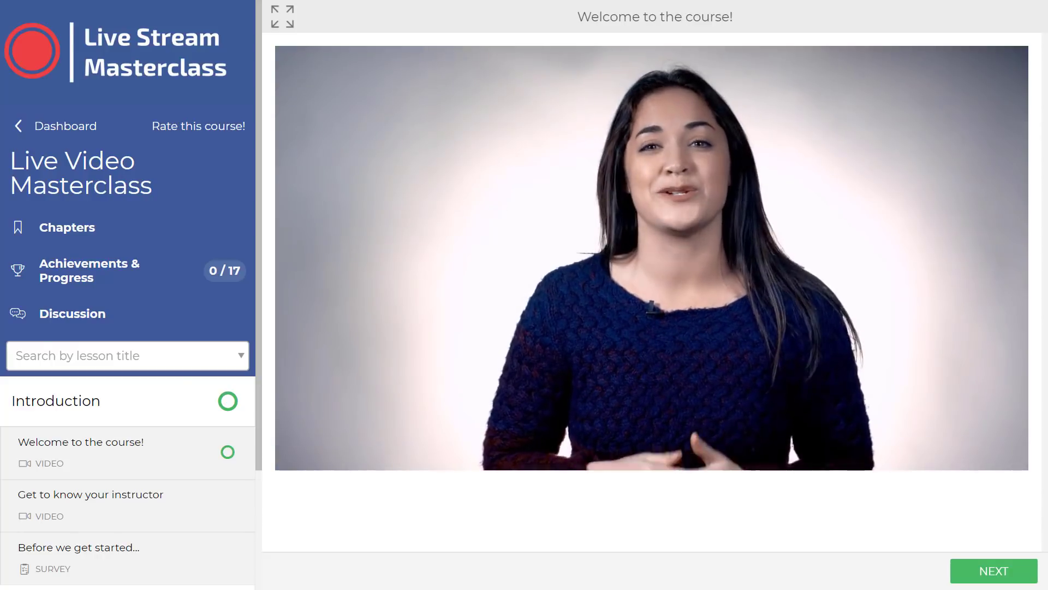
pyautogui.click(992, 570)
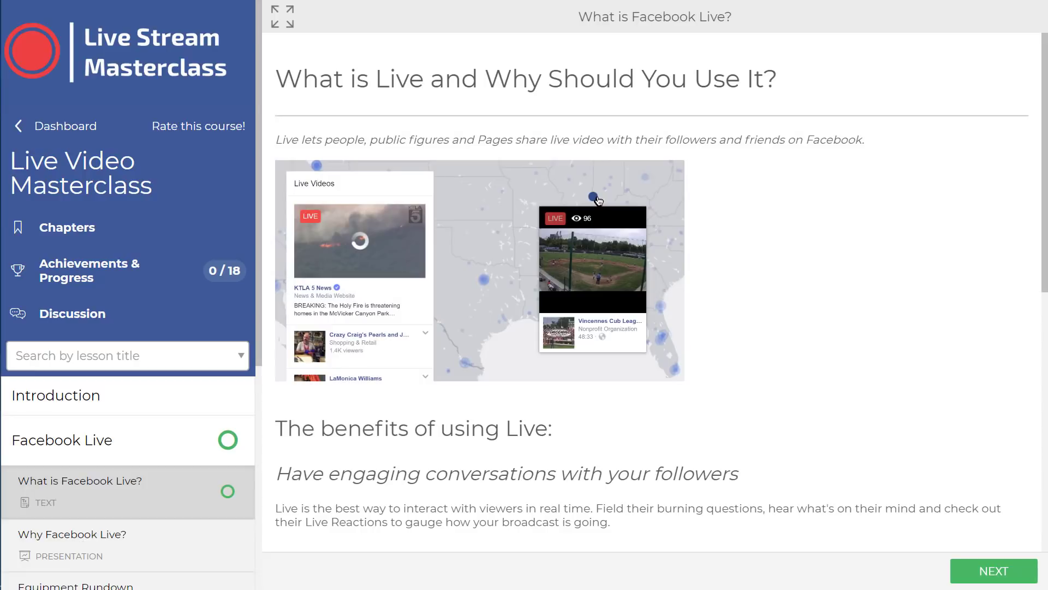
# Step: Answer Pop Quiz #2 with Webcam, check it for a 100% score and continue
pyautogui.click(992, 570)
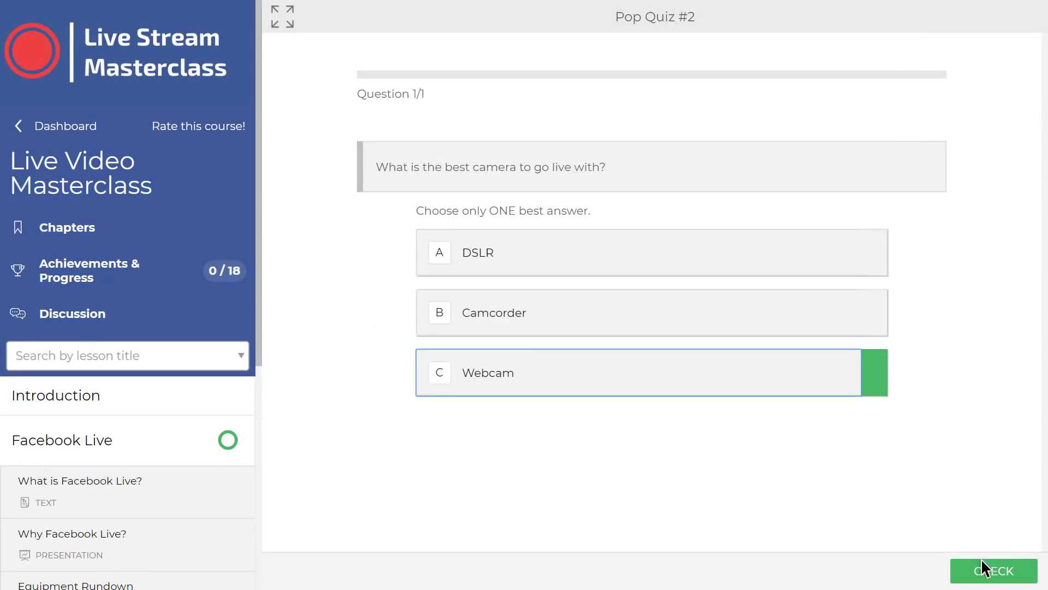
pyautogui.click(993, 570)
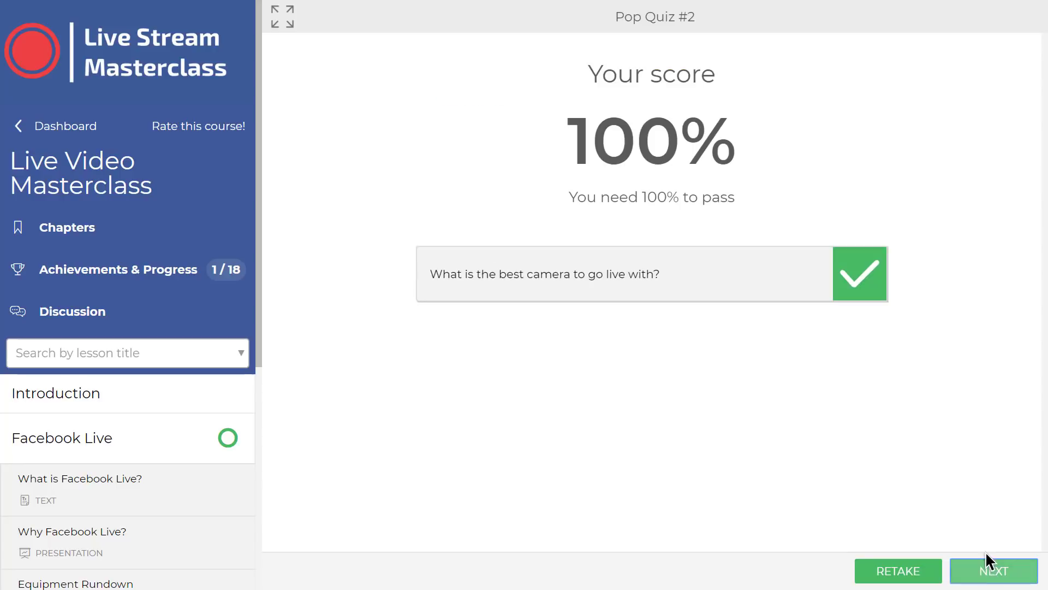
pyautogui.click(993, 570)
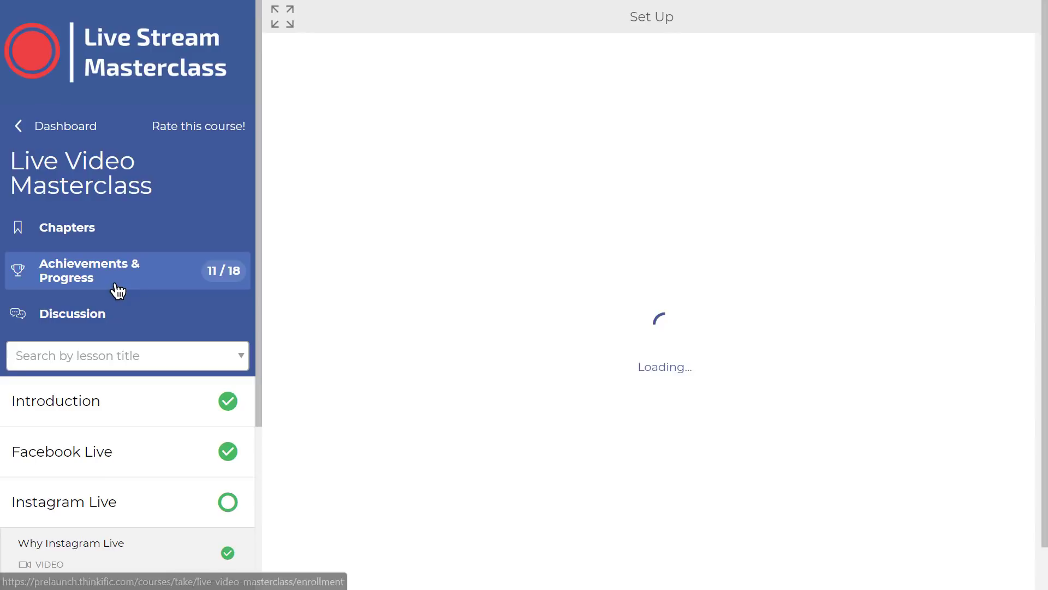
# Step: Review Achievements & Progress at 61% and search the lessons for Instagram
pyautogui.click(88, 270)
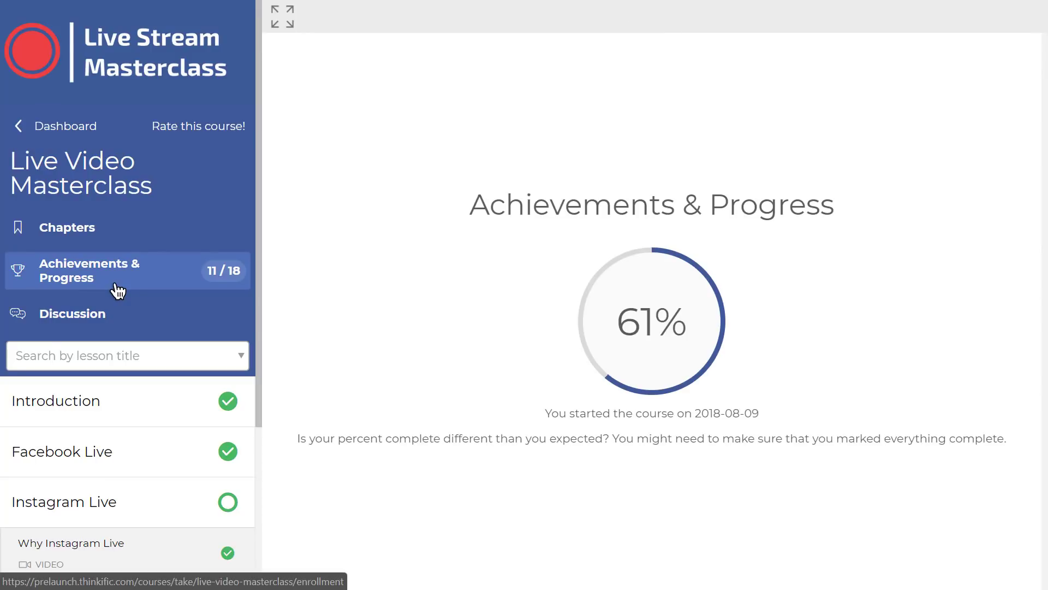
pyautogui.click(73, 314)
pyautogui.write('Instagram')
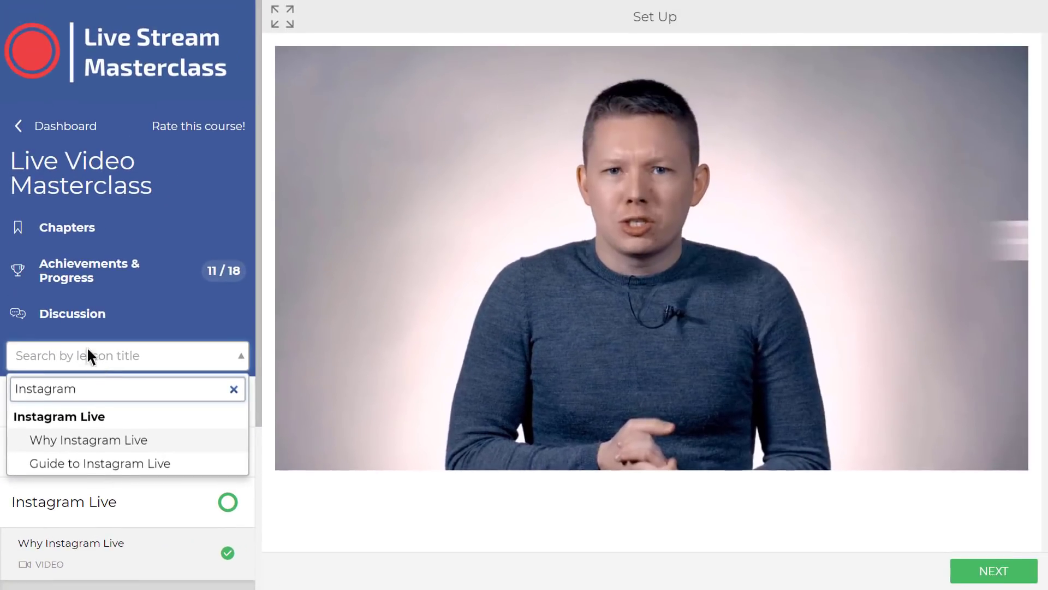
pyautogui.click(66, 126)
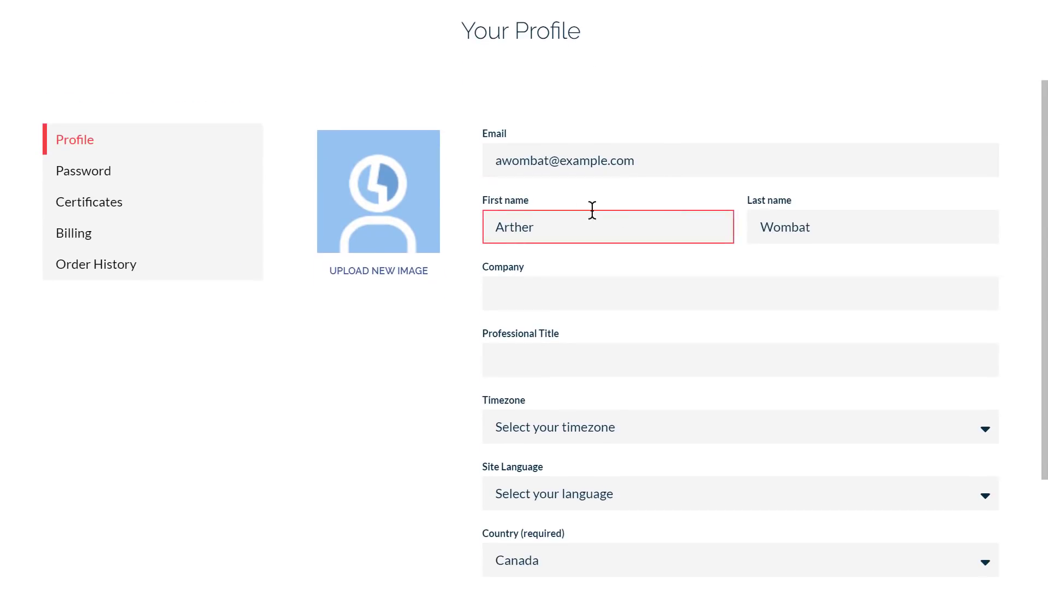
# Step: Review the profile's password, certificates, billing and order history pages
pyautogui.click(83, 170)
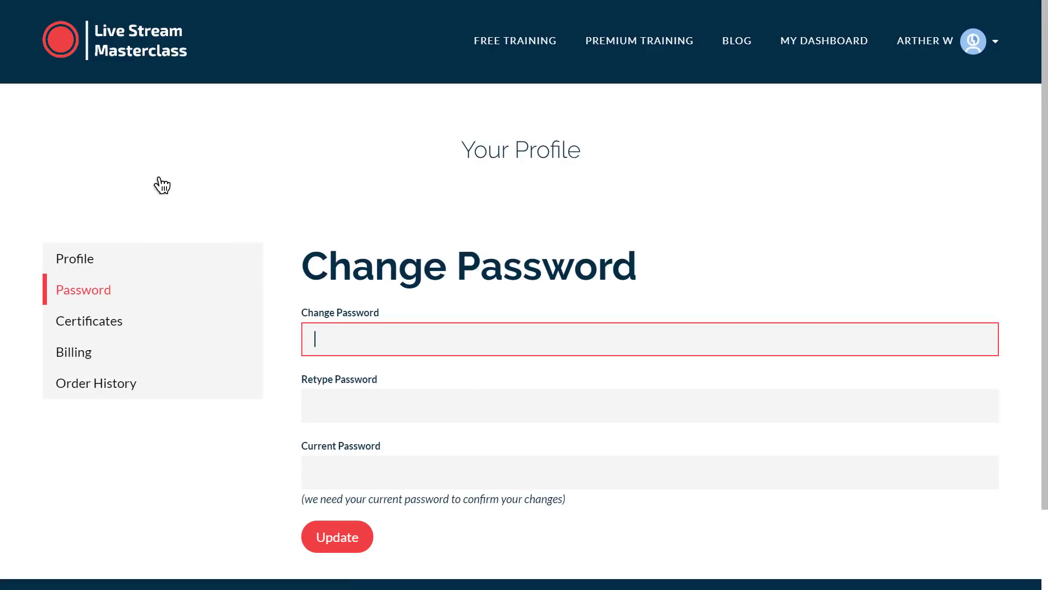
pyautogui.click(88, 321)
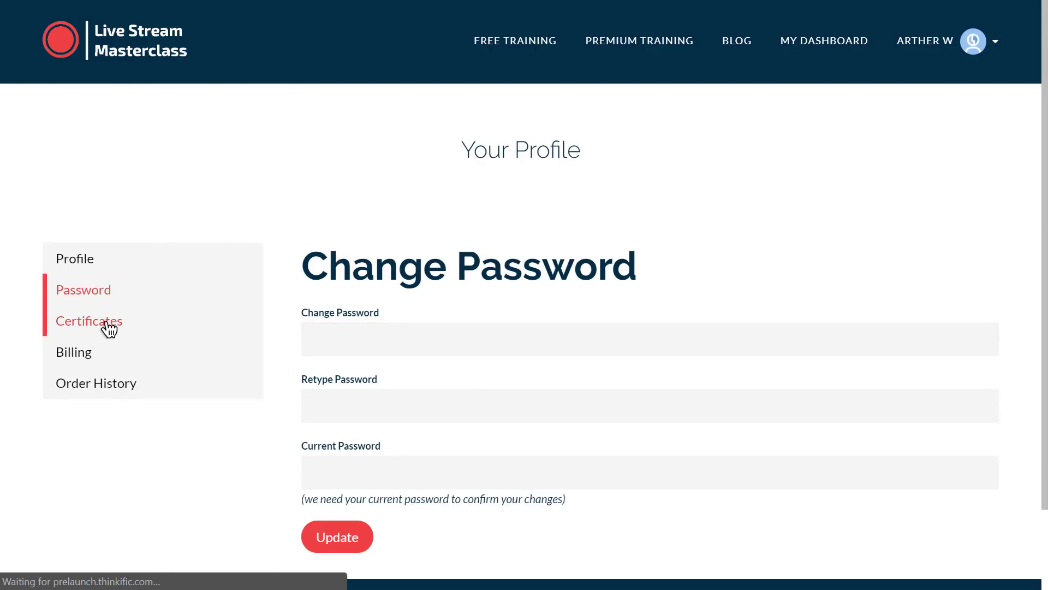
pyautogui.click(73, 352)
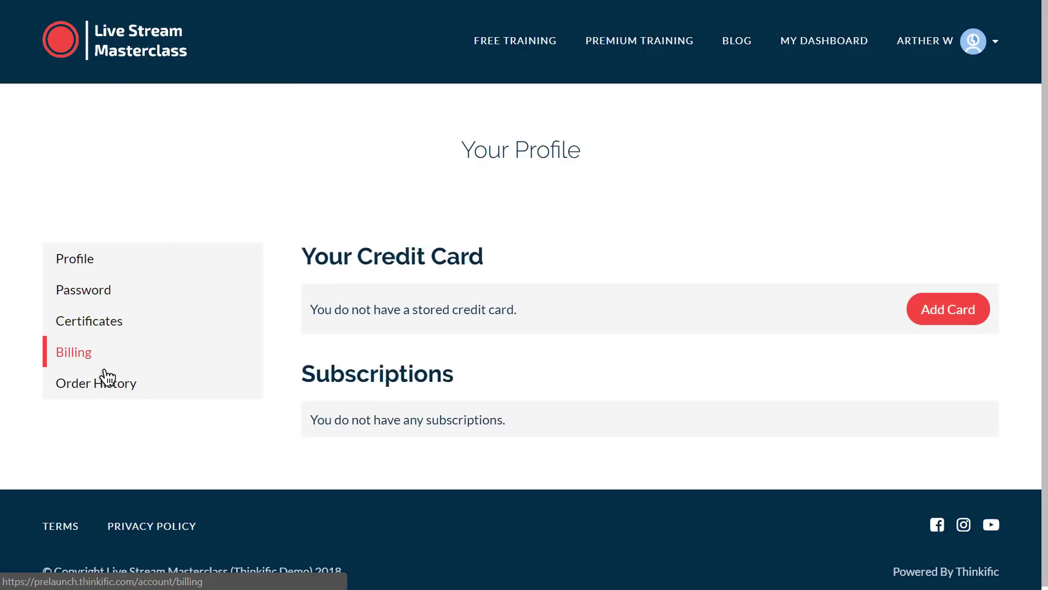
pyautogui.click(96, 383)
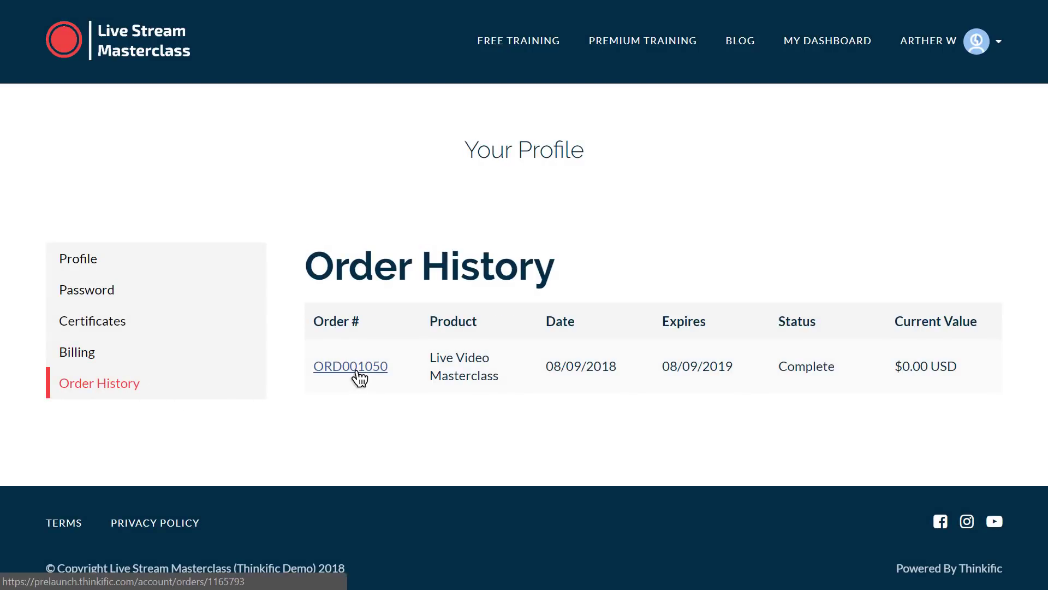
# Step: View the details of order ORD001050 for Live Video Masterclass
pyautogui.click(350, 366)
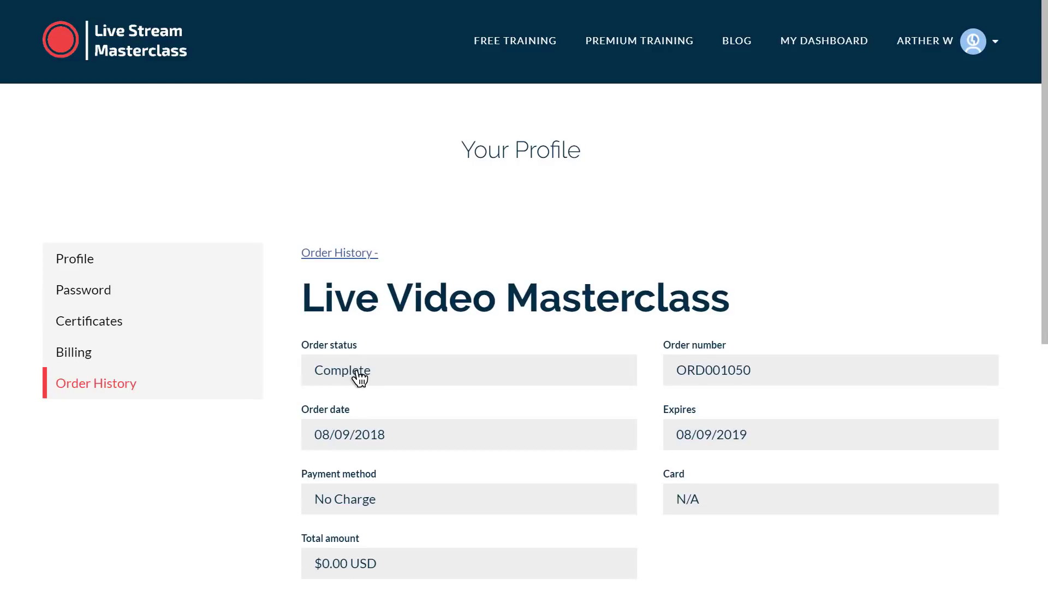
pyautogui.scroll(-3)
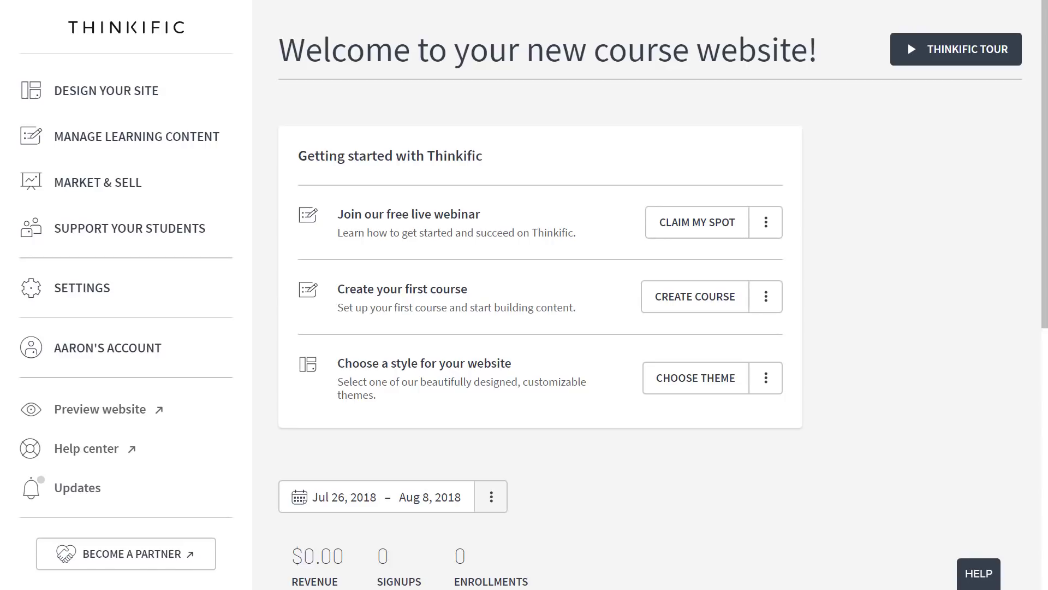
# Step: Go to Courses, start a New Course and browse the course template choices
pyautogui.click(695, 296)
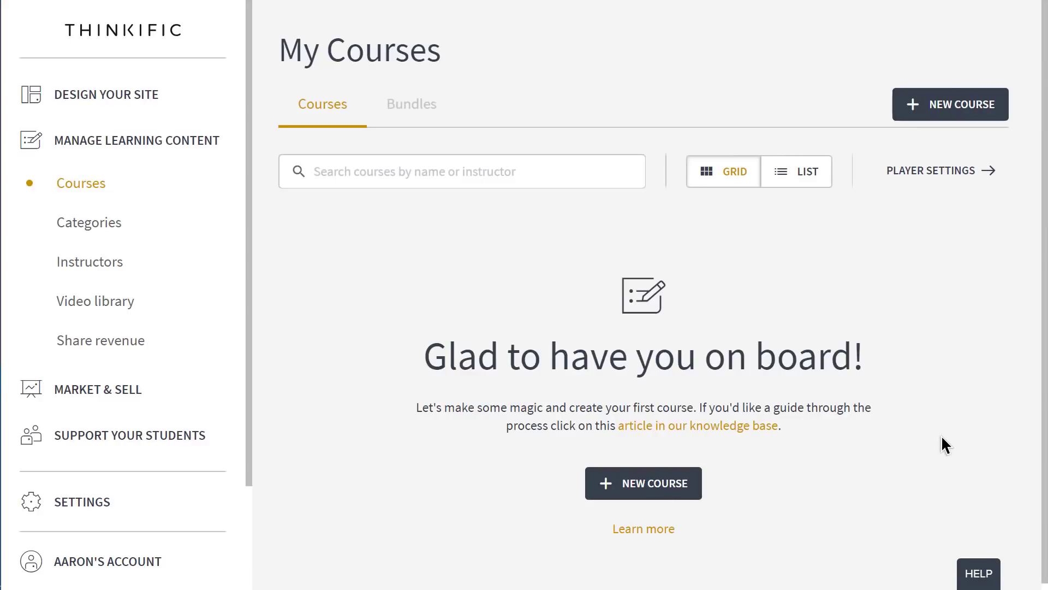
pyautogui.click(642, 483)
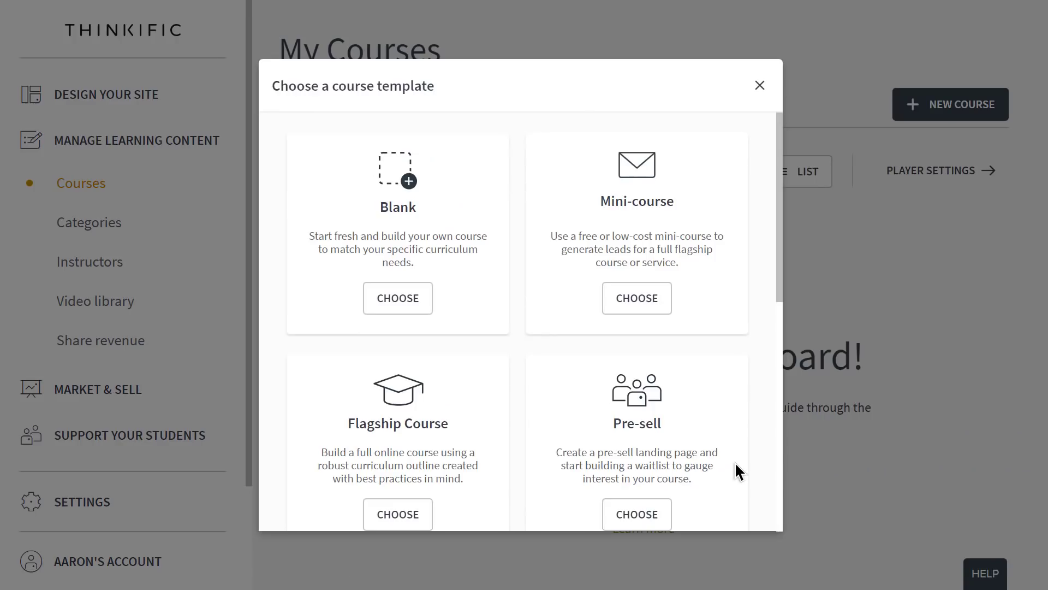
pyautogui.scroll(-3)
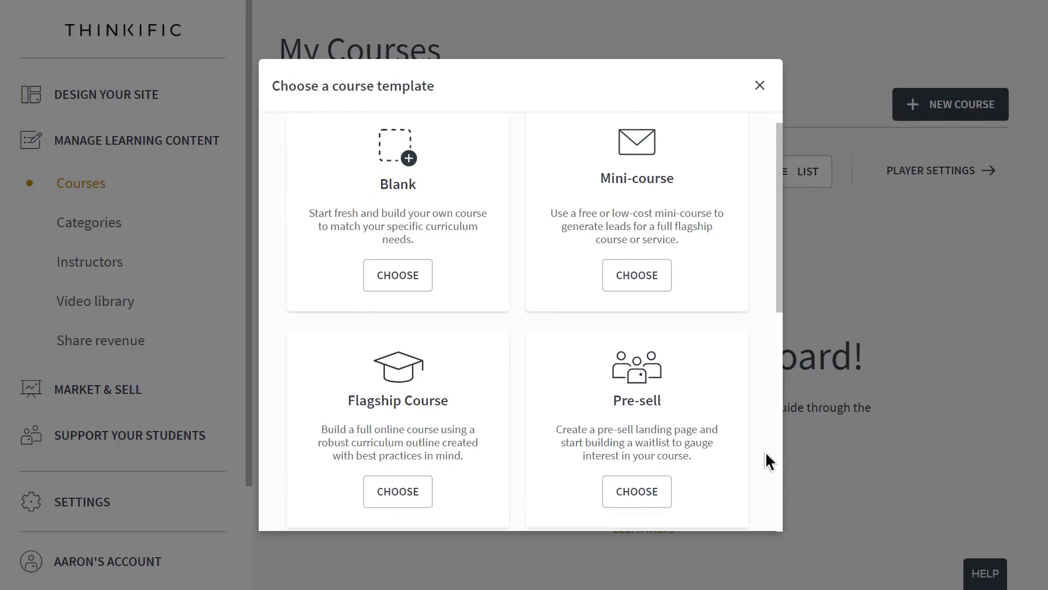
pyautogui.scroll(-3)
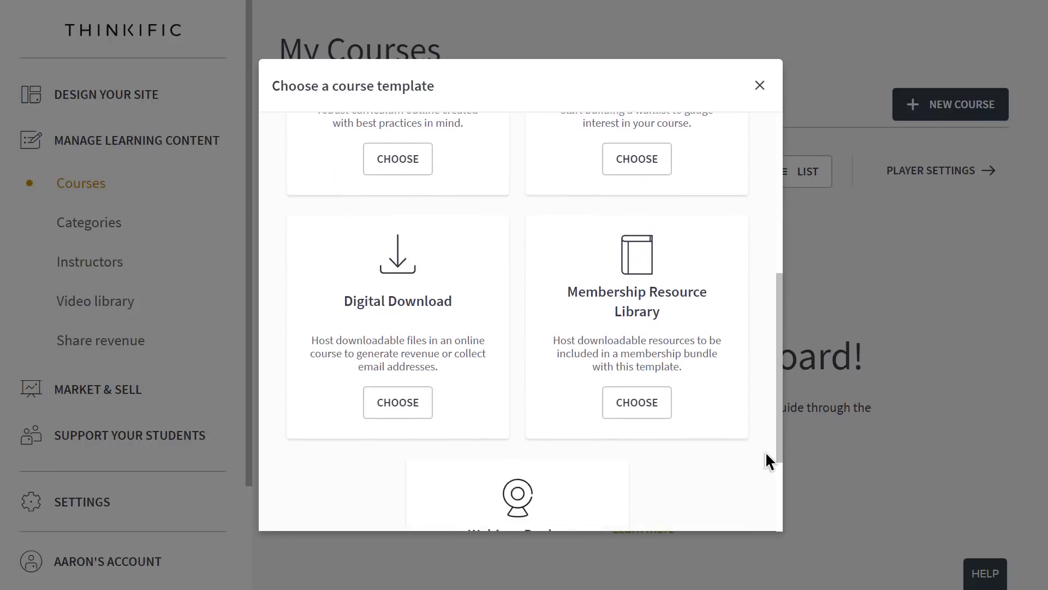
pyautogui.scroll(-3)
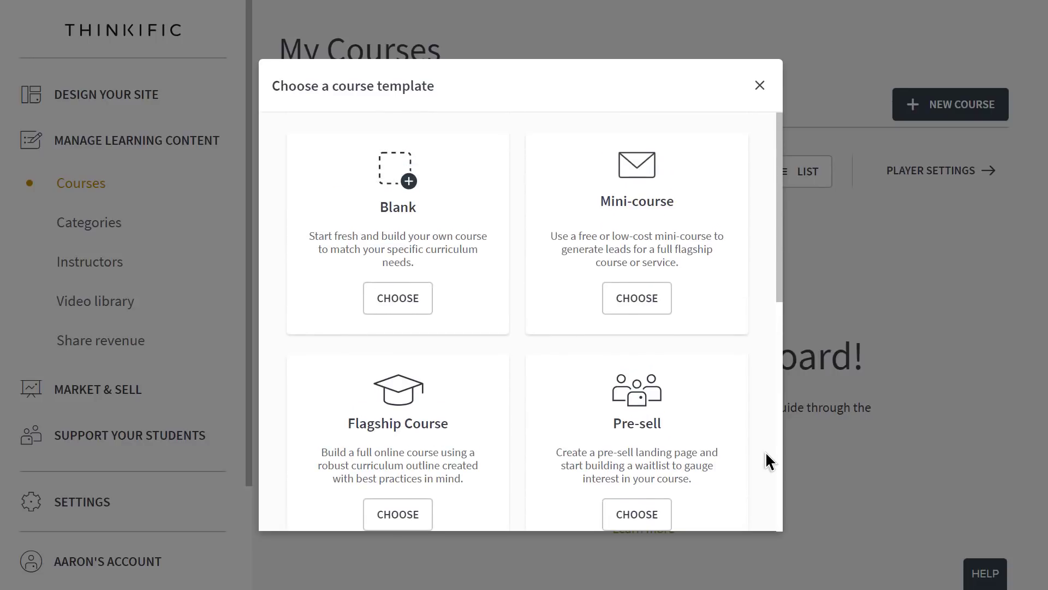
# Step: Create a Blank course named 'Something really original' and reach its empty curriculum
pyautogui.click(397, 298)
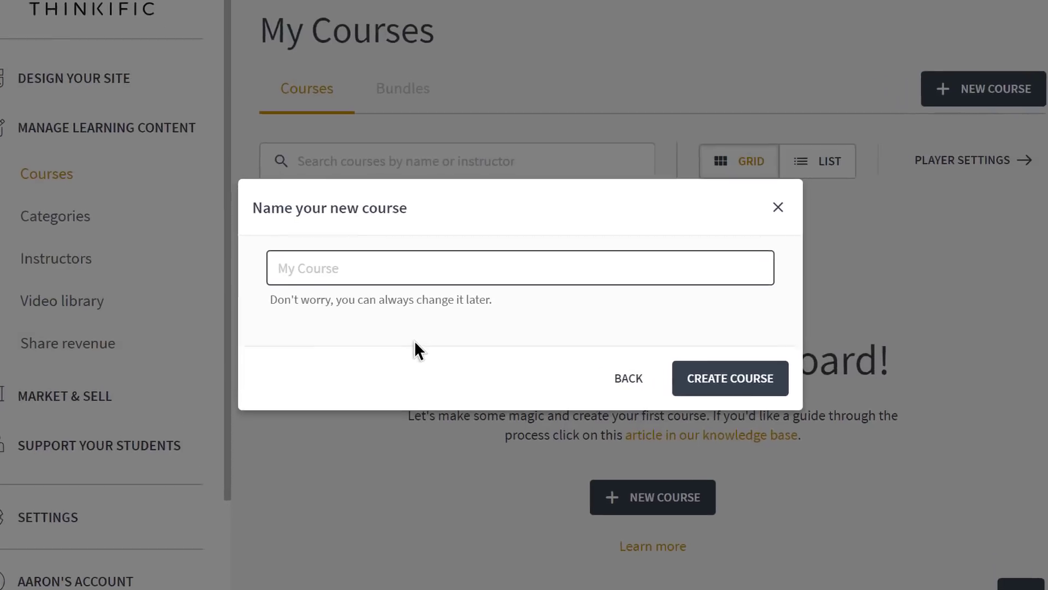
pyautogui.write('Something really original')
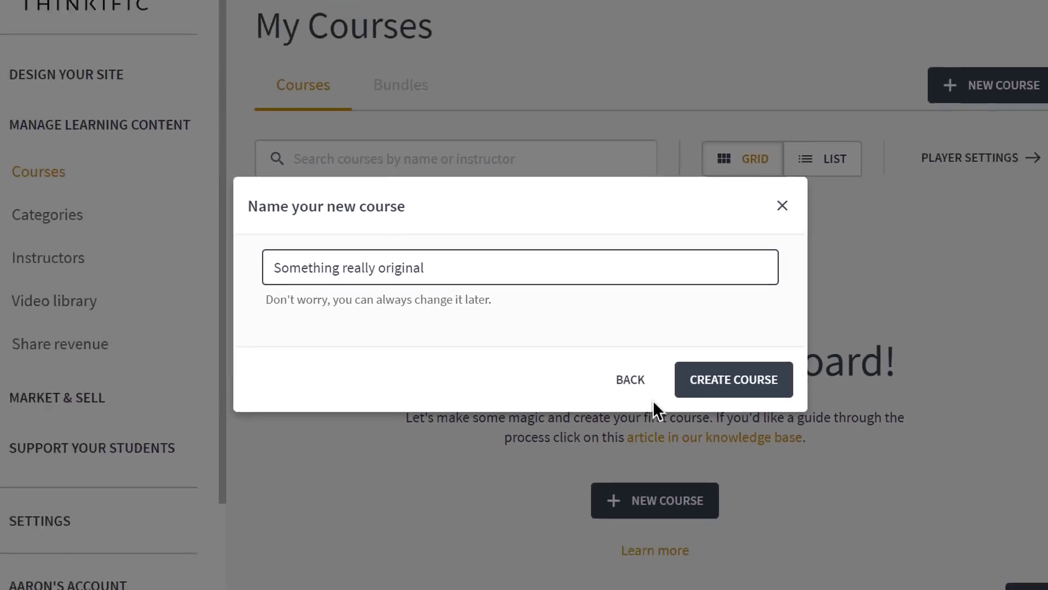
pyautogui.click(733, 378)
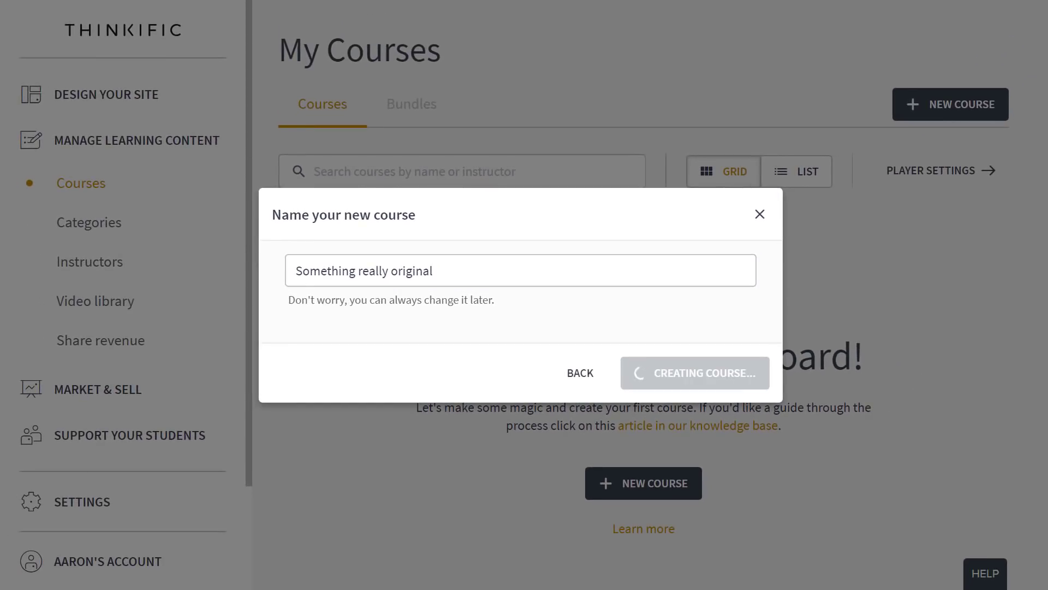
pyautogui.click(694, 373)
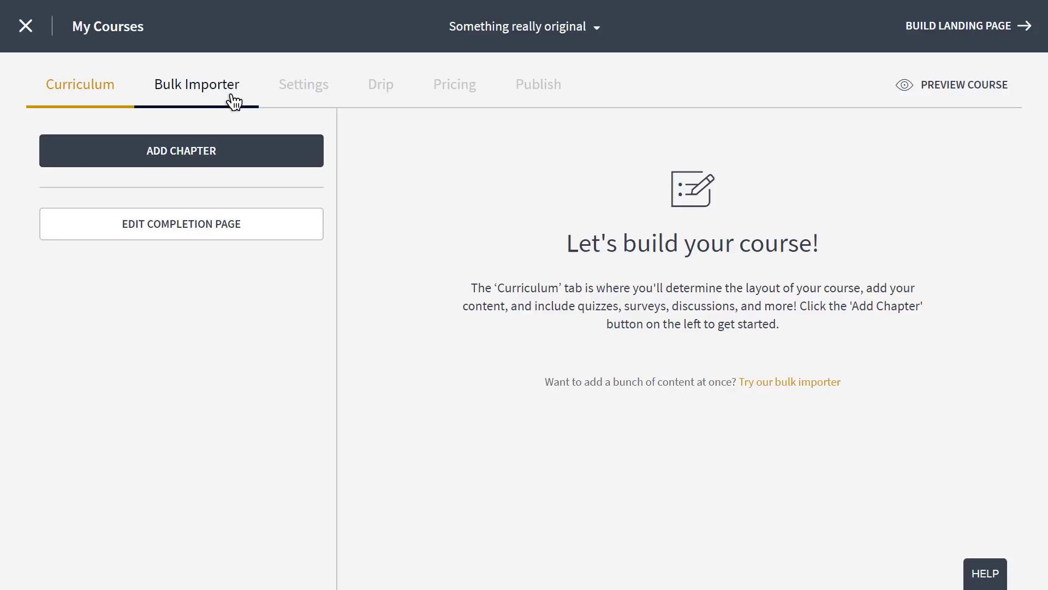
# Step: Use the Bulk Importer to upload audio, video and PDF lesson files into the first chapter
pyautogui.click(196, 84)
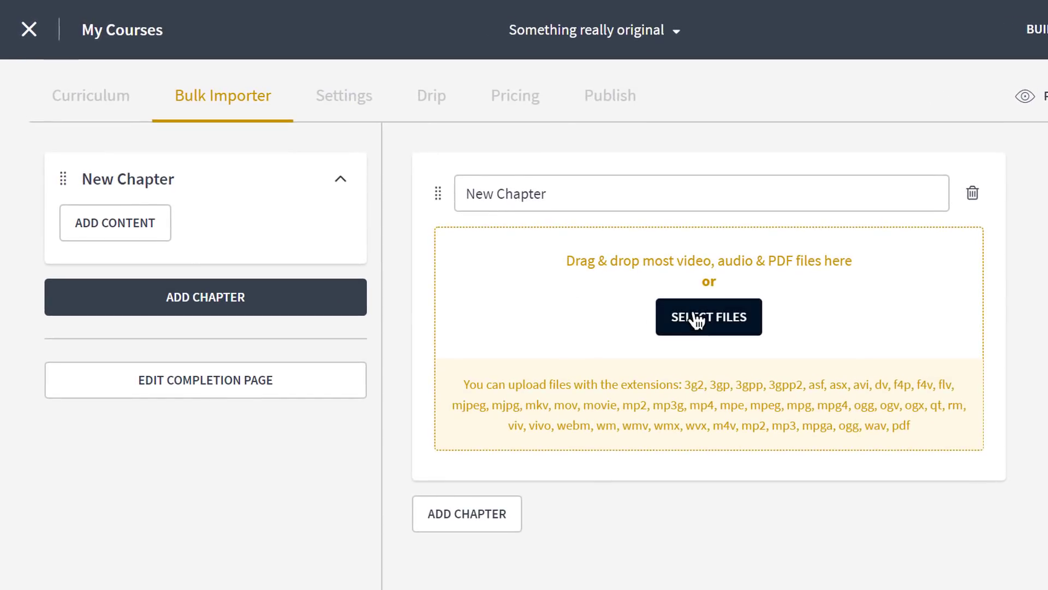
pyautogui.click(708, 317)
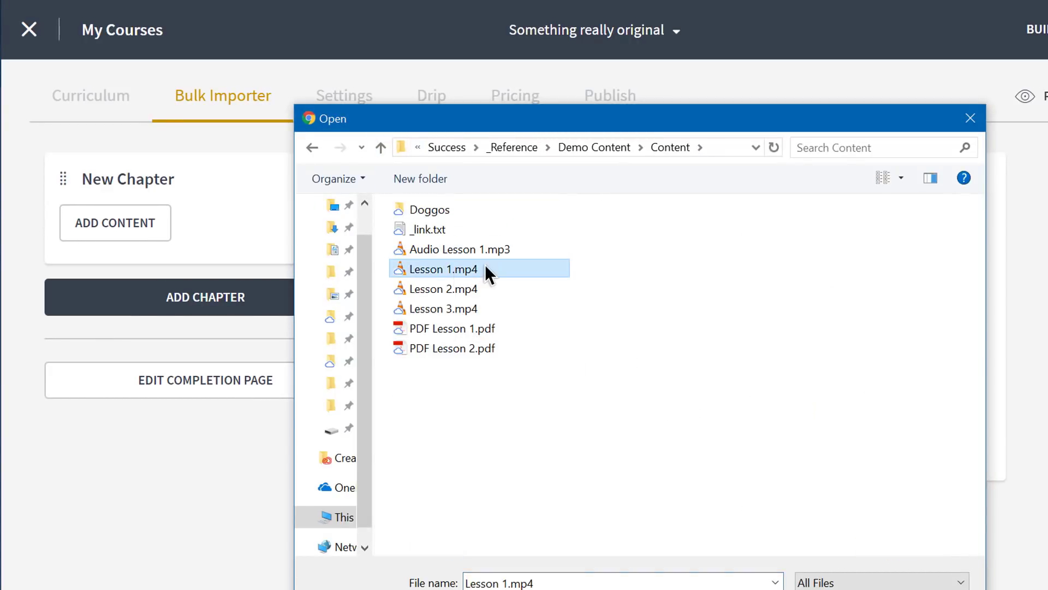
pyautogui.click(451, 329)
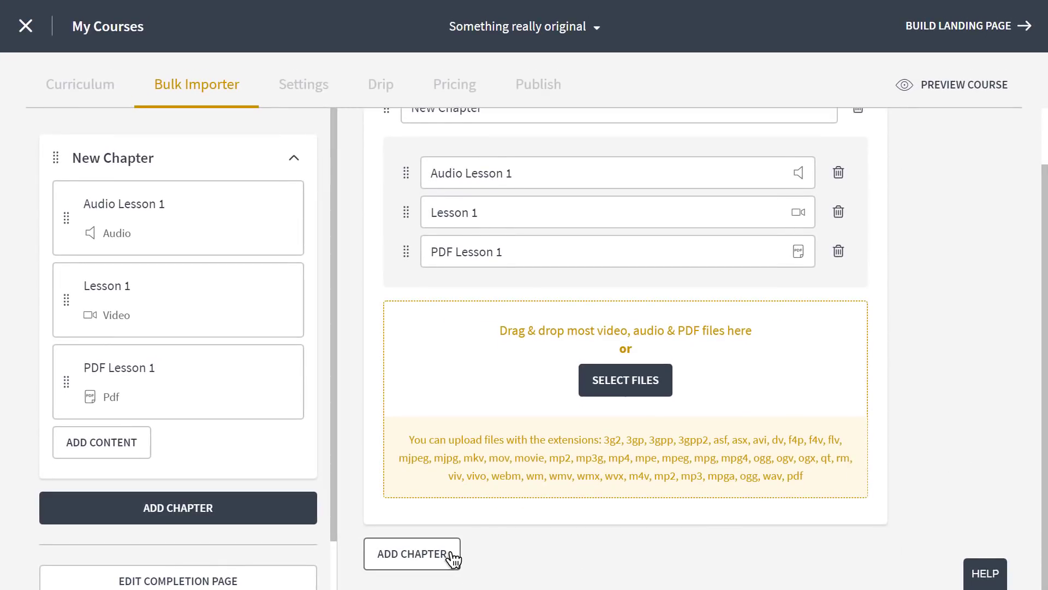
# Step: Add Chapter 2 and drag its lesson files into it
pyautogui.click(412, 554)
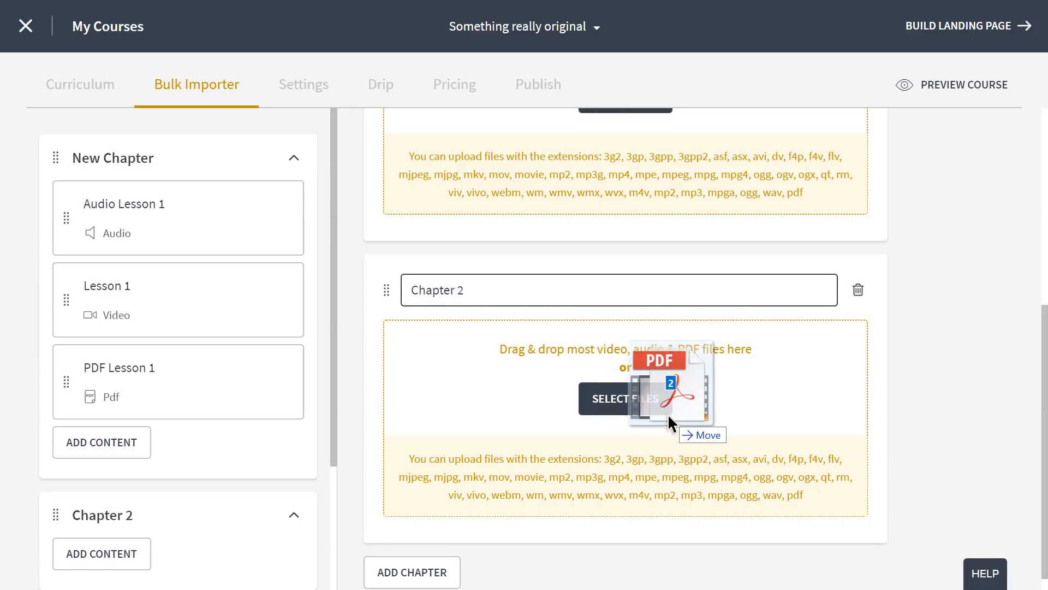
pyautogui.click(624, 398)
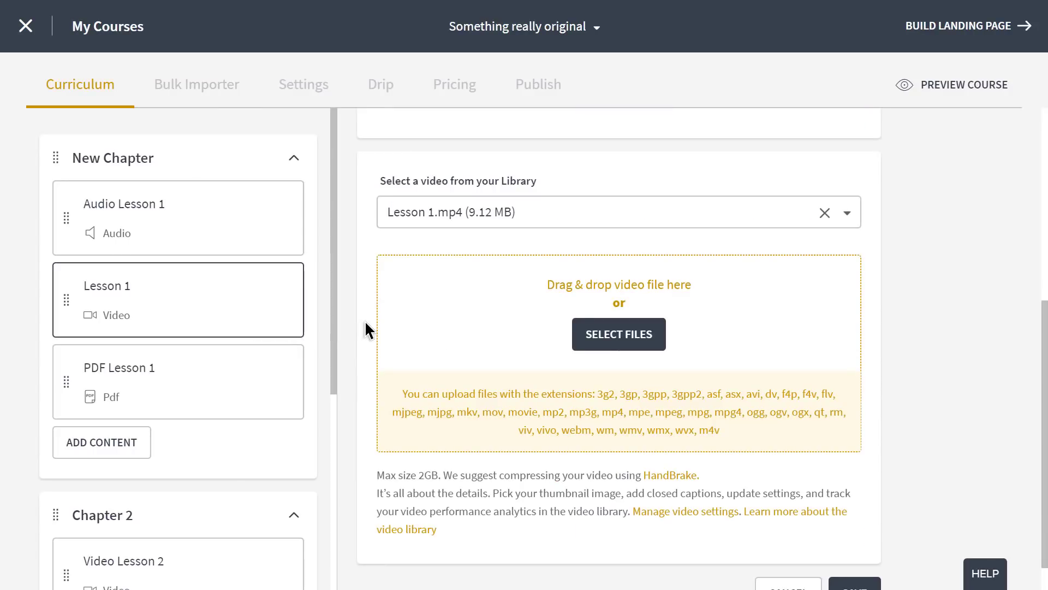
pyautogui.scroll(3)
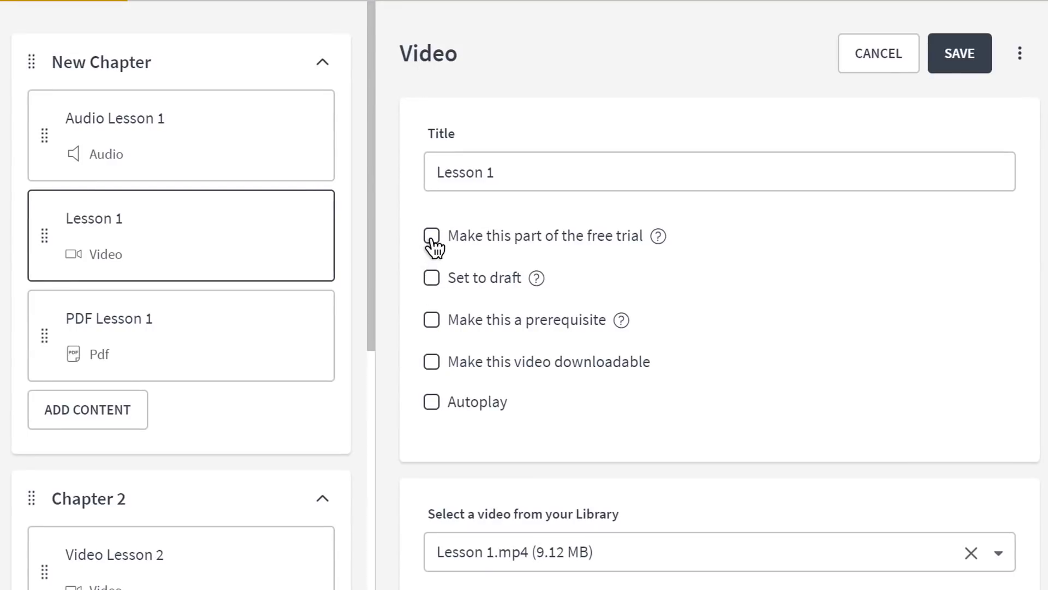
pyautogui.click(431, 236)
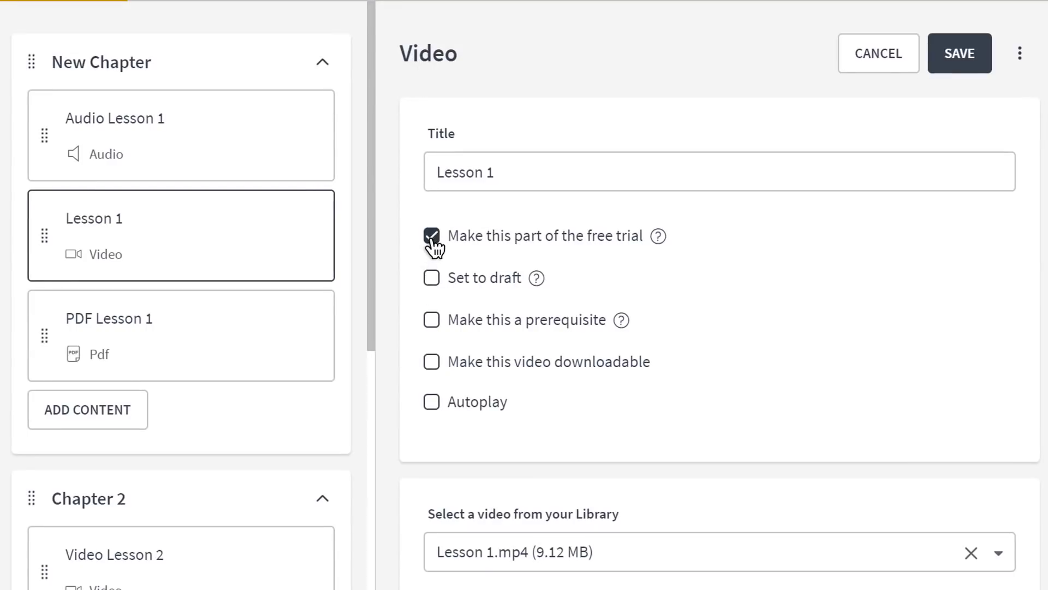
pyautogui.click(432, 278)
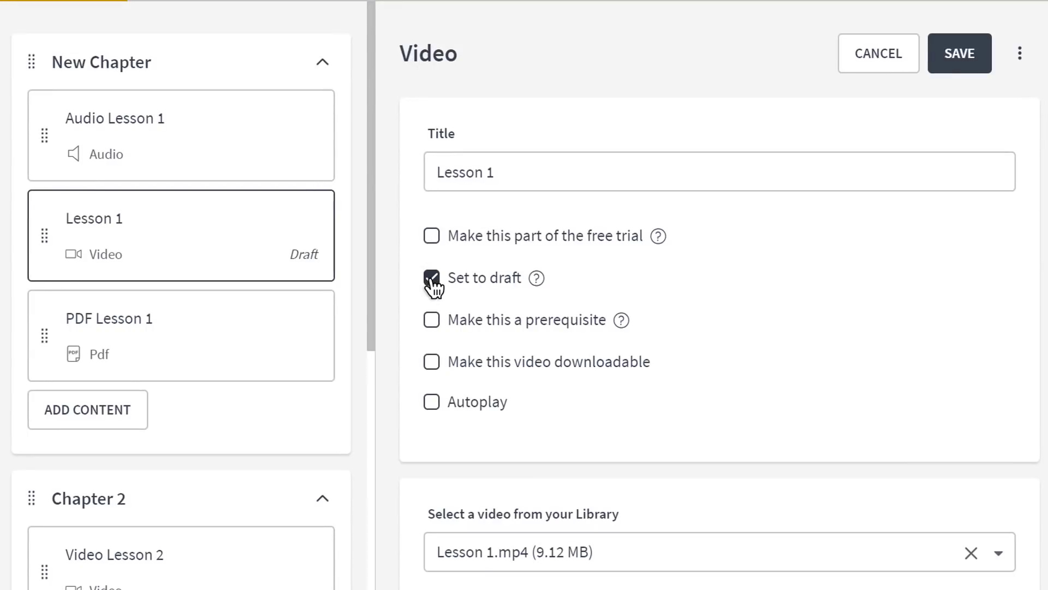
pyautogui.click(433, 279)
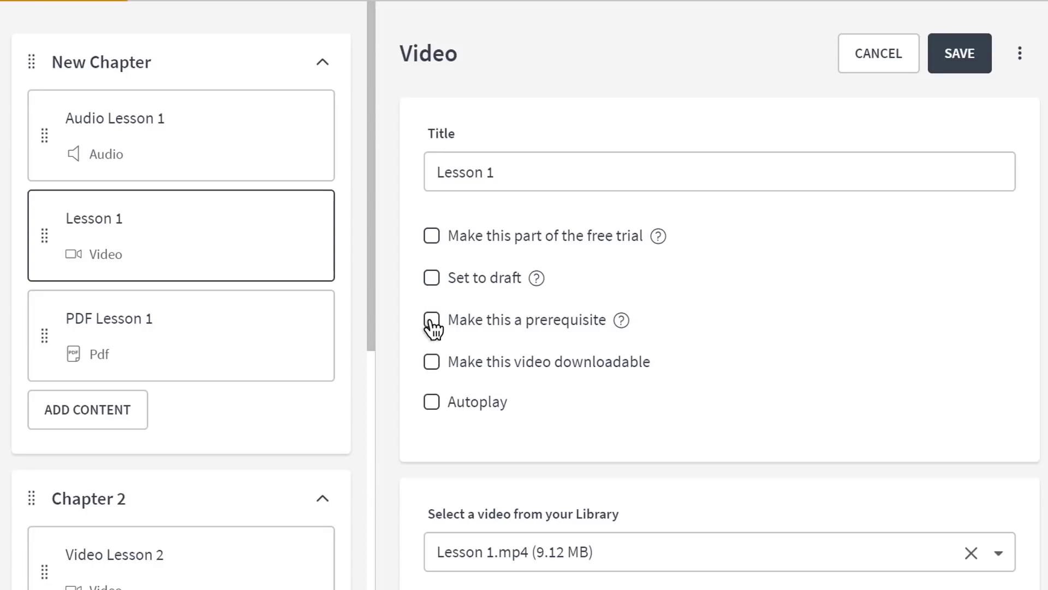
pyautogui.click(431, 320)
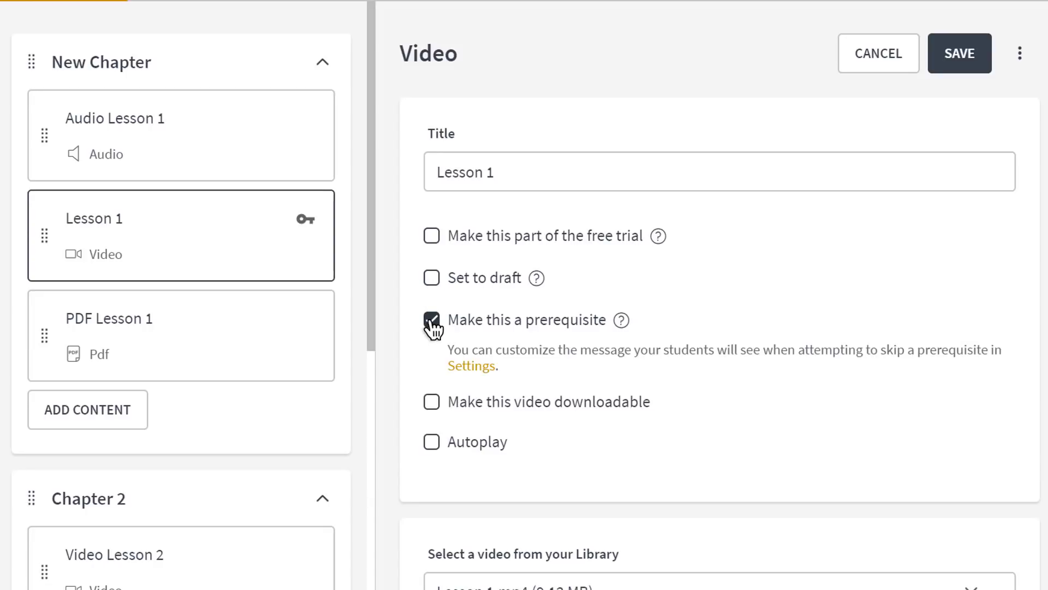
pyautogui.click(432, 319)
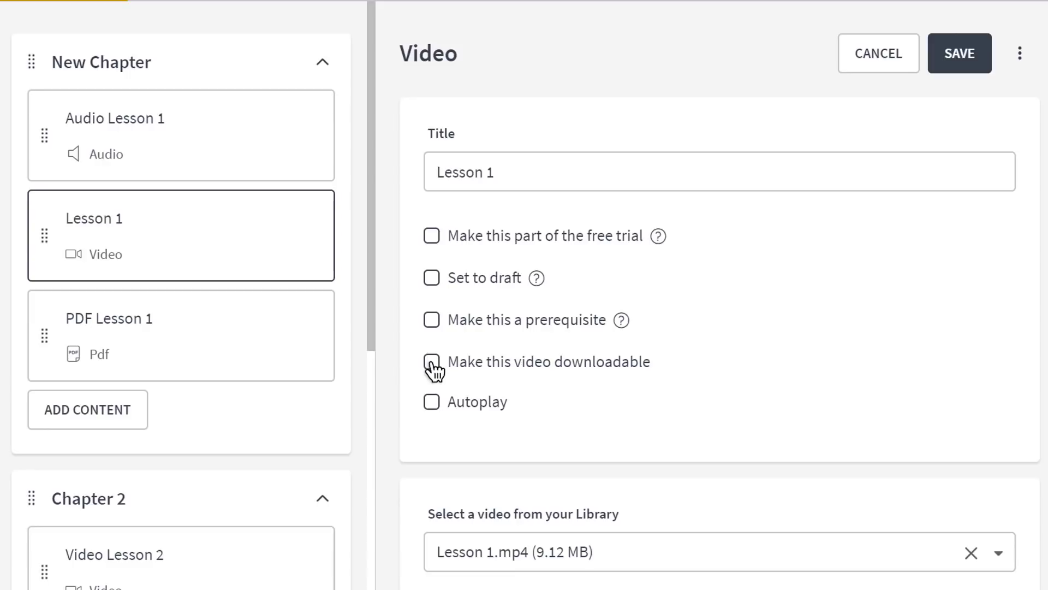
pyautogui.click(432, 362)
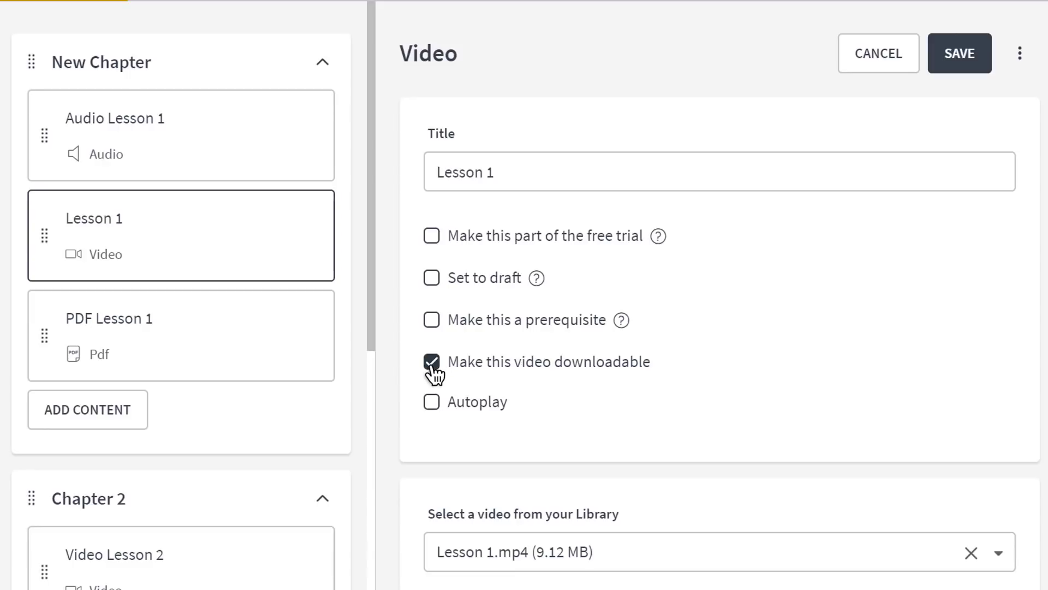
pyautogui.click(433, 400)
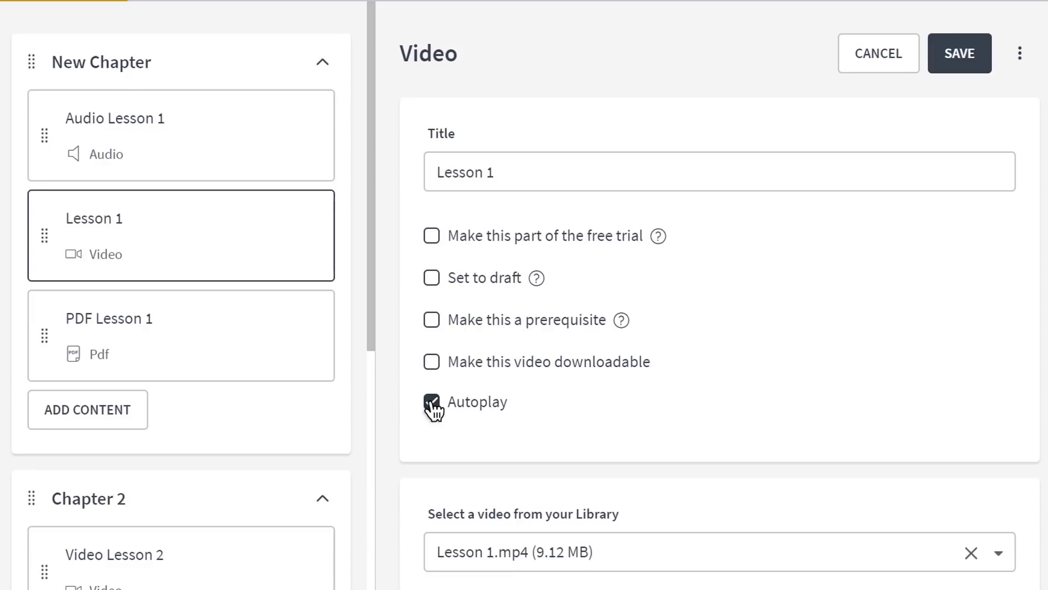
pyautogui.click(432, 402)
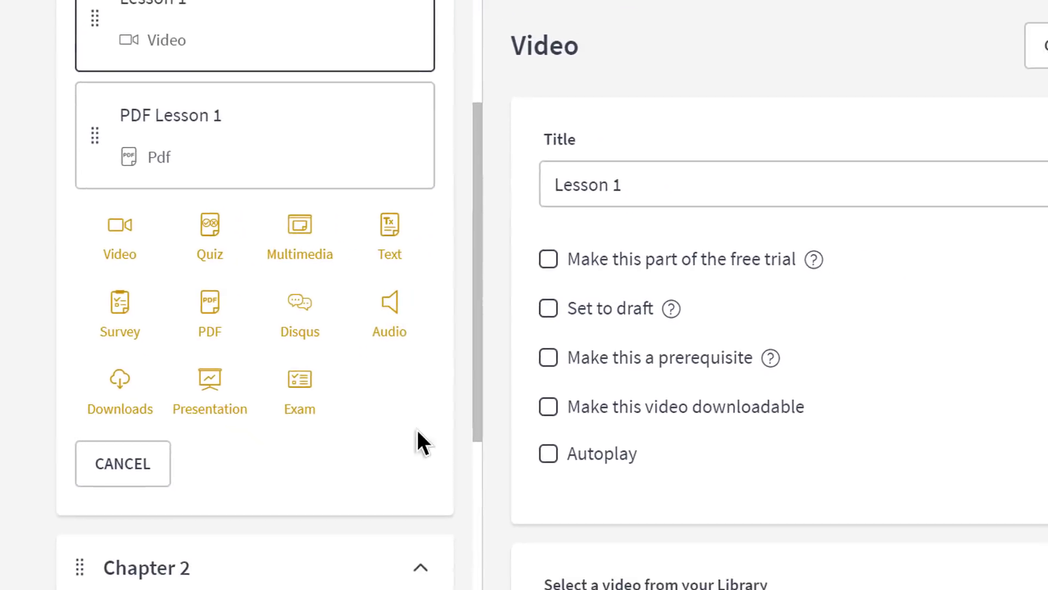
# Step: Add a Pop Quiz asking 'What's the best online course platform' with answer Thinkific
pyautogui.click(210, 233)
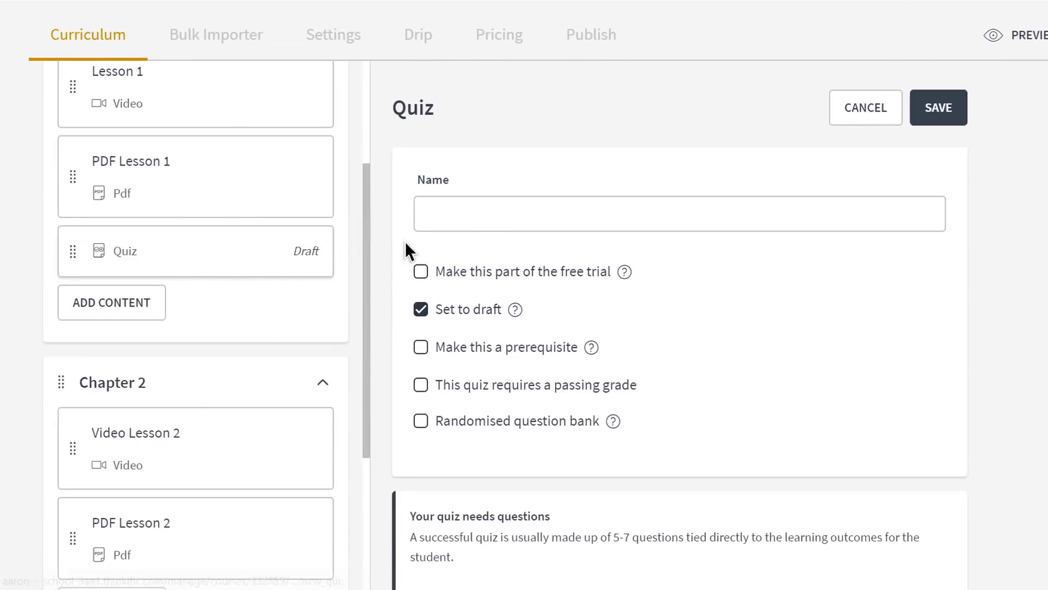
pyautogui.write('Pop Q')
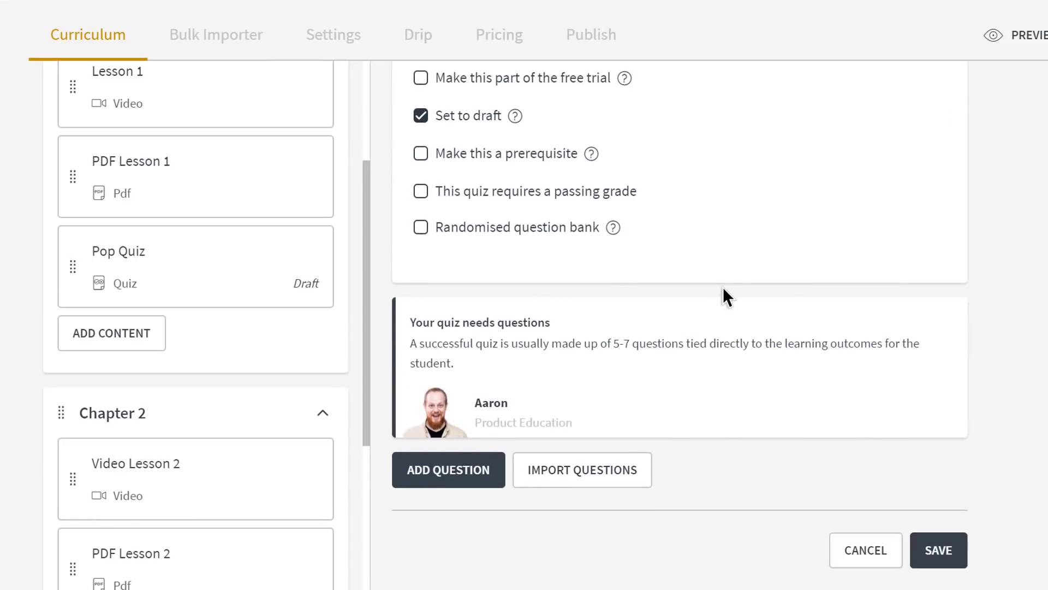
pyautogui.click(448, 470)
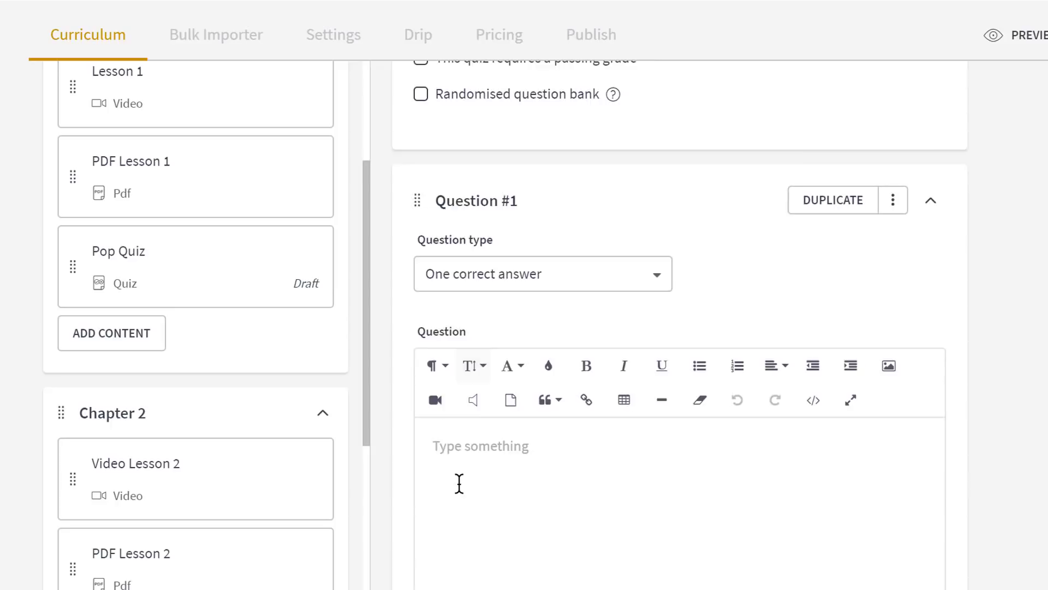
pyautogui.write("What's the best online course platf")
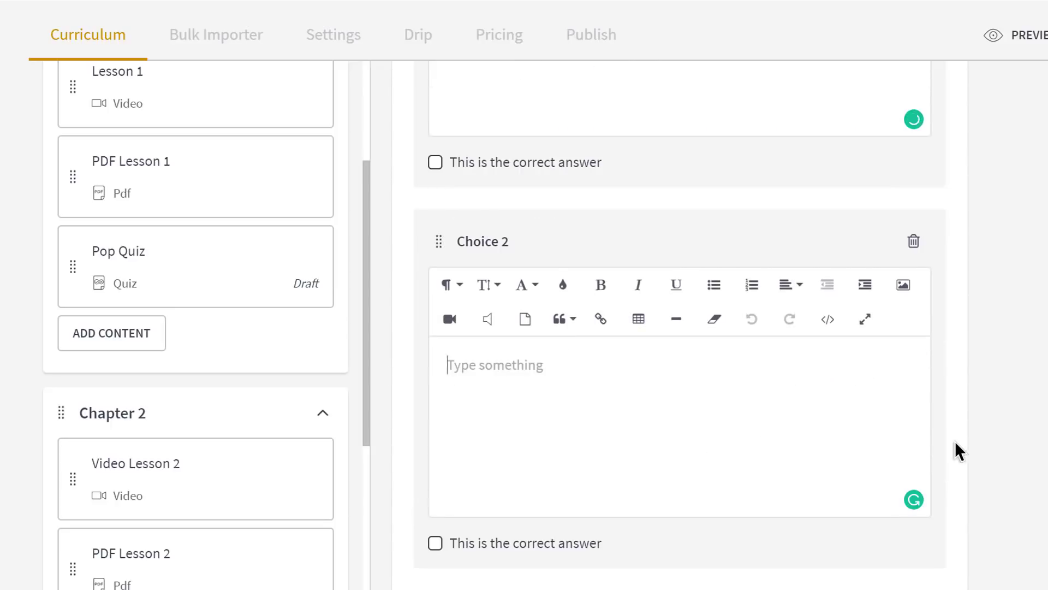
pyautogui.write('Thinkific')
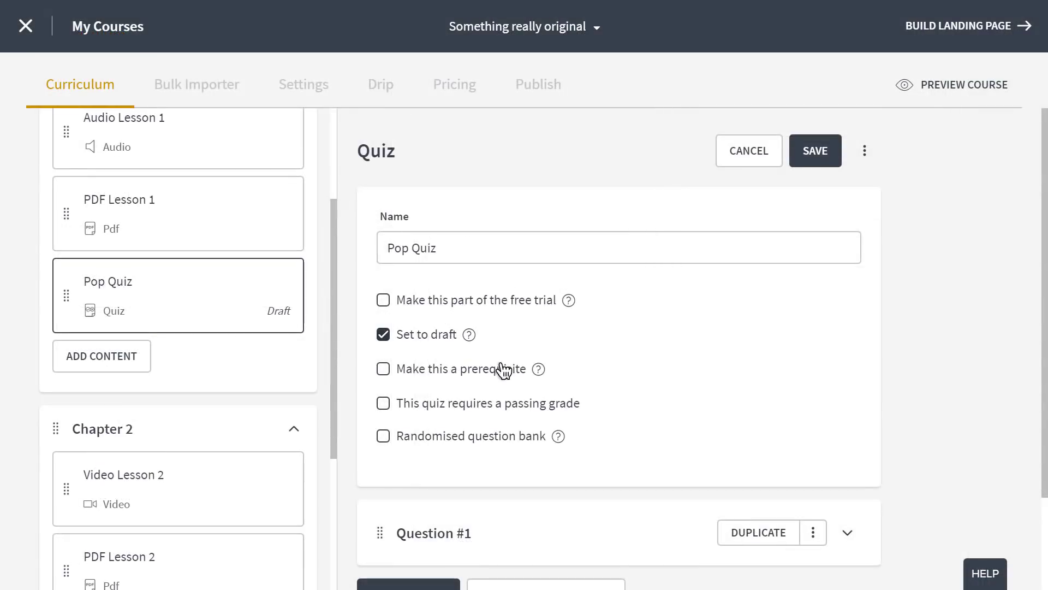
# Step: Toggle the randomised question bank on and off, keeping the quiz as a draft
pyautogui.click(384, 403)
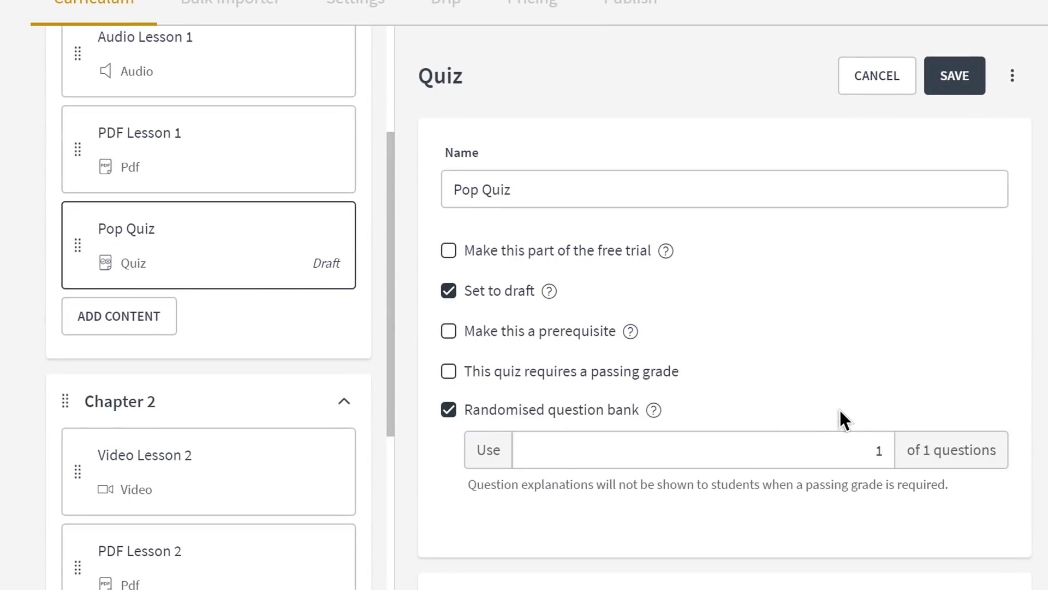
pyautogui.click(449, 409)
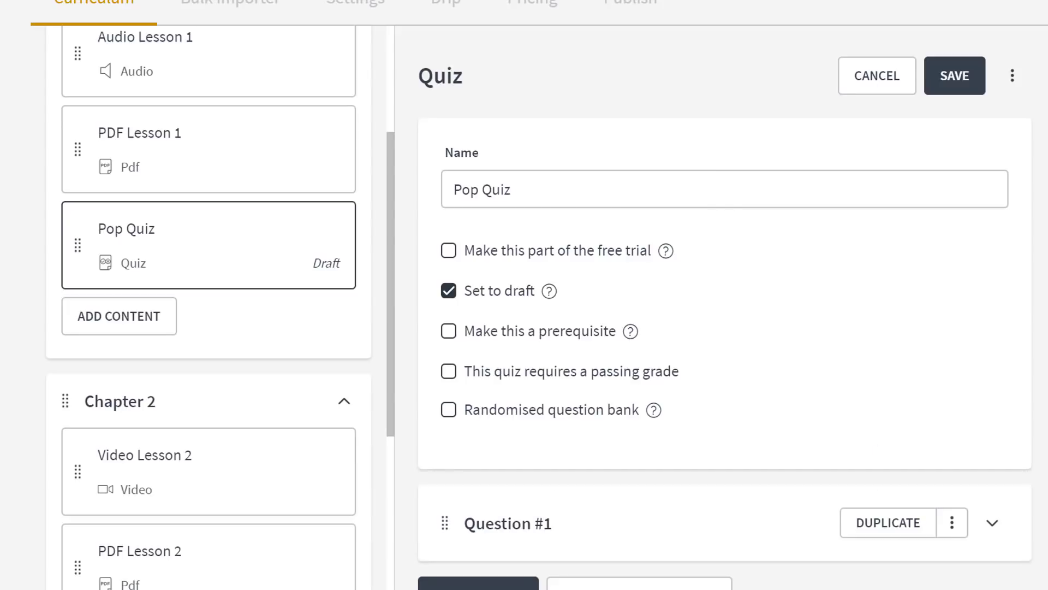
pyautogui.click(448, 290)
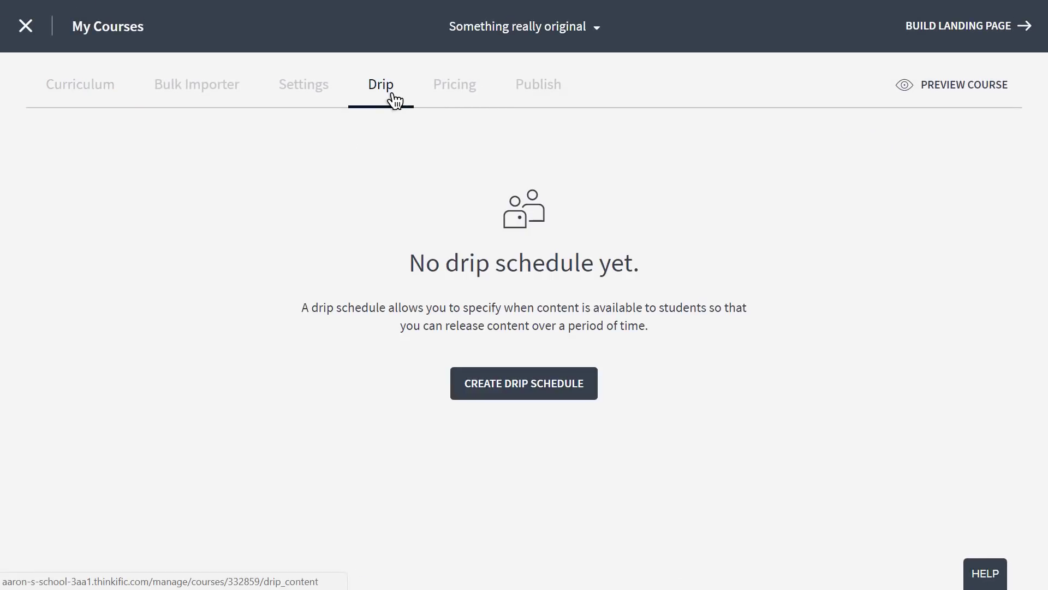
# Step: Create a drip schedule releasing content by course release date
pyautogui.click(380, 84)
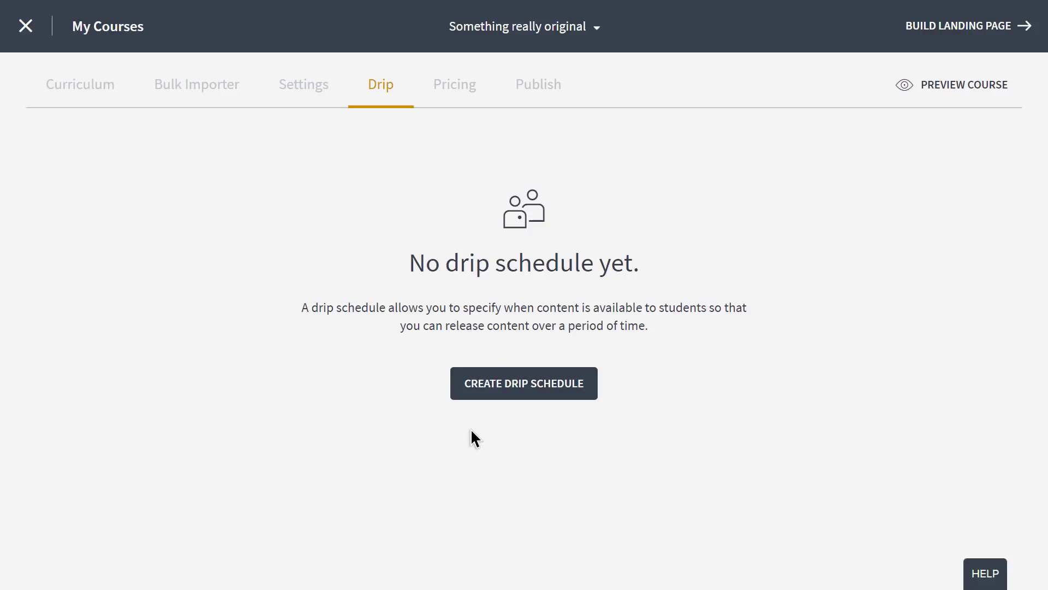
pyautogui.click(523, 383)
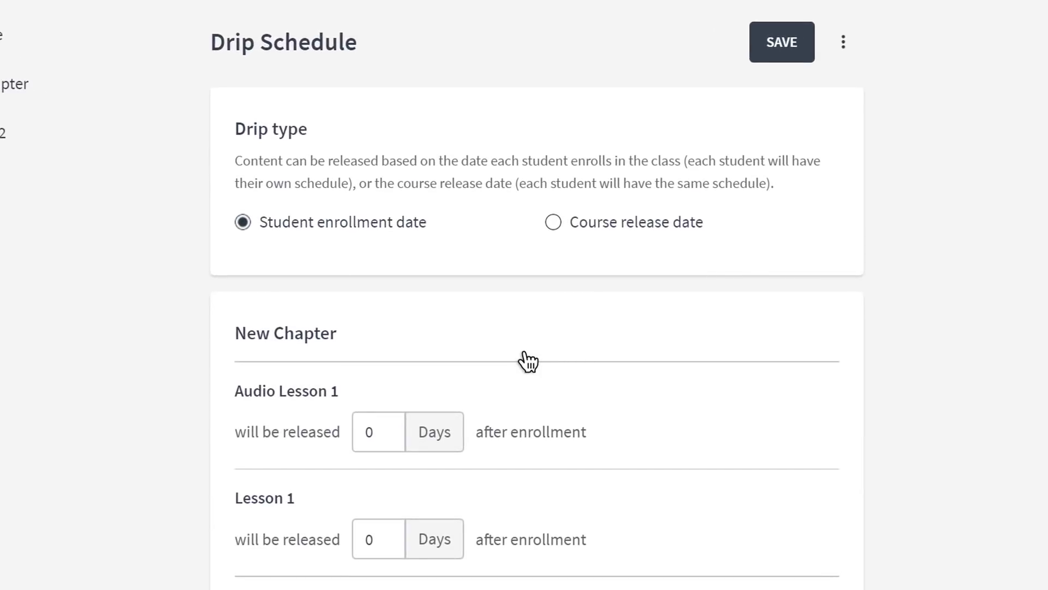
pyautogui.click(554, 221)
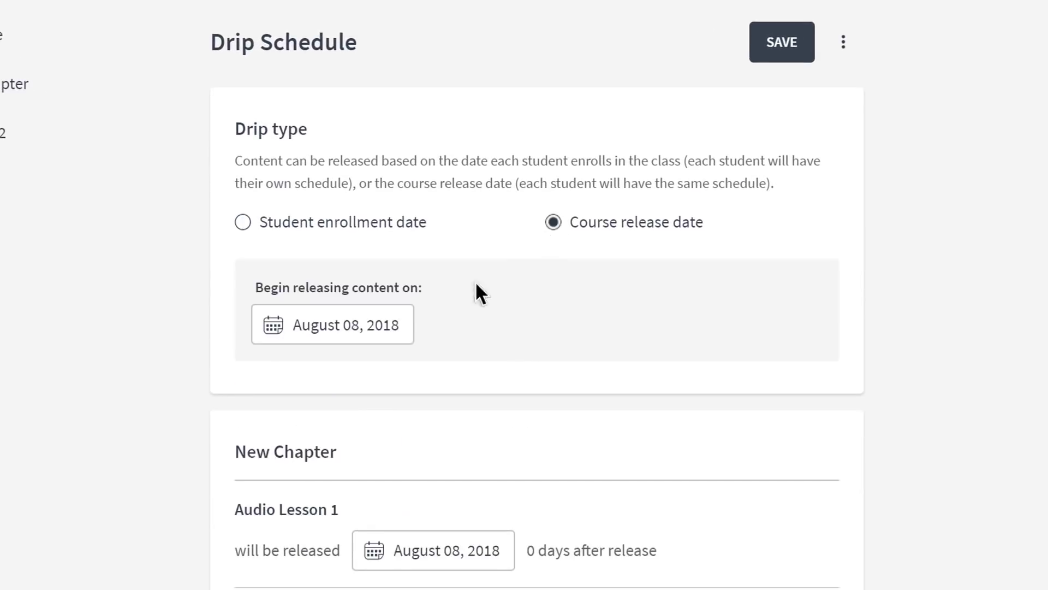
# Step: Set the September start date, PDF Lesson 2 on September 17, and save the schedule
pyautogui.click(332, 325)
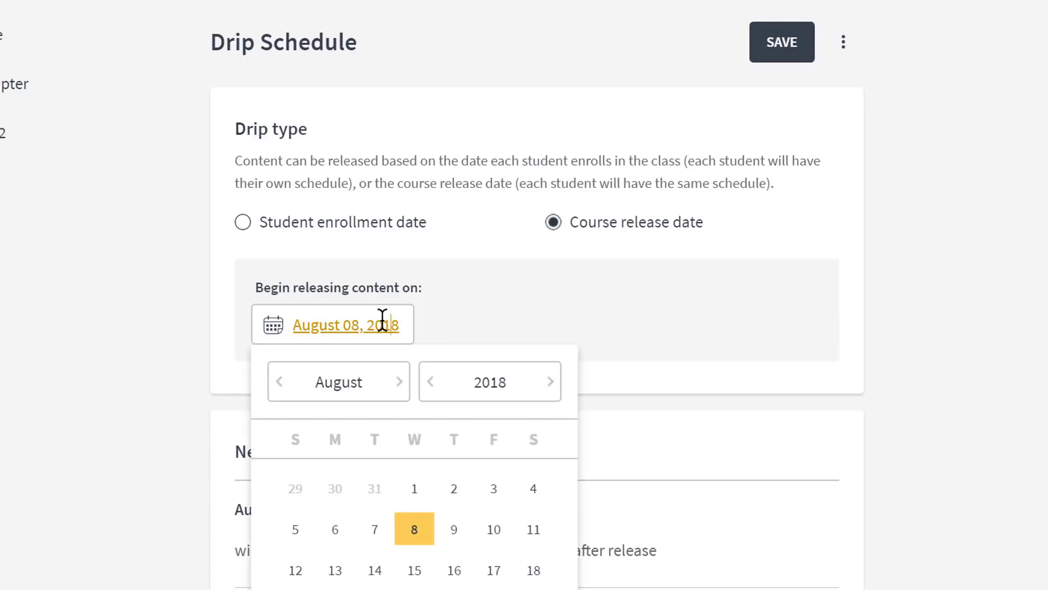
pyautogui.click(400, 382)
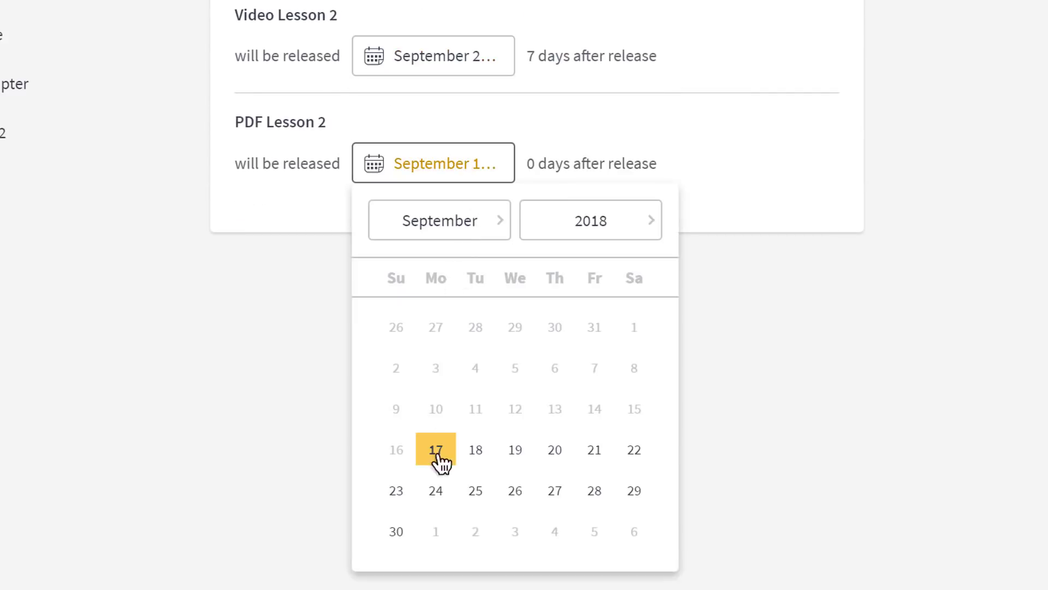
pyautogui.click(435, 449)
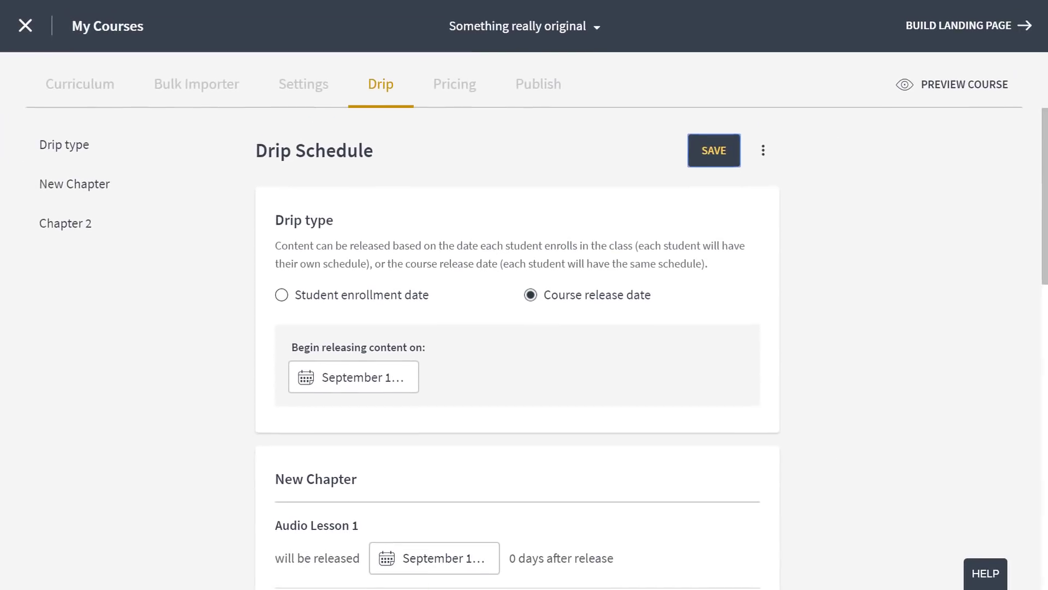
pyautogui.click(712, 151)
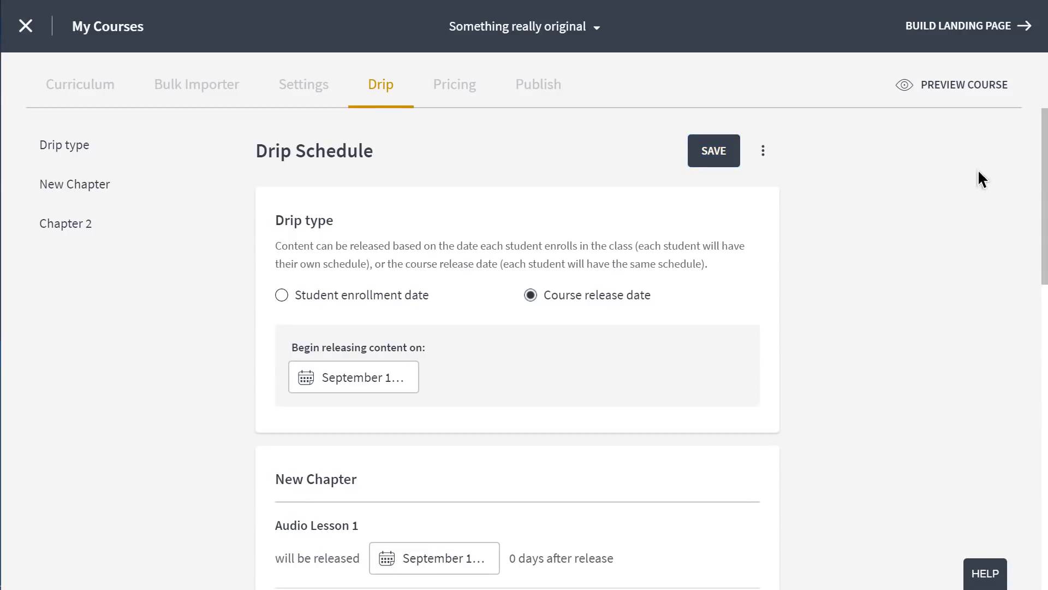
# Step: In Basic settings, mark the course as Private and Hidden from the website
pyautogui.click(302, 84)
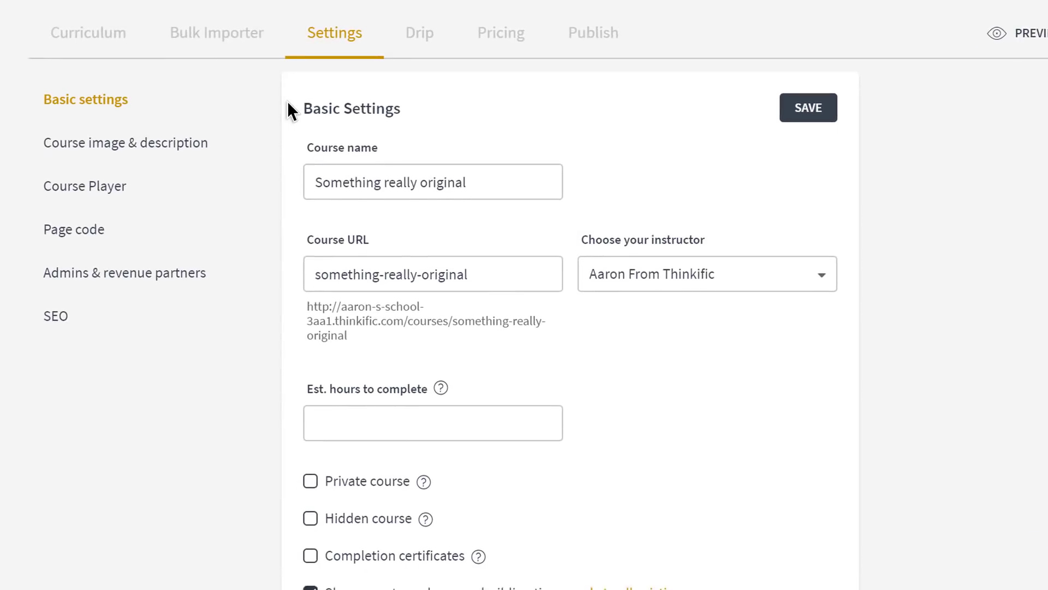
pyautogui.scroll(-3)
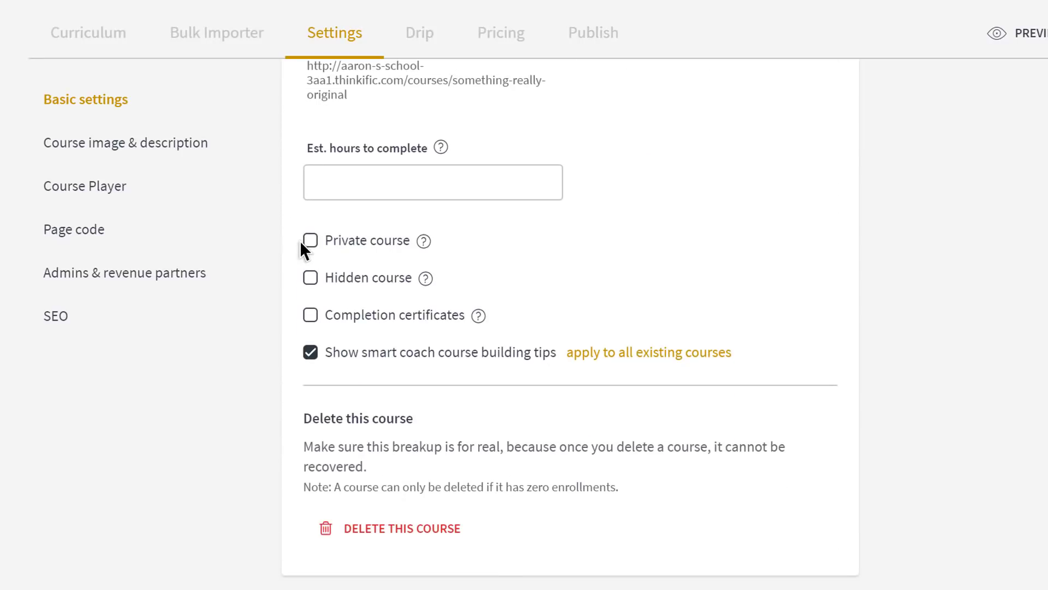
pyautogui.click(309, 240)
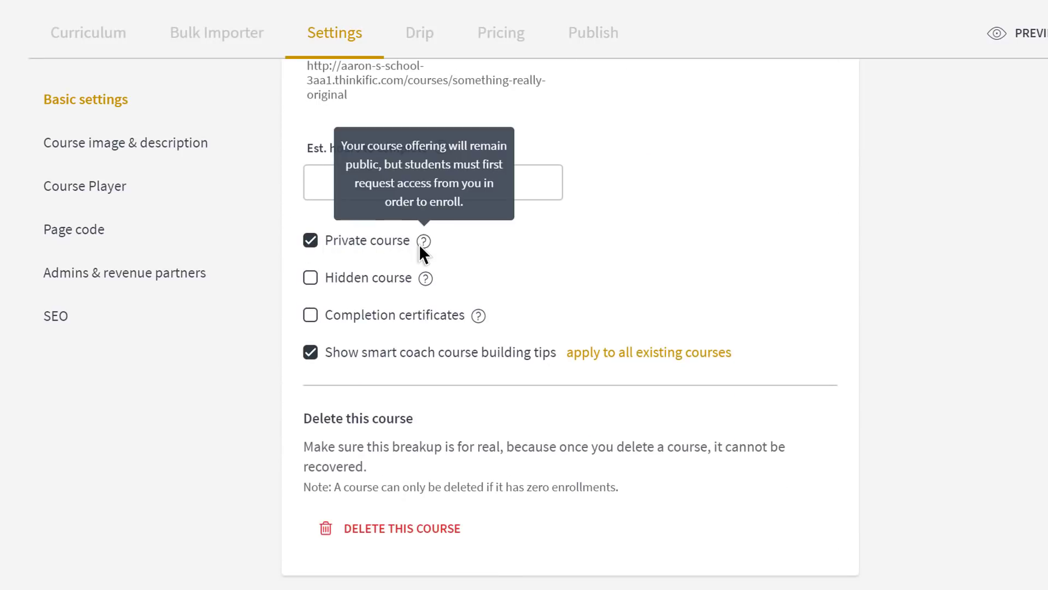
pyautogui.moveTo(348, 272)
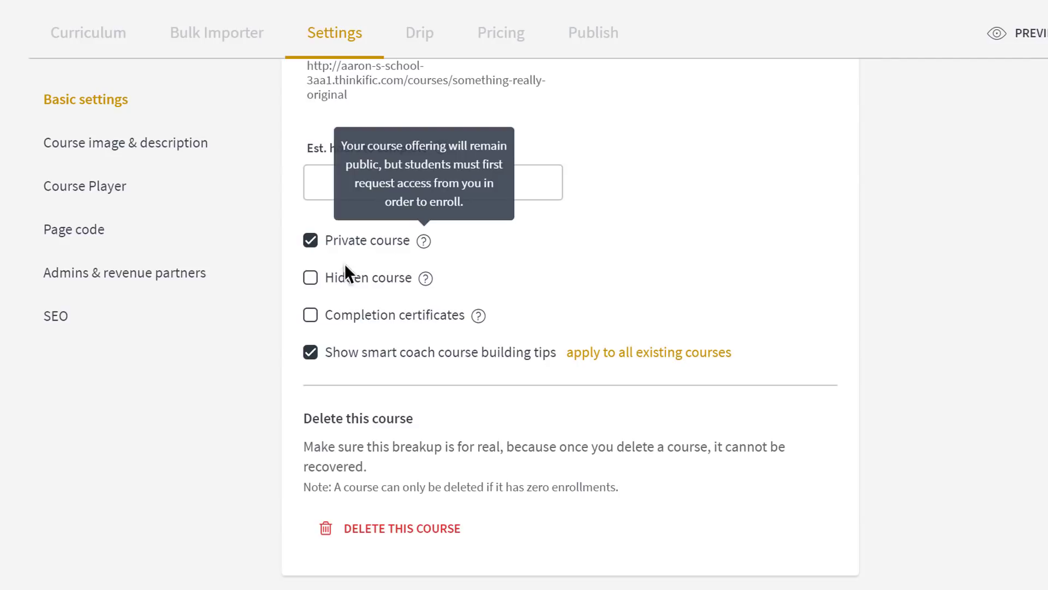
pyautogui.click(310, 277)
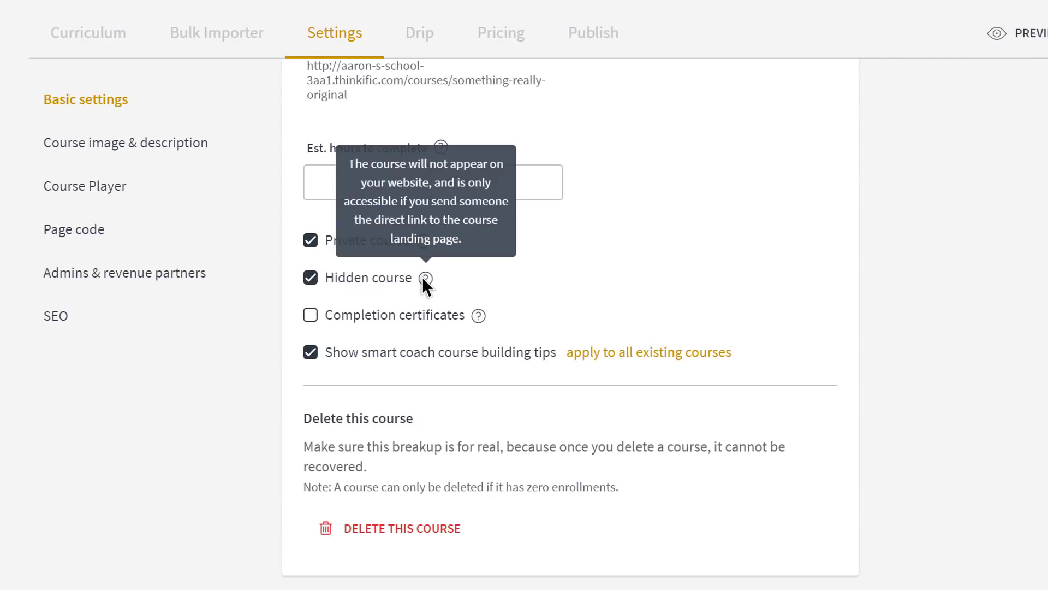
pyautogui.moveTo(378, 306)
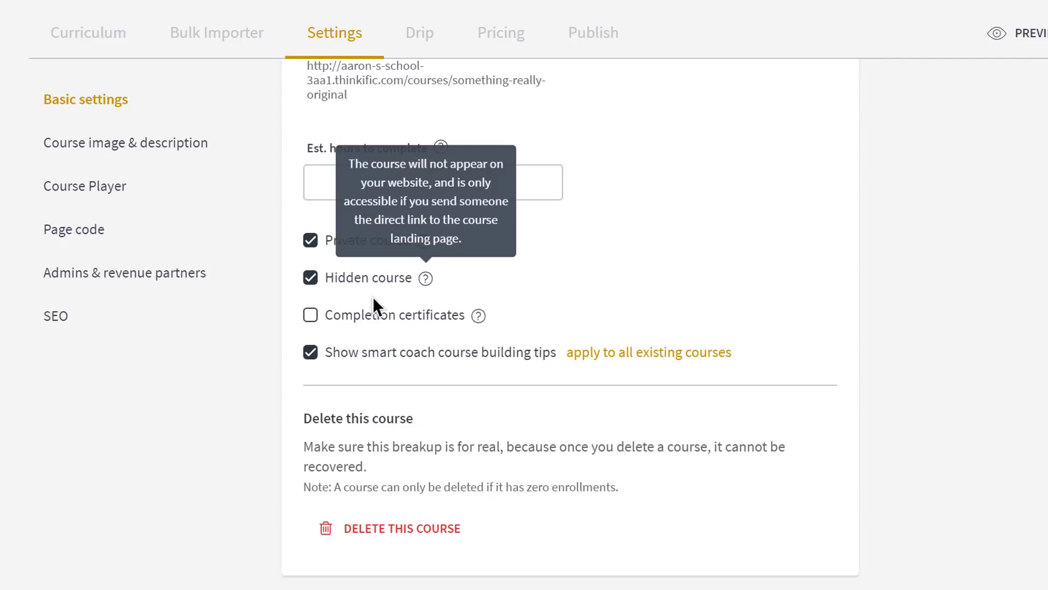
# Step: Enable completion certificates with the thinkific template, expiring 365 days after issuing
pyautogui.click(309, 314)
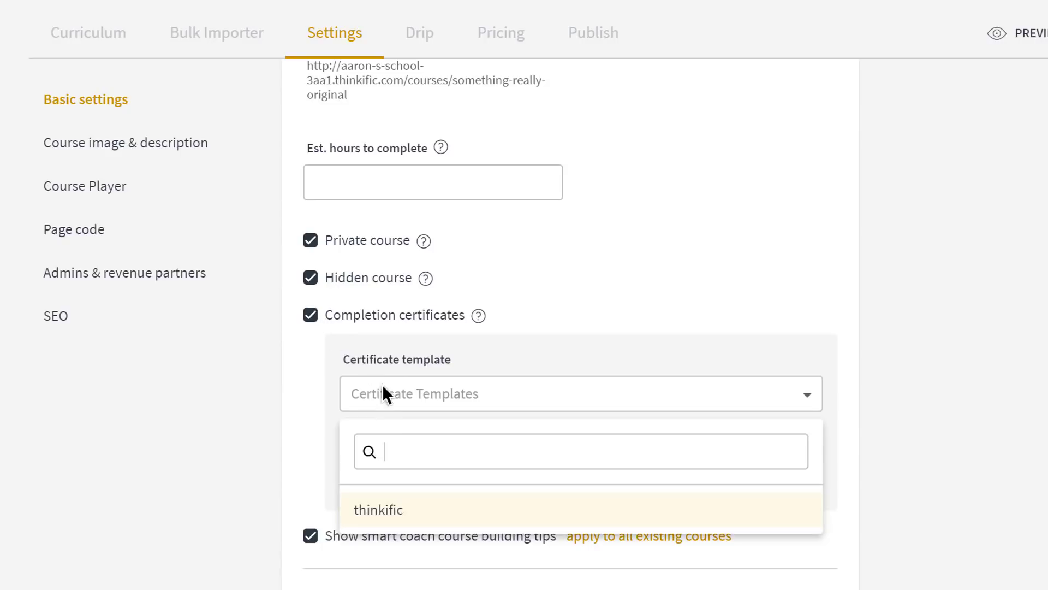
pyautogui.click(378, 510)
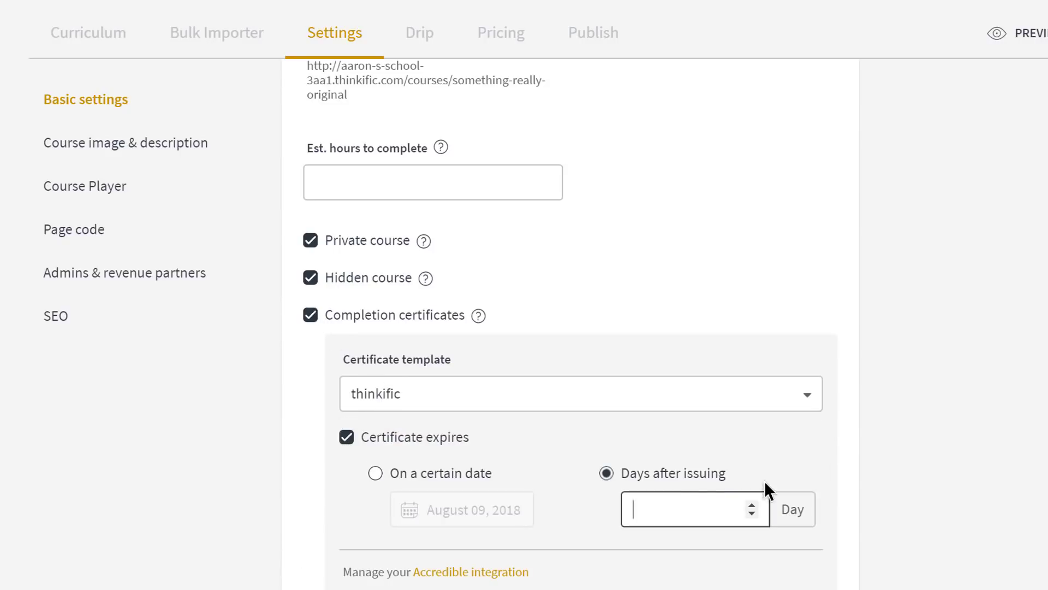
pyautogui.write('365')
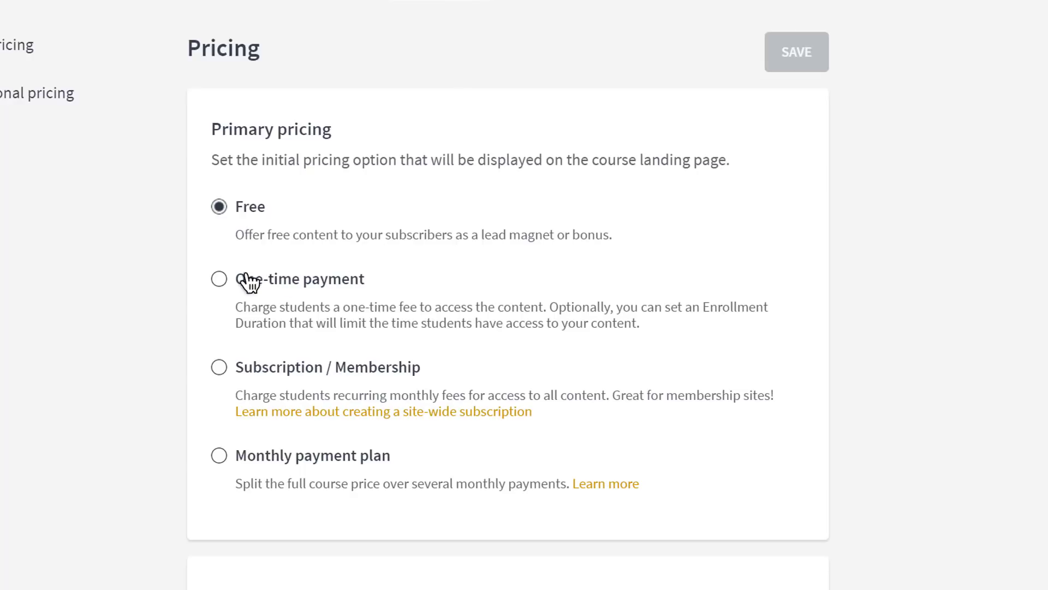
# Step: Choose One-time payment and start connecting a Stripe account via the Integrations sign-in
pyautogui.click(219, 278)
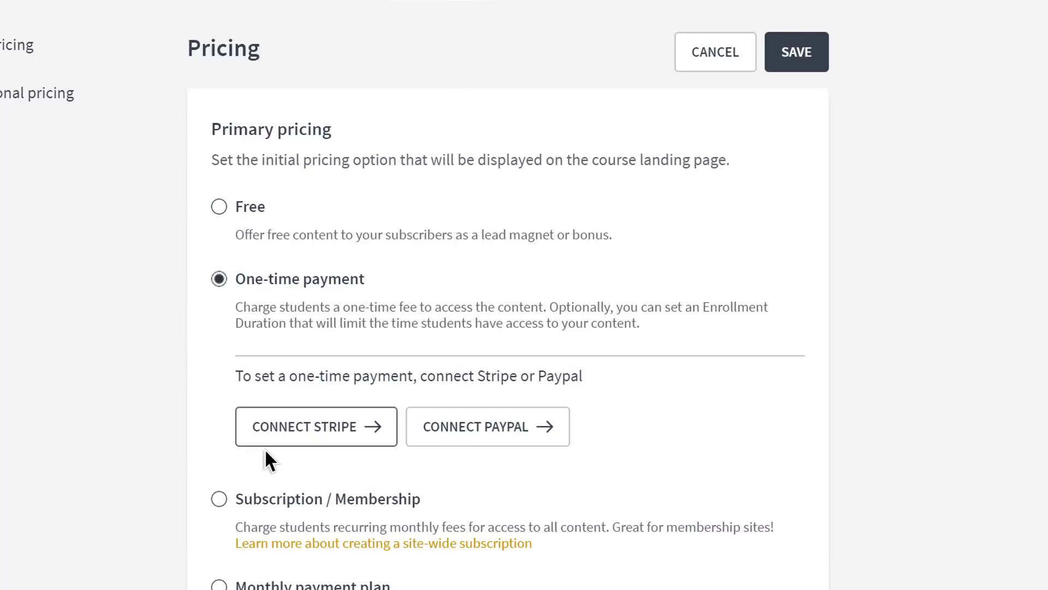
pyautogui.click(316, 426)
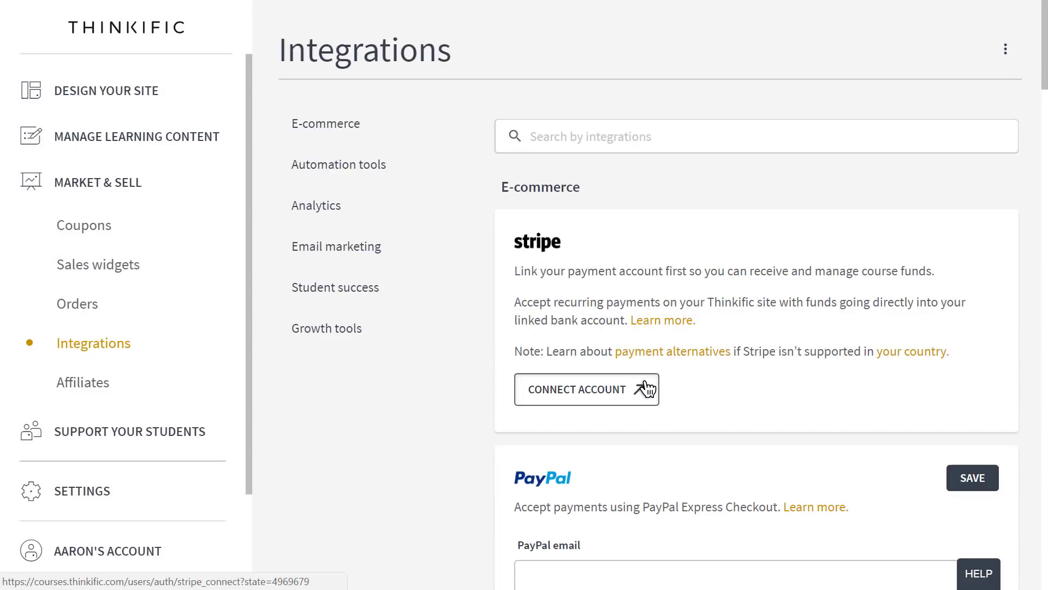
pyautogui.click(585, 389)
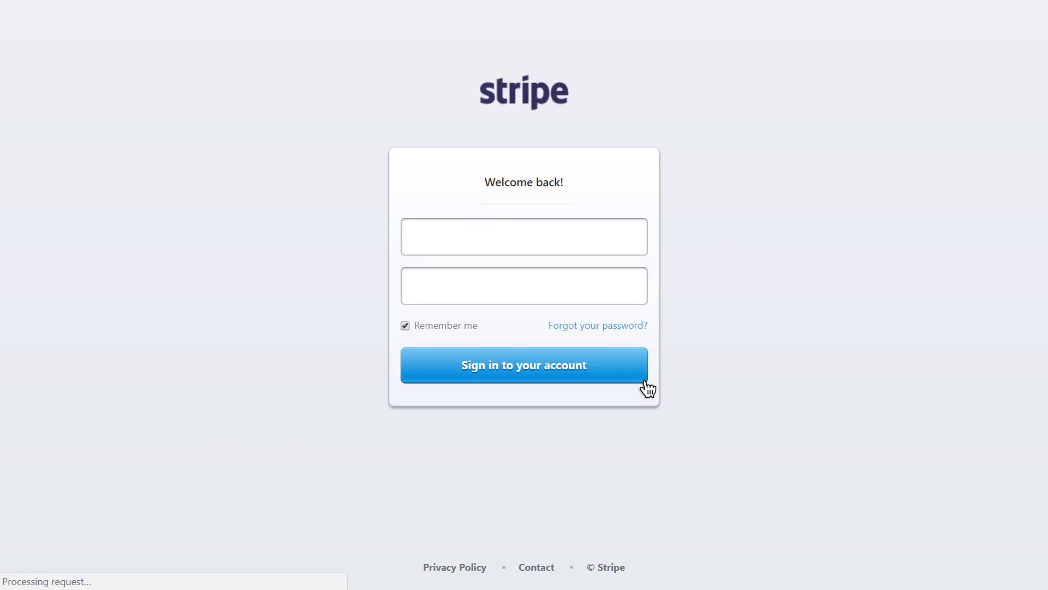
pyautogui.click(845, 341)
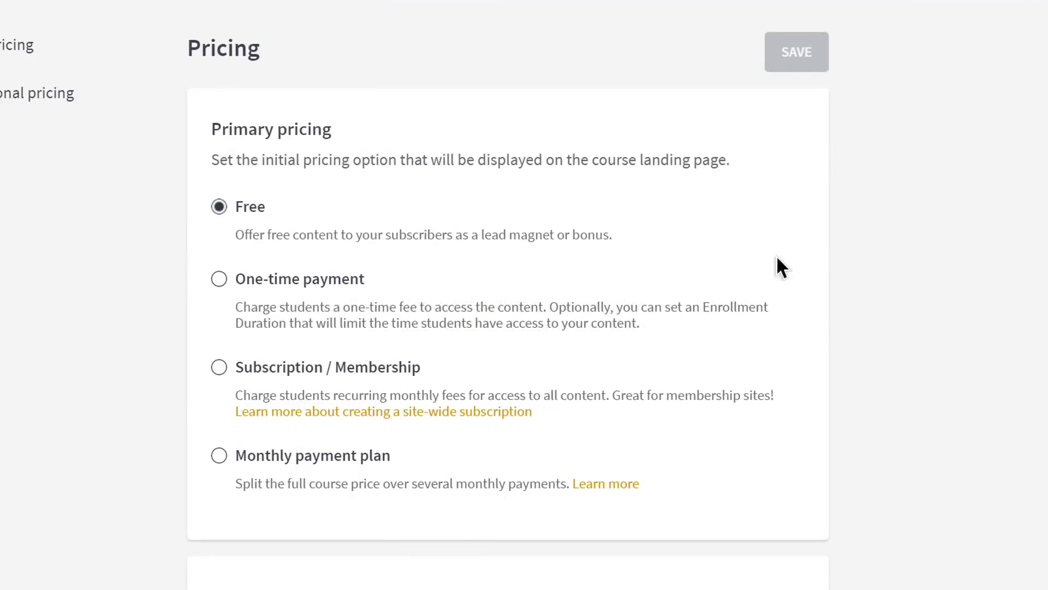
pyautogui.moveTo(229, 287)
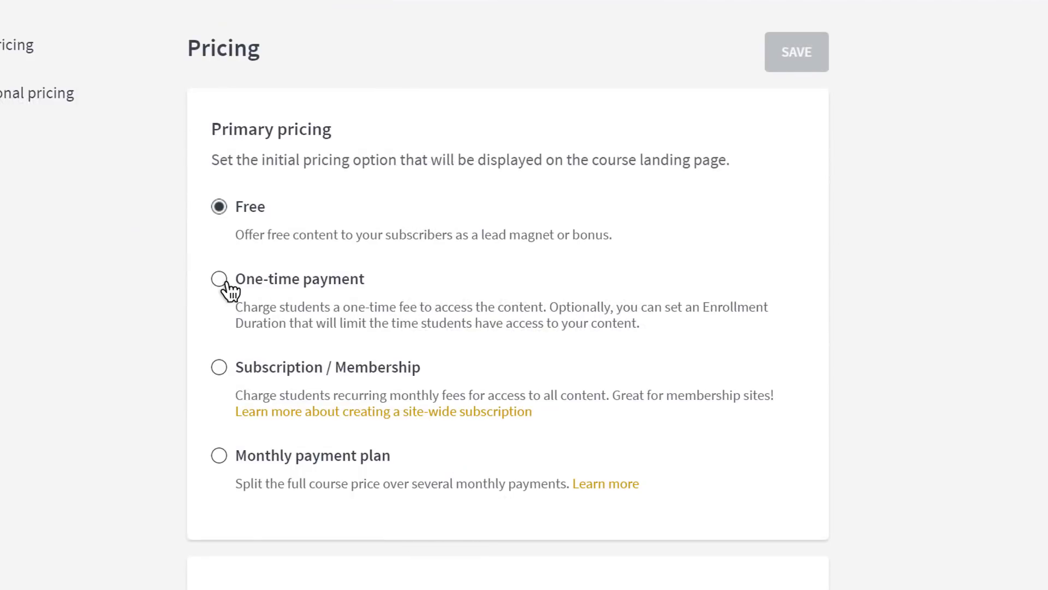
# Step: Switch to Subscription / Membership pricing billed once every 1 month
pyautogui.click(218, 278)
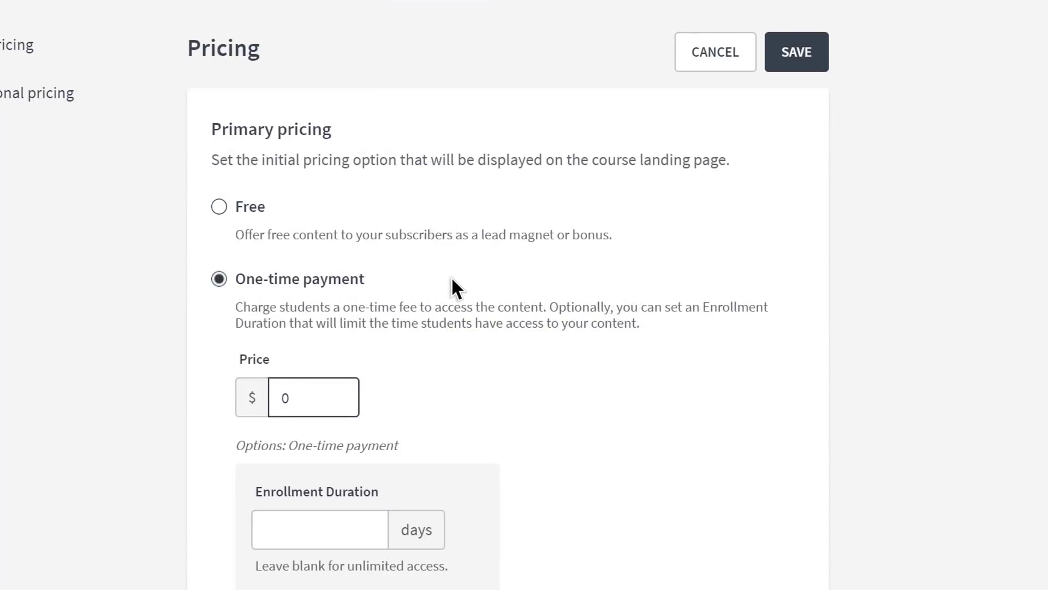
pyautogui.write('99')
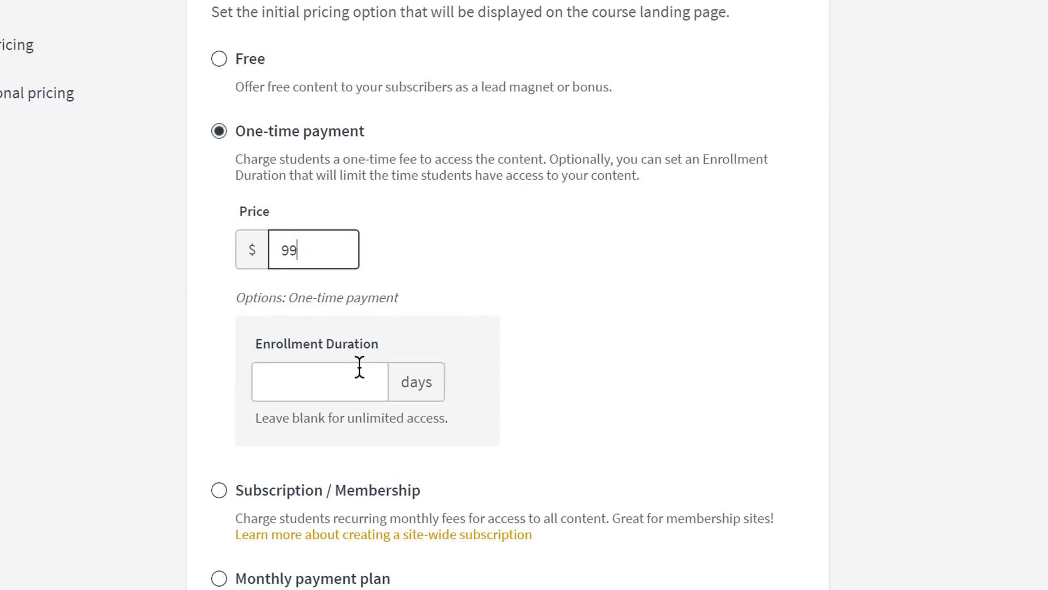
pyautogui.write('90')
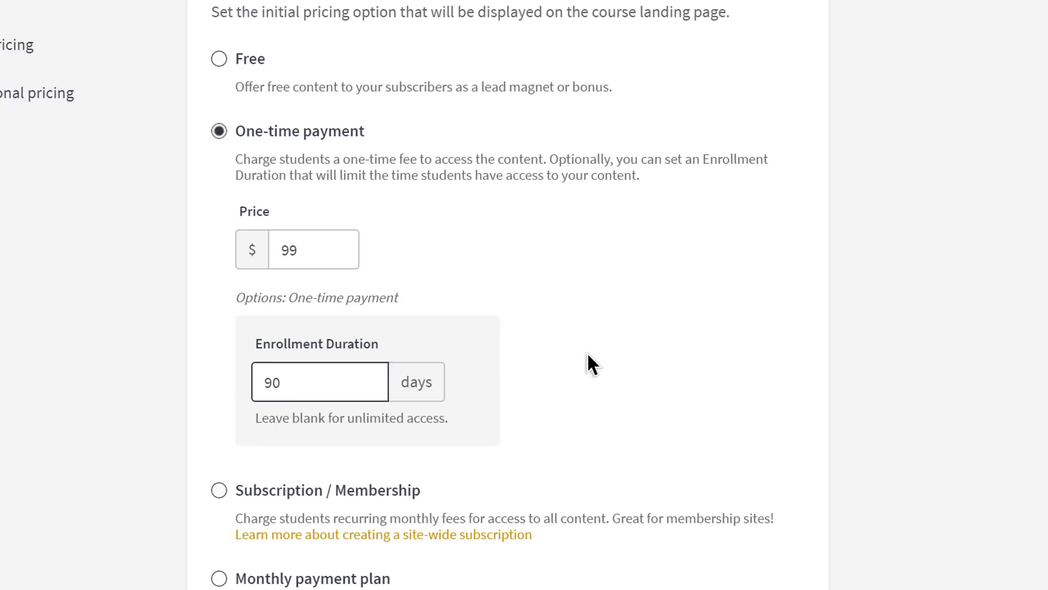
pyautogui.scroll(-3)
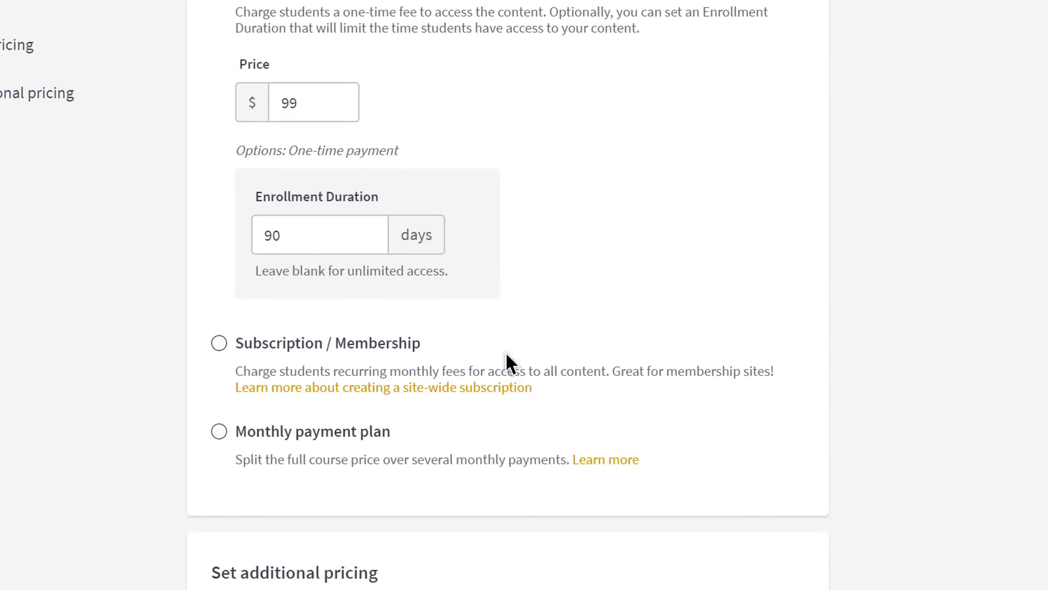
pyautogui.click(218, 342)
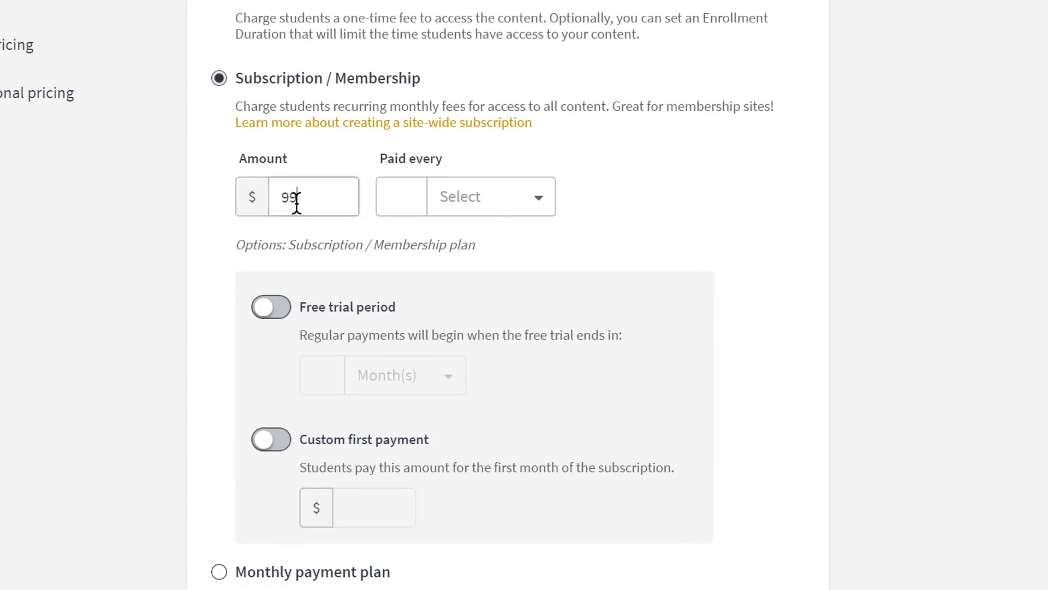
pyautogui.write('1')
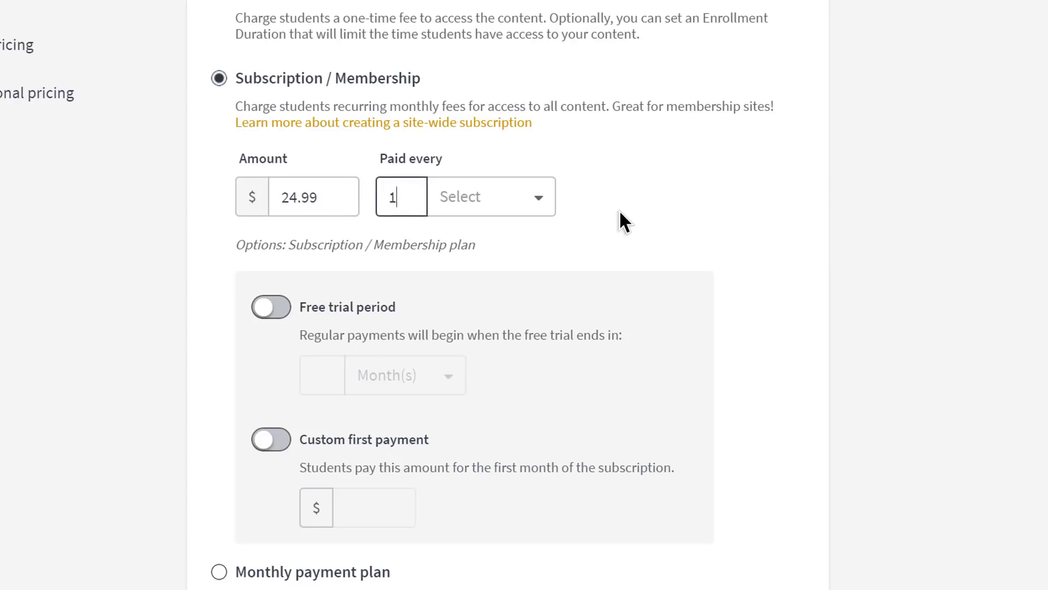
pyautogui.click(491, 195)
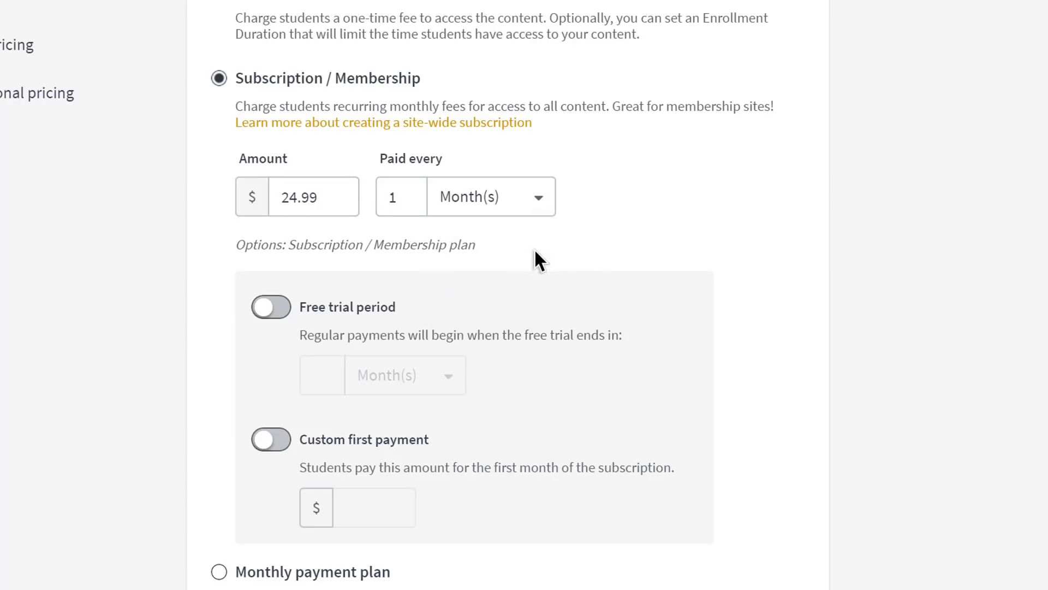
# Step: Leave the free trial off and set a custom first payment of 39.99
pyautogui.click(271, 306)
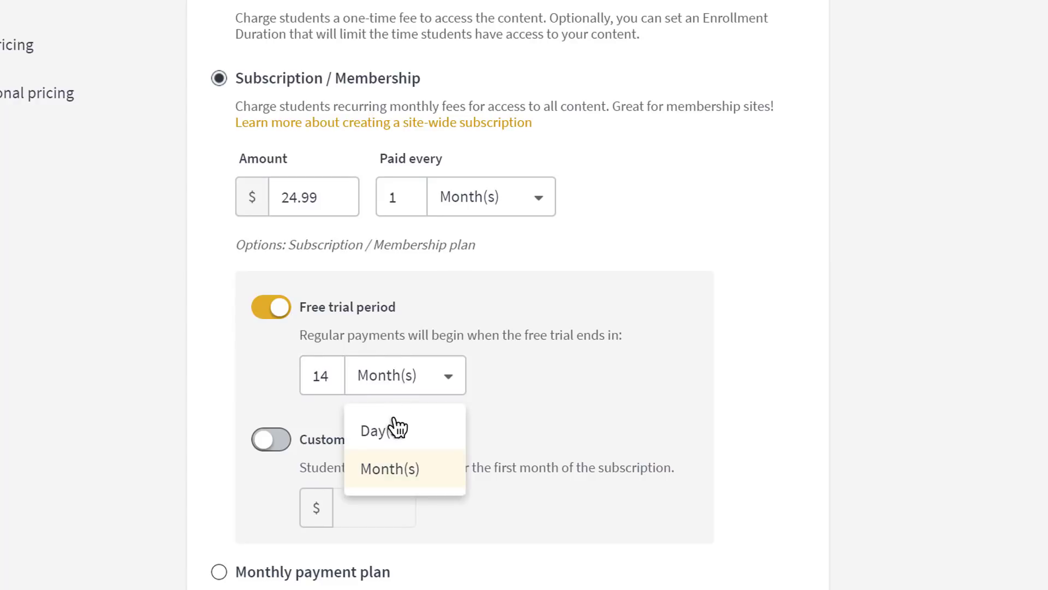
pyautogui.click(373, 430)
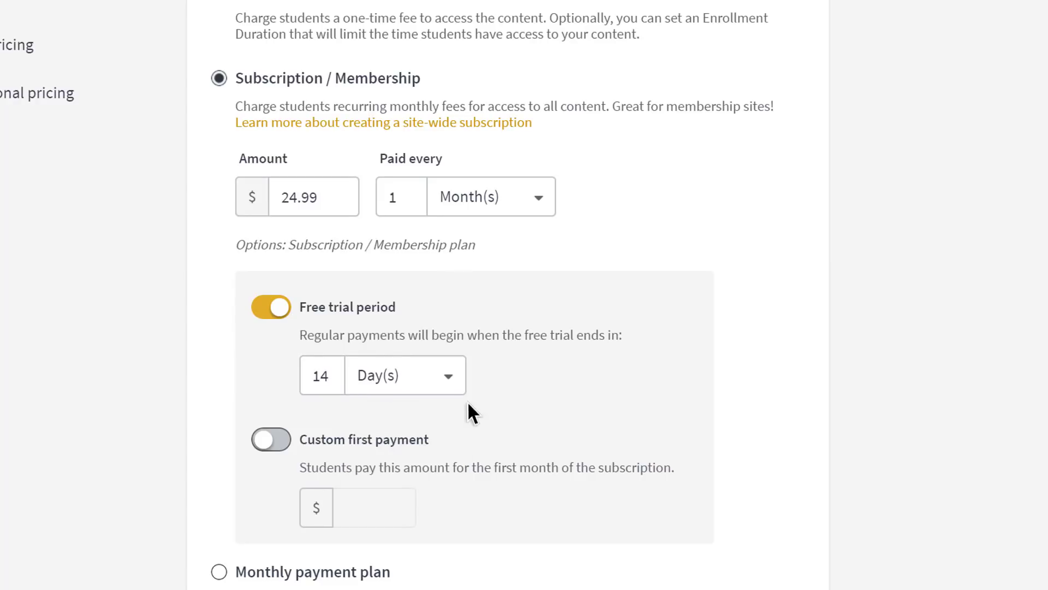
pyautogui.click(271, 438)
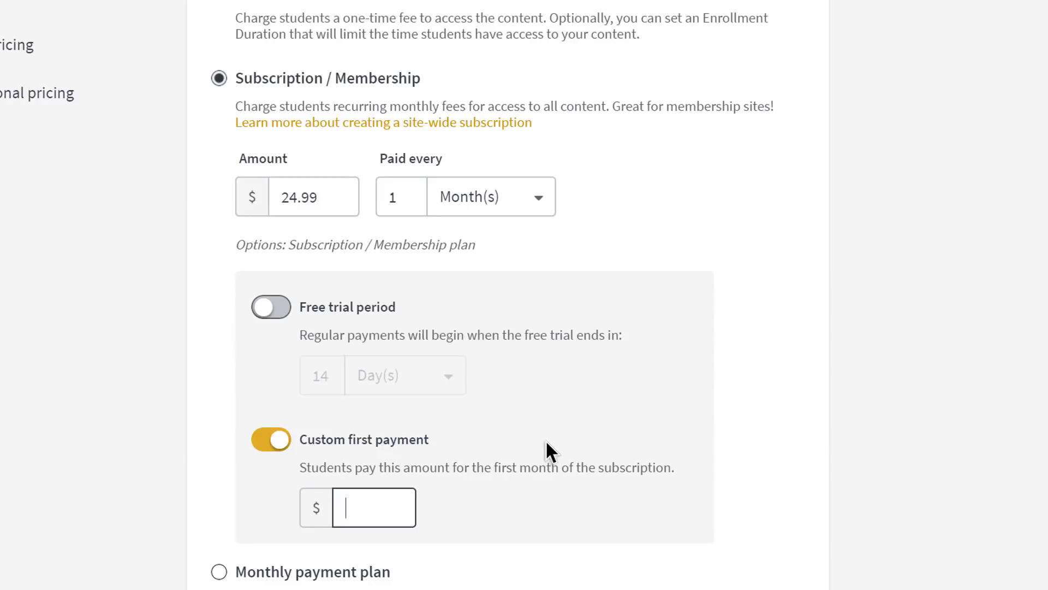
pyautogui.write('39.99')
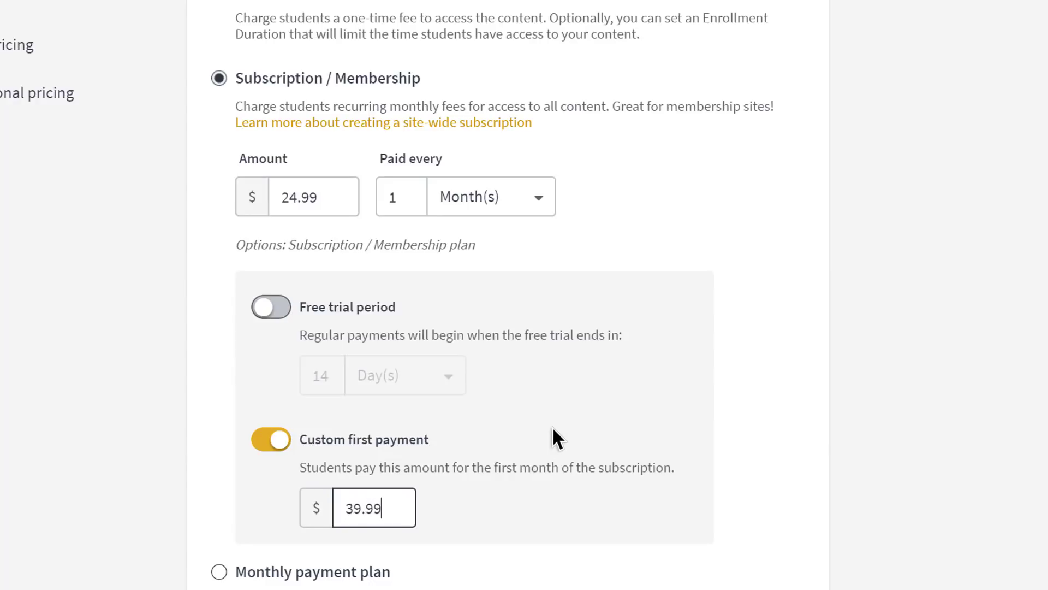
pyautogui.scroll(-3)
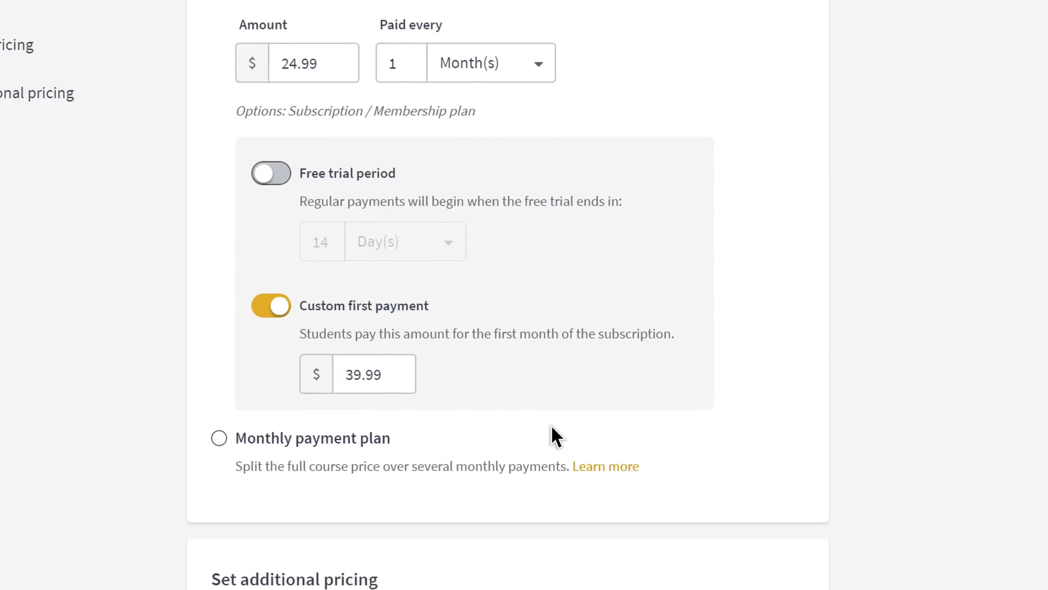
# Step: Try Monthly payment plan, then keep One-time payment at $99.99 as the primary price
pyautogui.click(219, 438)
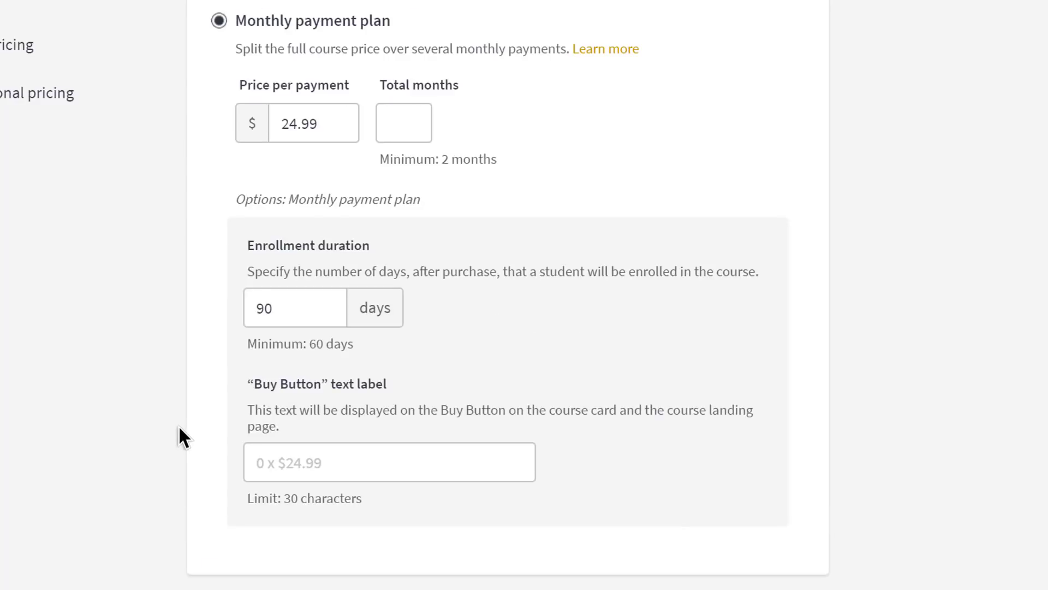
pyautogui.tripleClick(314, 123)
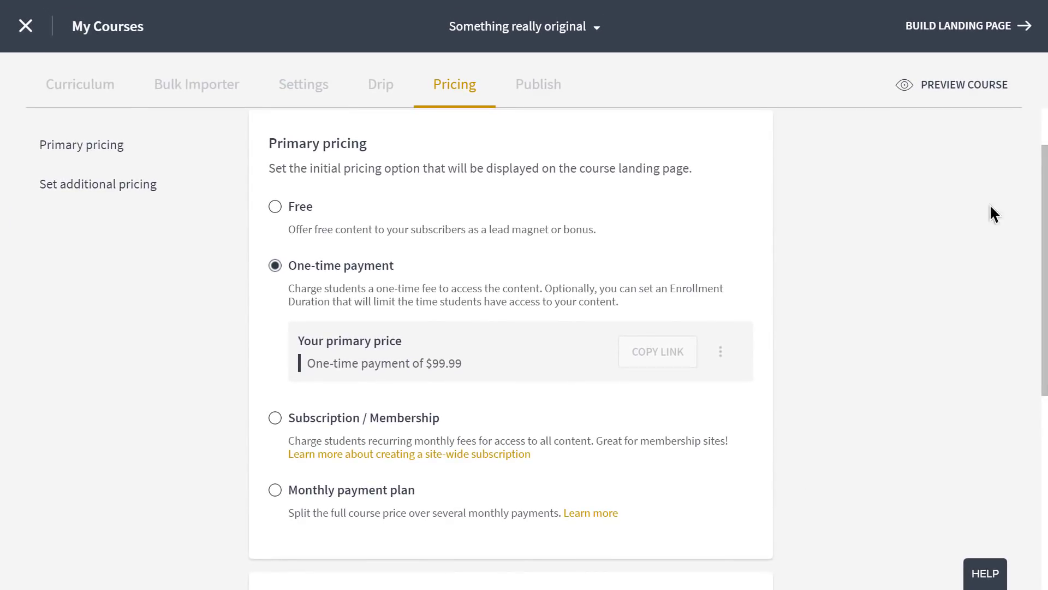
# Step: Publish the course and show the preview options for landing page or student view
pyautogui.click(538, 84)
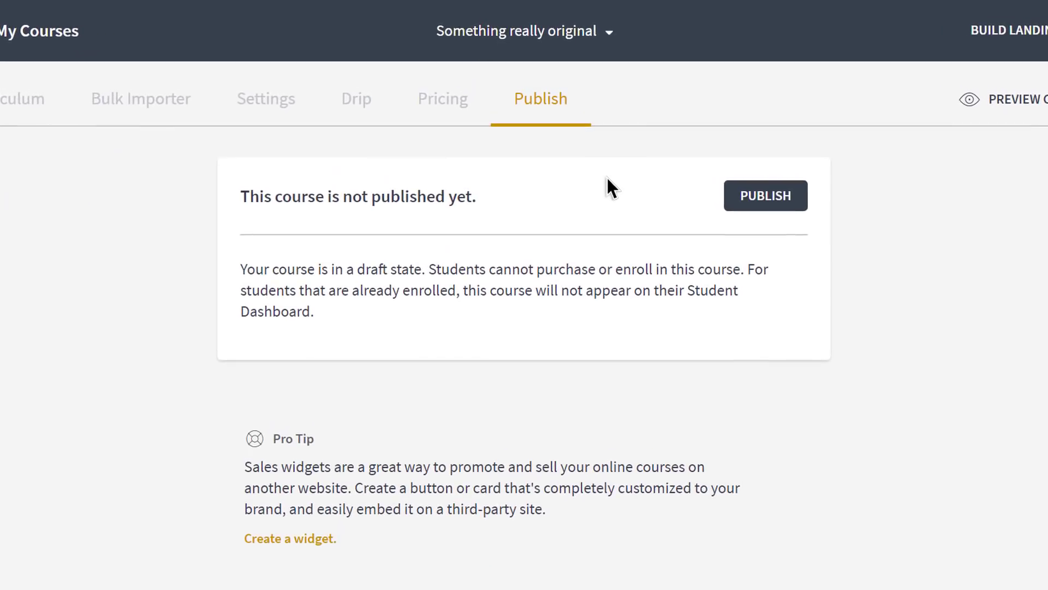
pyautogui.click(766, 196)
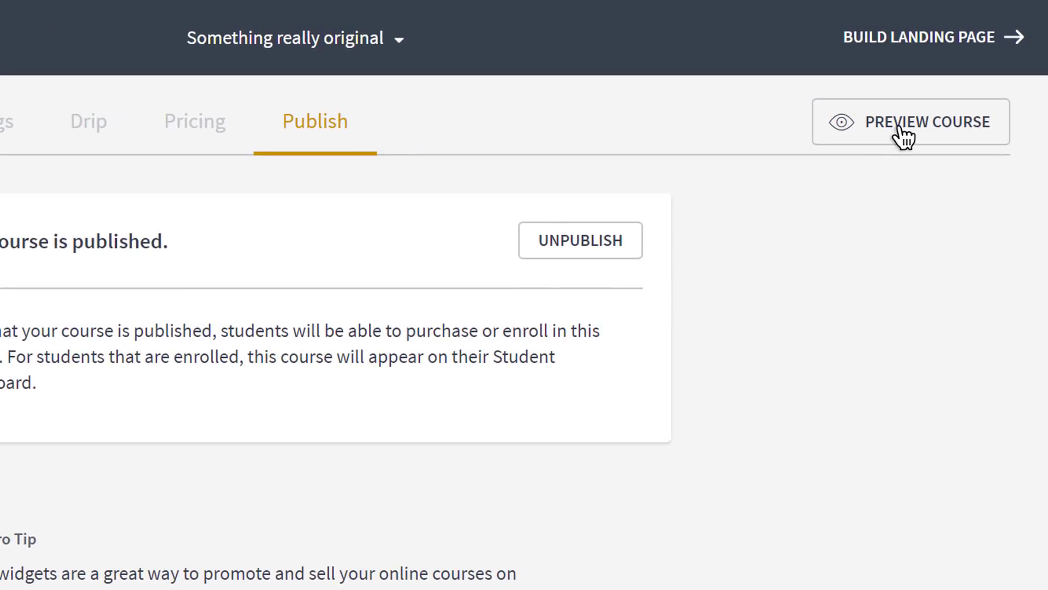
pyautogui.click(911, 121)
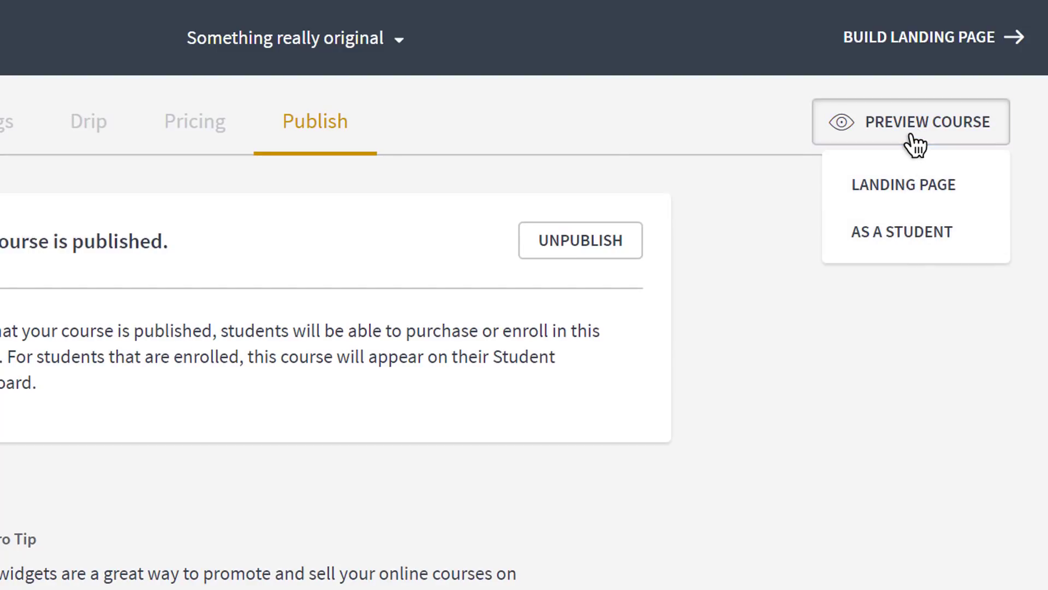
pyautogui.moveTo(858, 60)
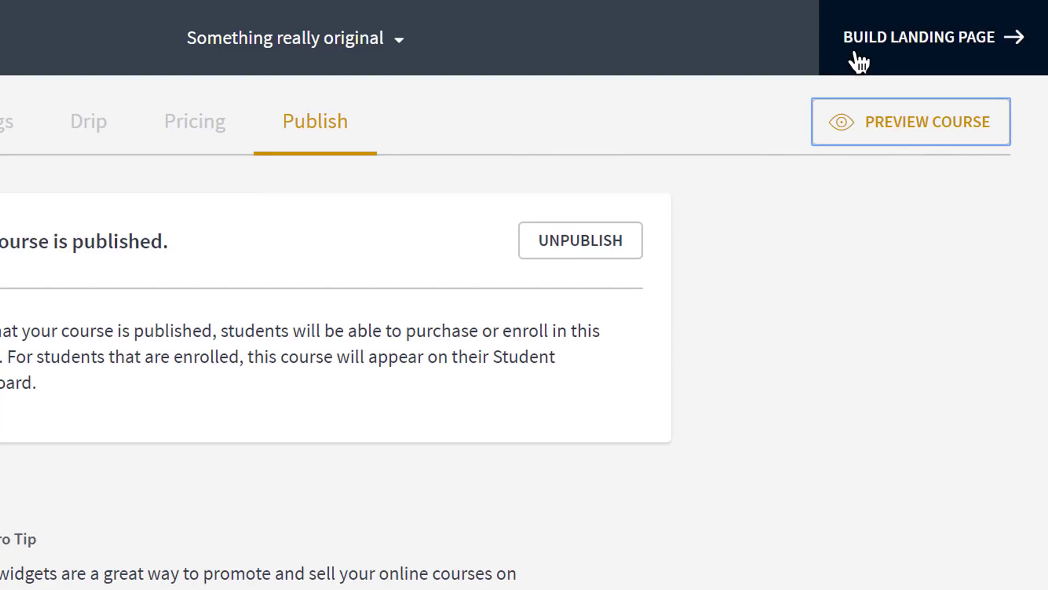
# Step: Launch the Site Builder on the course landing page and review its default sections
pyautogui.click(919, 38)
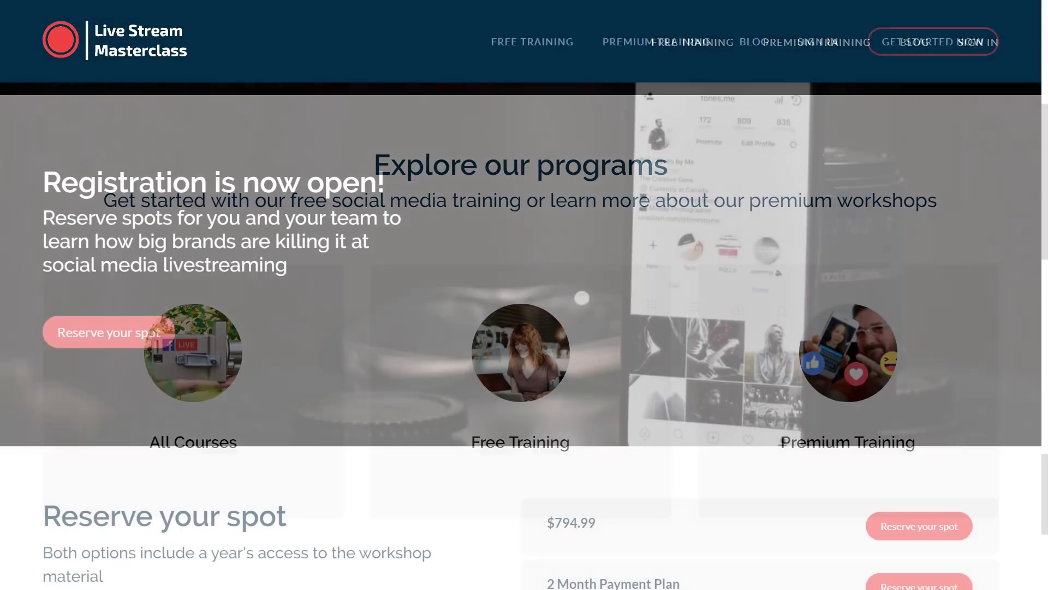
pyautogui.scroll(-3)
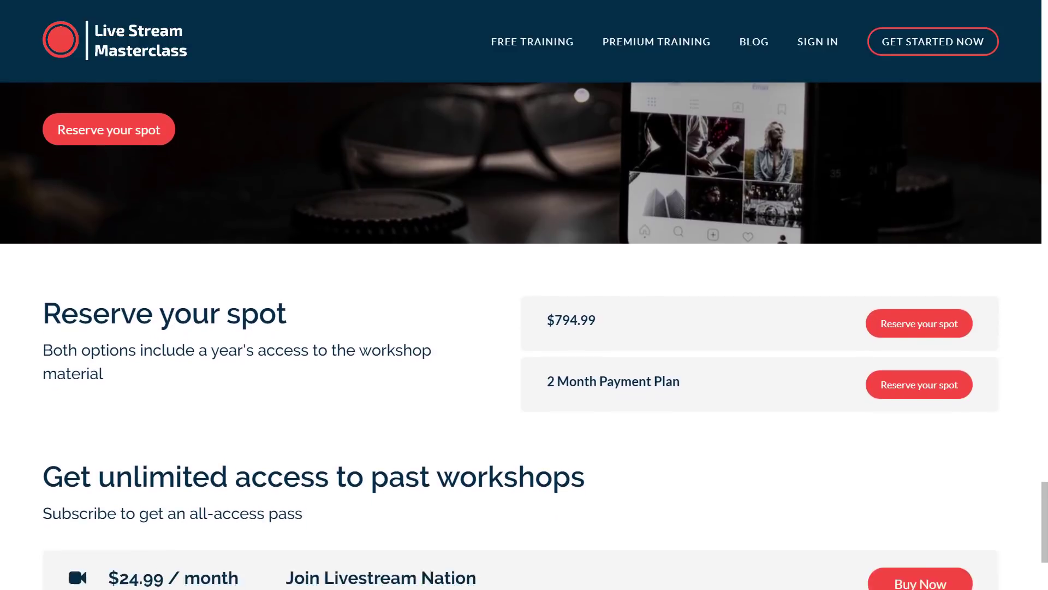
pyautogui.scroll(-3)
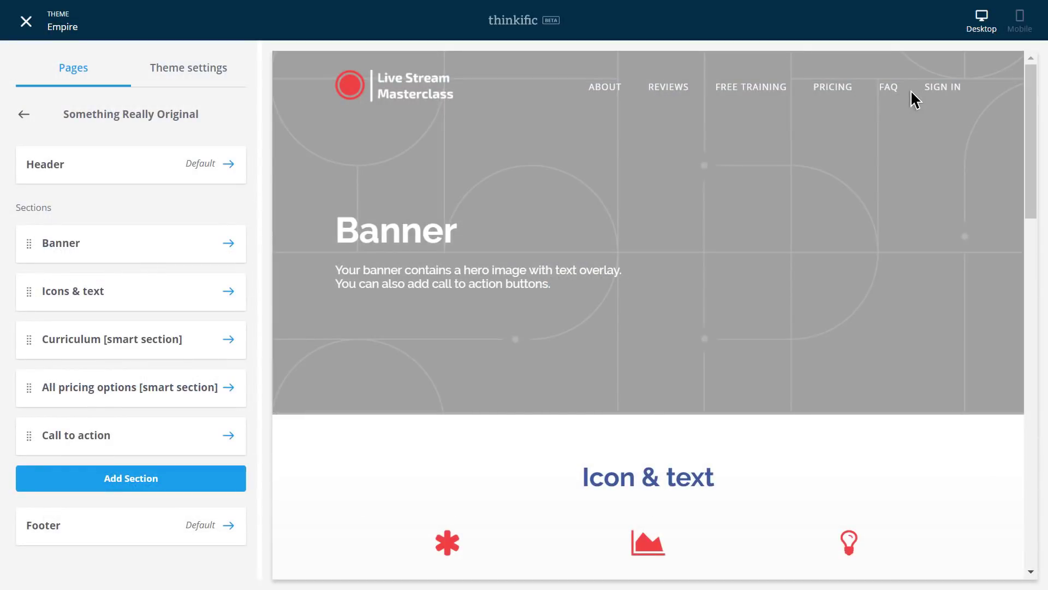
pyautogui.moveTo(721, 123)
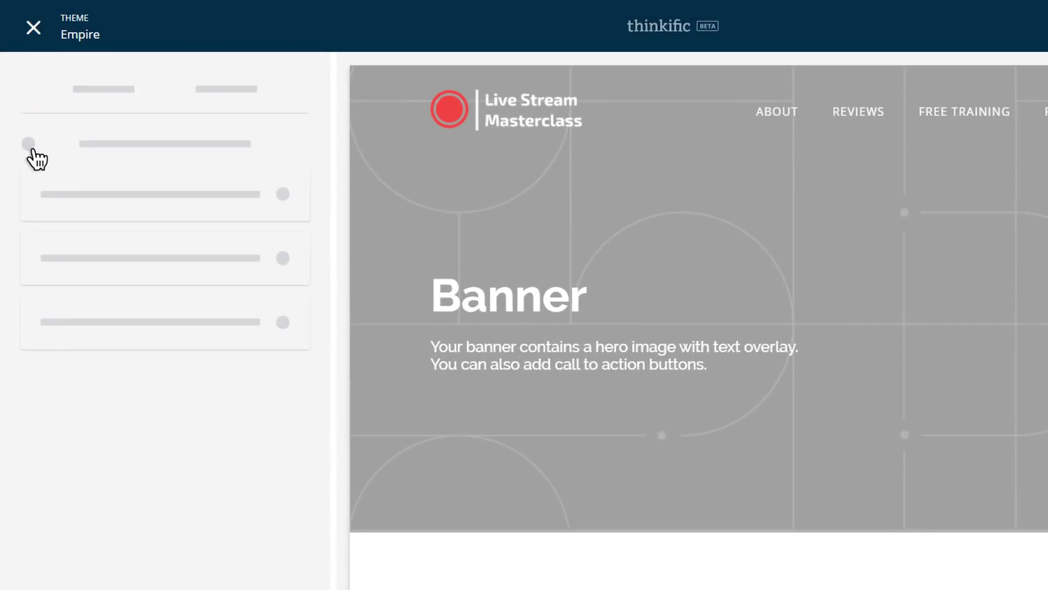
# Step: Back out of the landing page to the Courses list and then the main Pages list
pyautogui.click(29, 143)
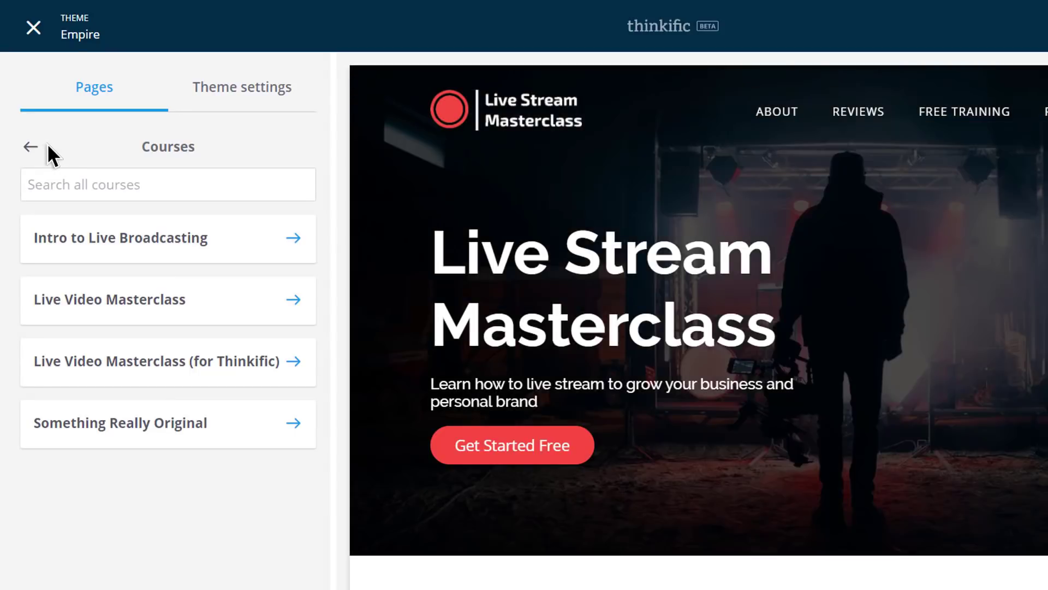
pyautogui.click(30, 146)
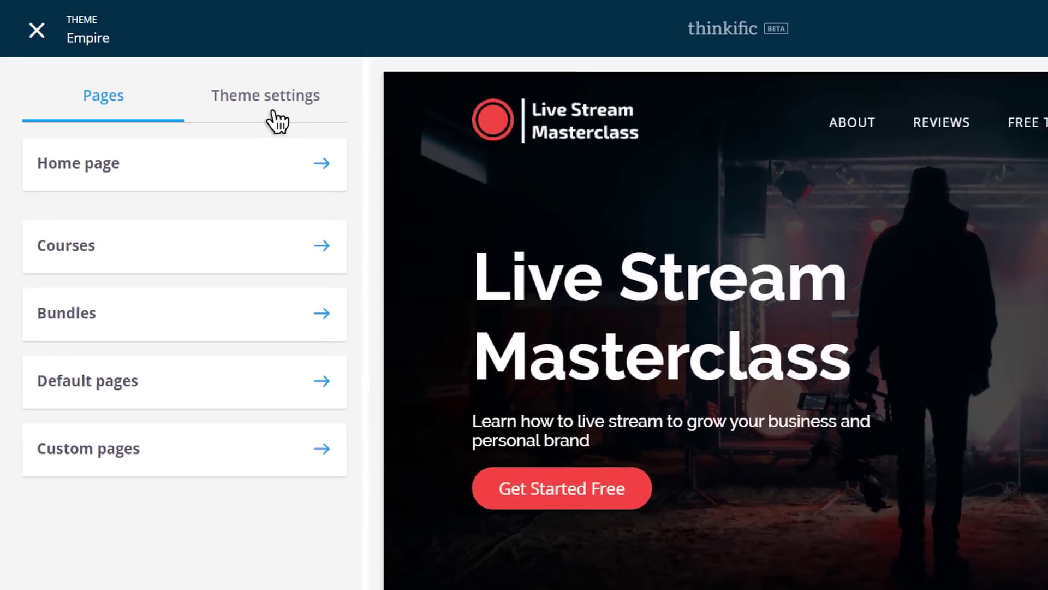
# Step: View Theme settings, look at the Colors options, and return to the settings list unchanged
pyautogui.click(265, 95)
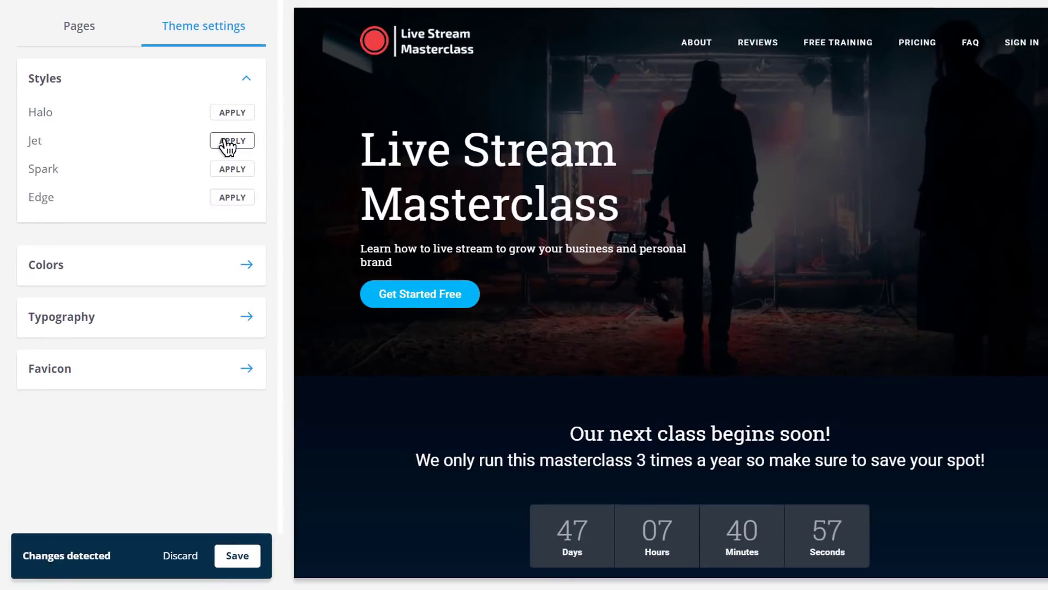
pyautogui.click(231, 141)
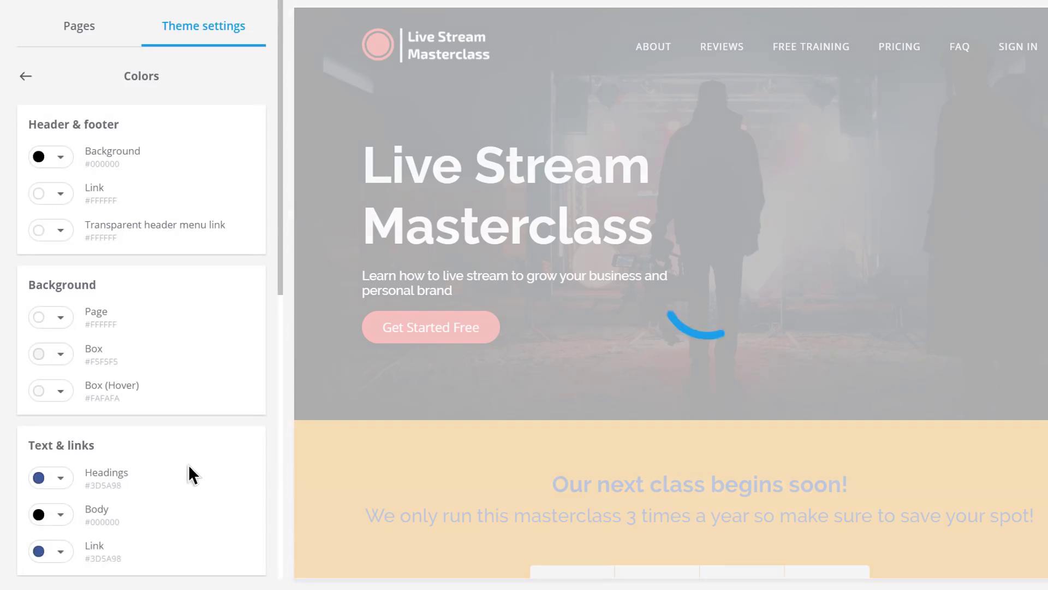
pyautogui.click(25, 75)
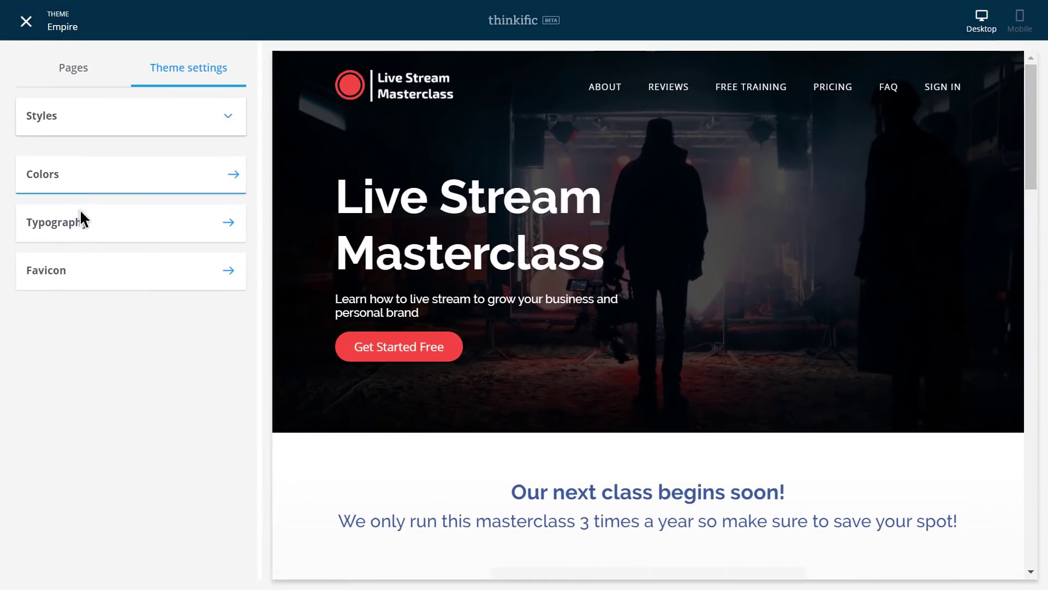
pyautogui.moveTo(101, 312)
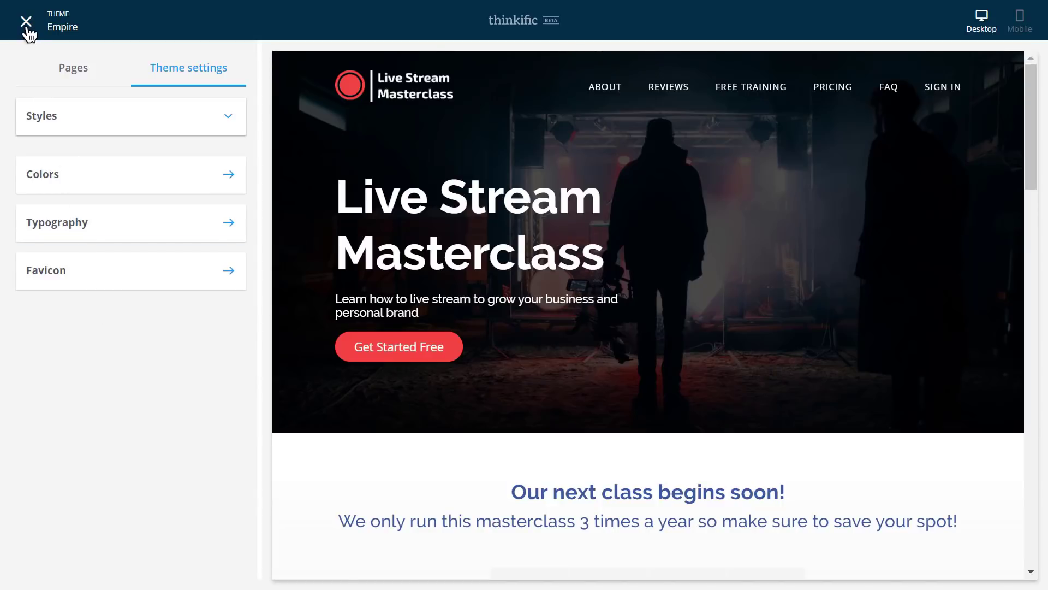
# Step: Close the site builder and browse the Theme library listing Empire (published) and Vogue
pyautogui.click(25, 21)
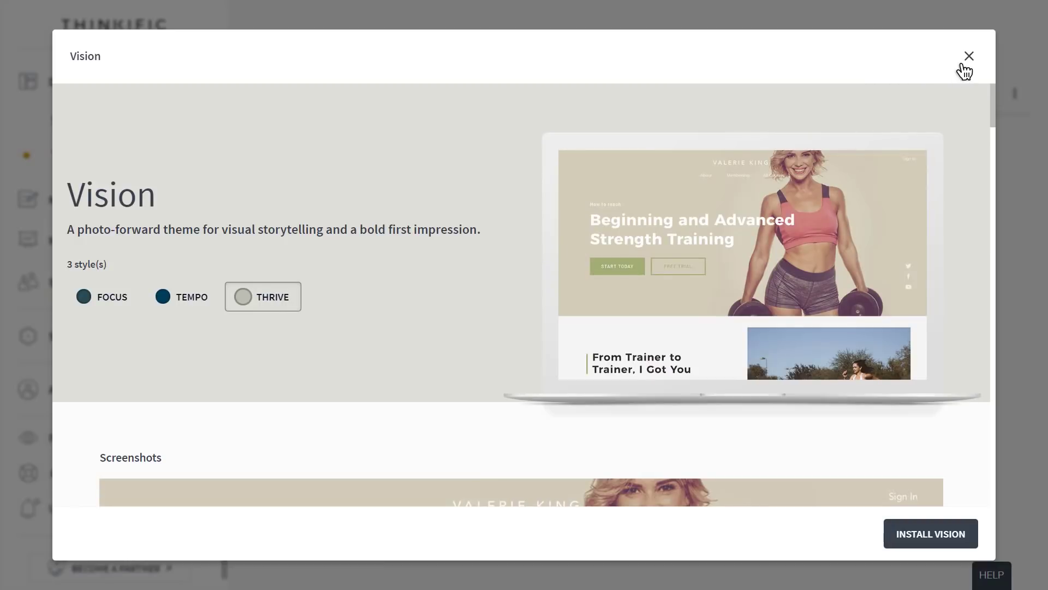
pyautogui.click(969, 56)
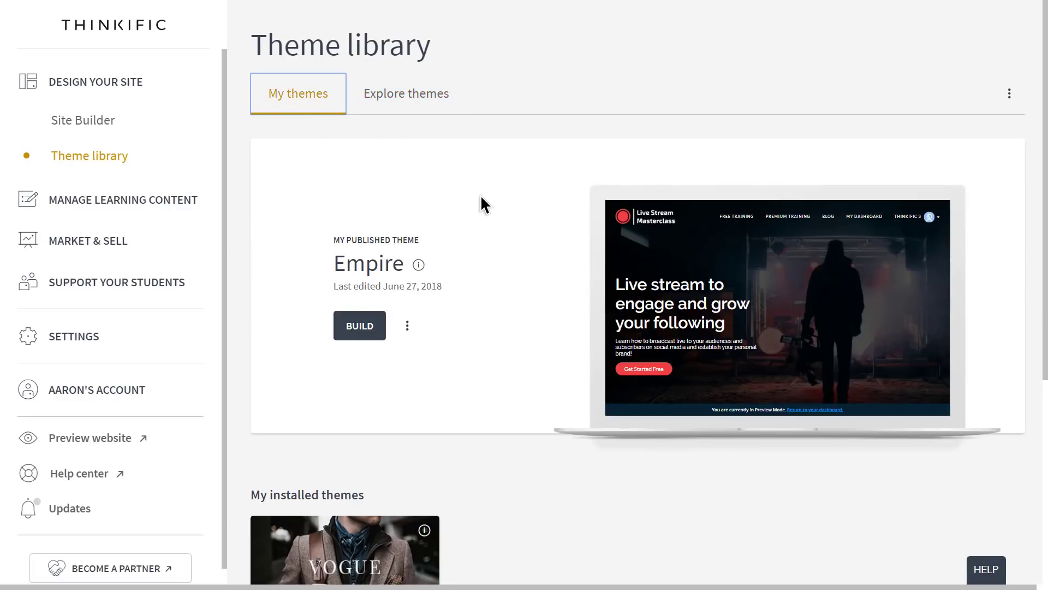
pyautogui.scroll(-3)
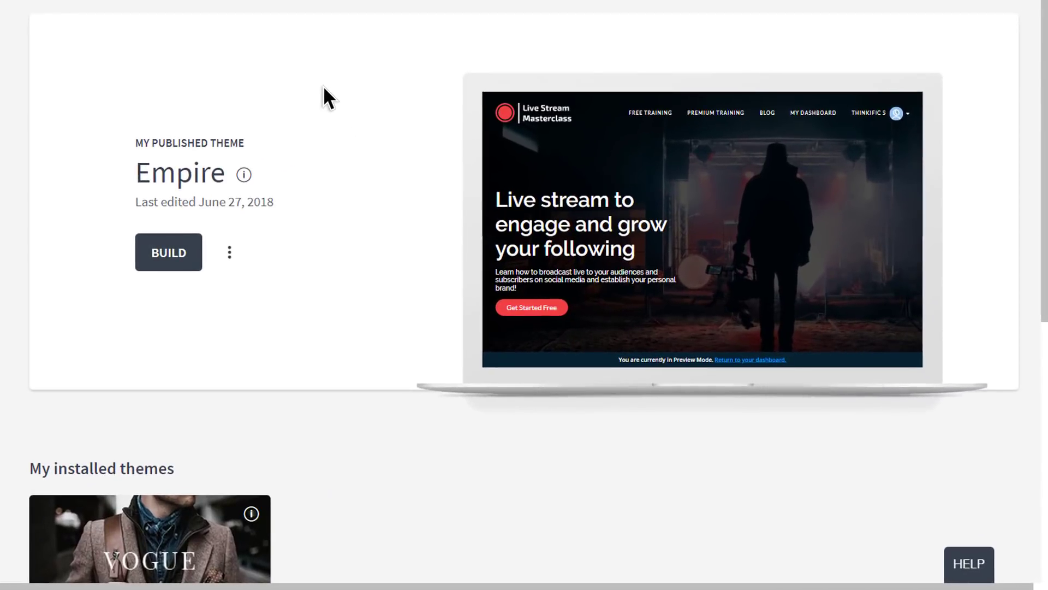
pyautogui.scroll(-3)
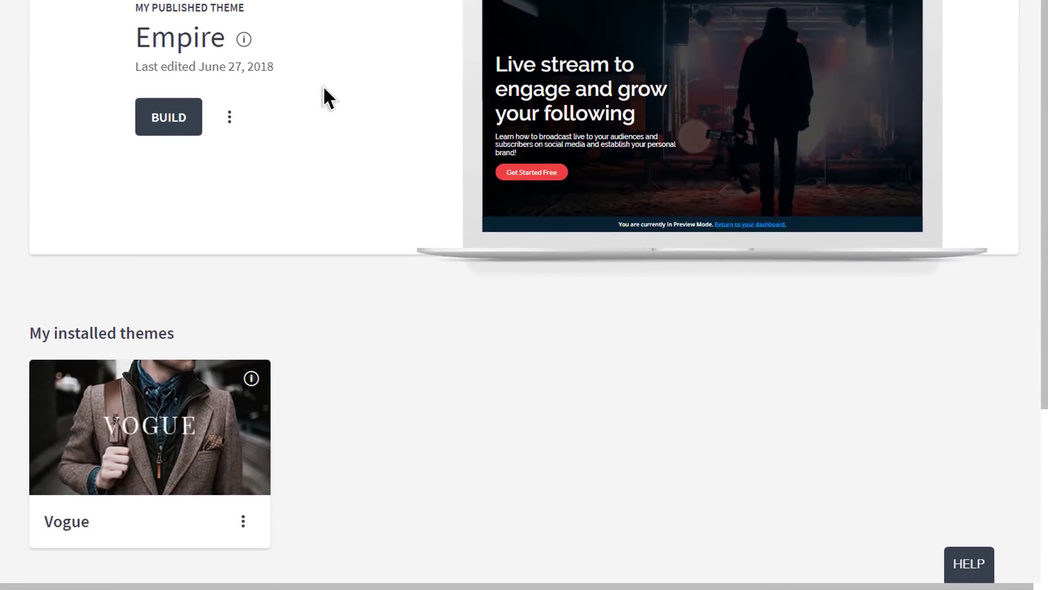
pyautogui.moveTo(150, 427)
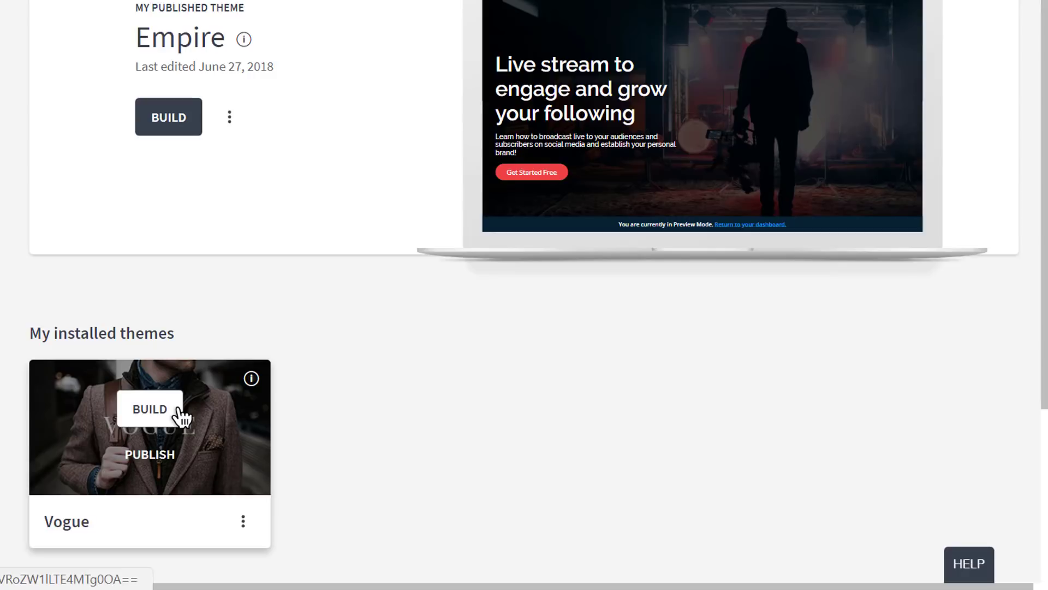
pyautogui.moveTo(178, 466)
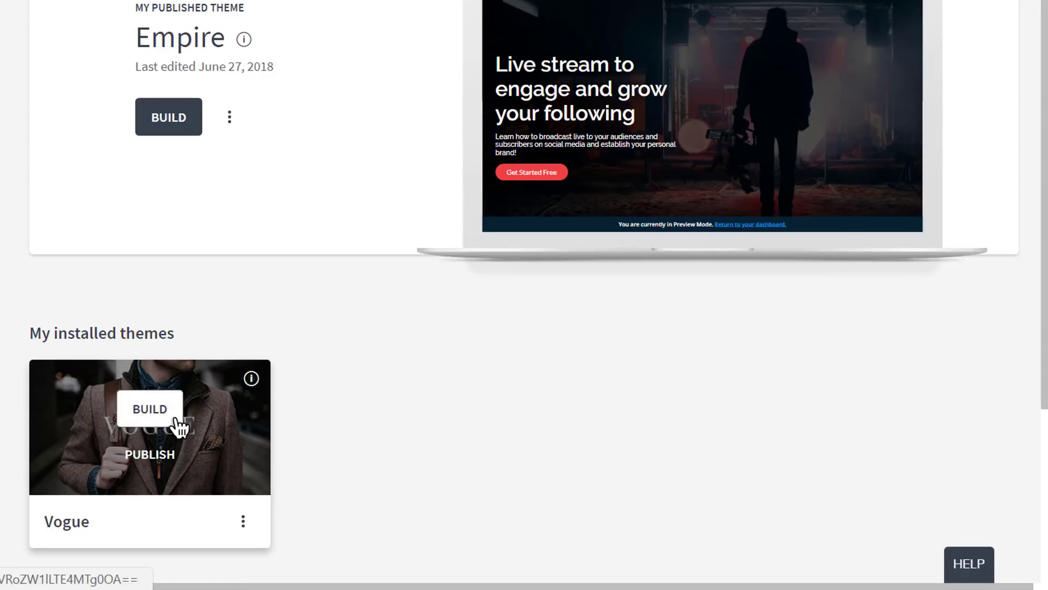
pyautogui.moveTo(297, 428)
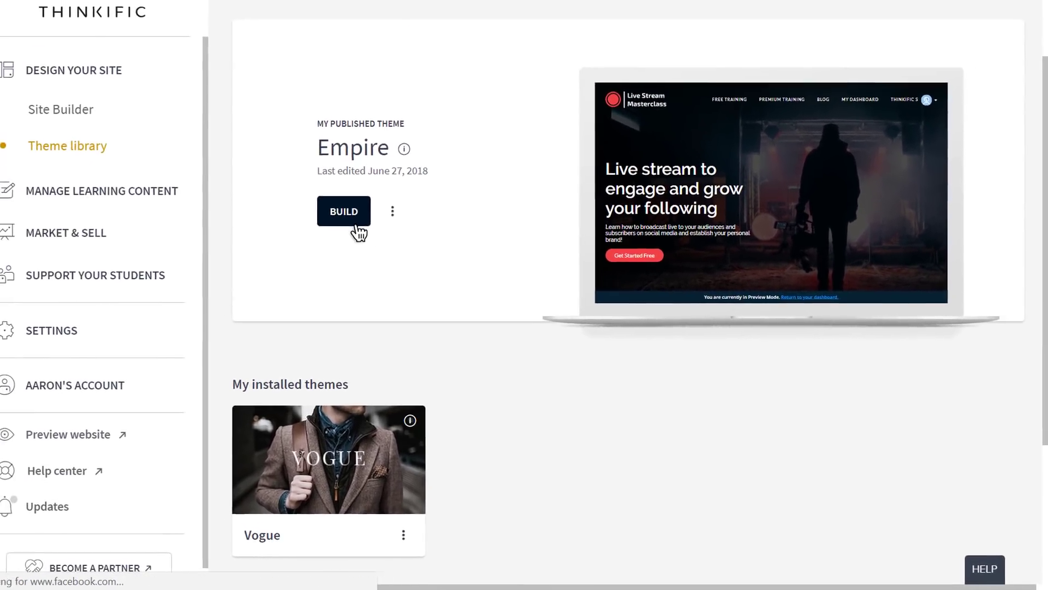
# Step: Edit the Empire theme, move Call to action higher and add an FAQ section
pyautogui.click(343, 211)
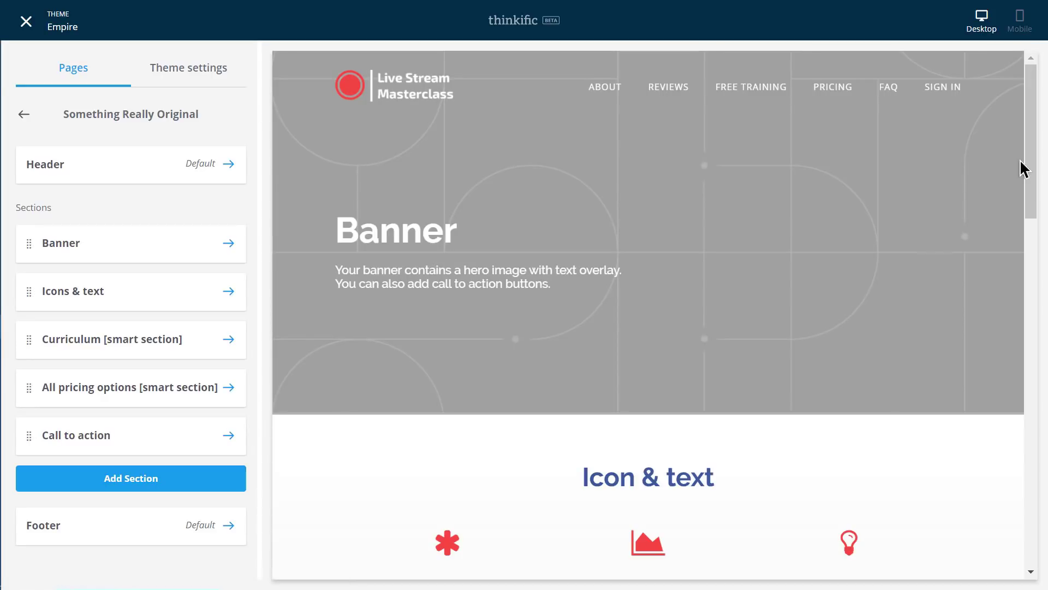
pyautogui.scroll(-3)
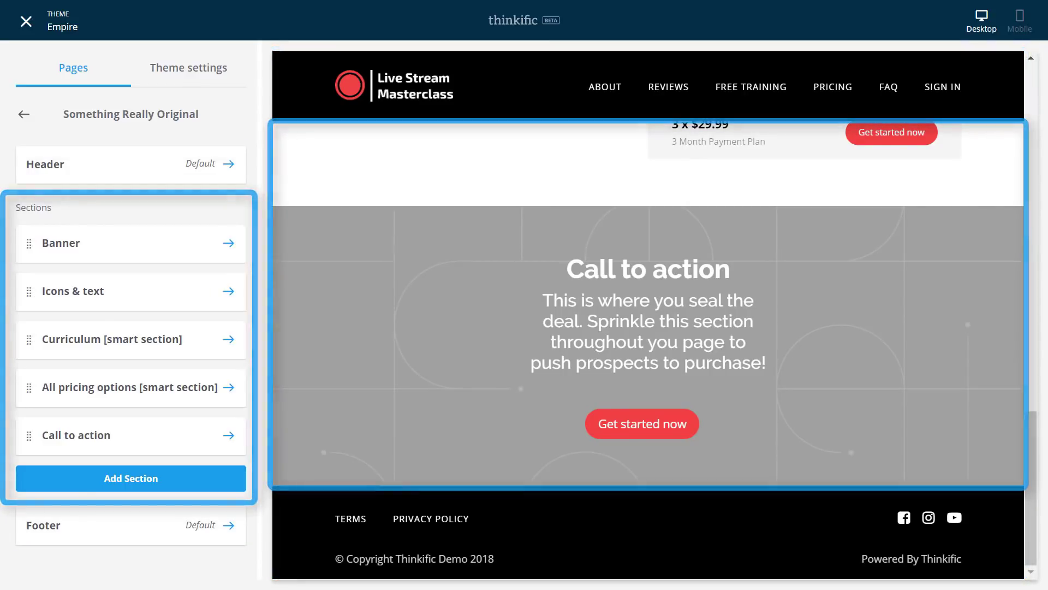
pyautogui.click(101, 436)
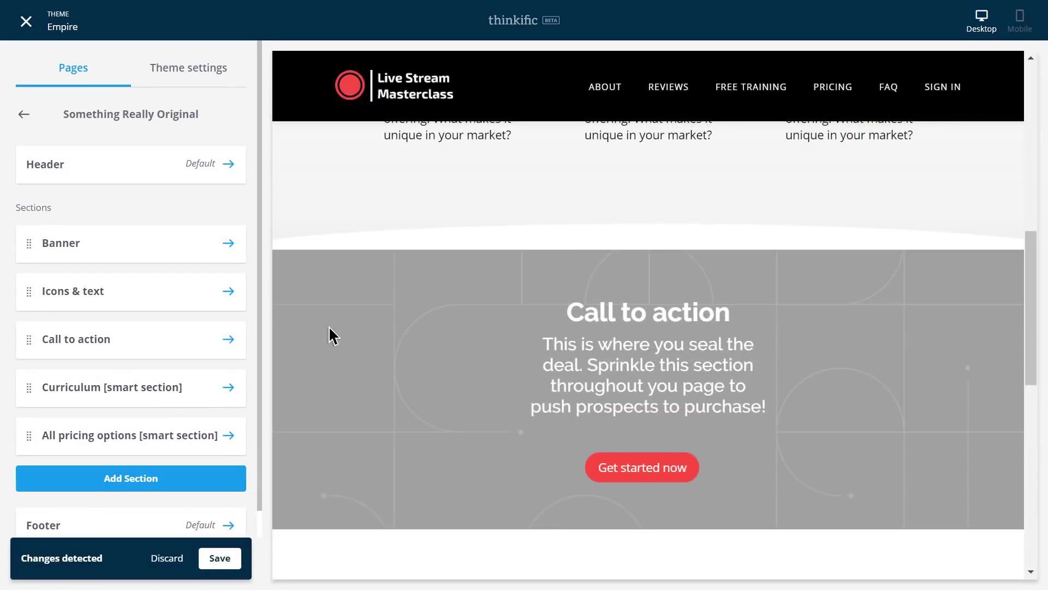
pyautogui.click(130, 478)
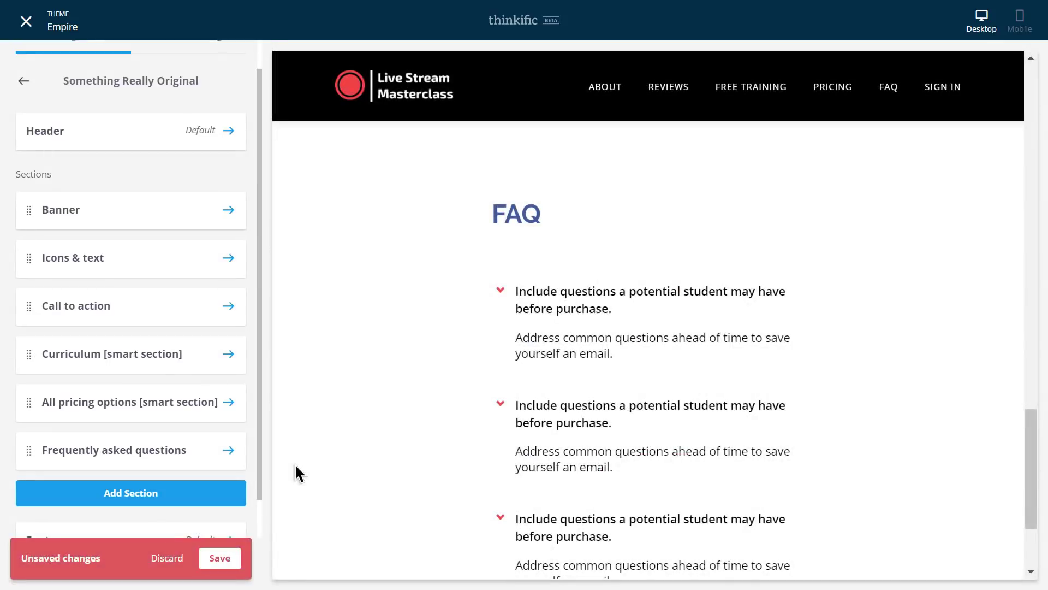
# Step: Adjust the Call to action background overlay opacity over the stage photo and save
pyautogui.click(219, 557)
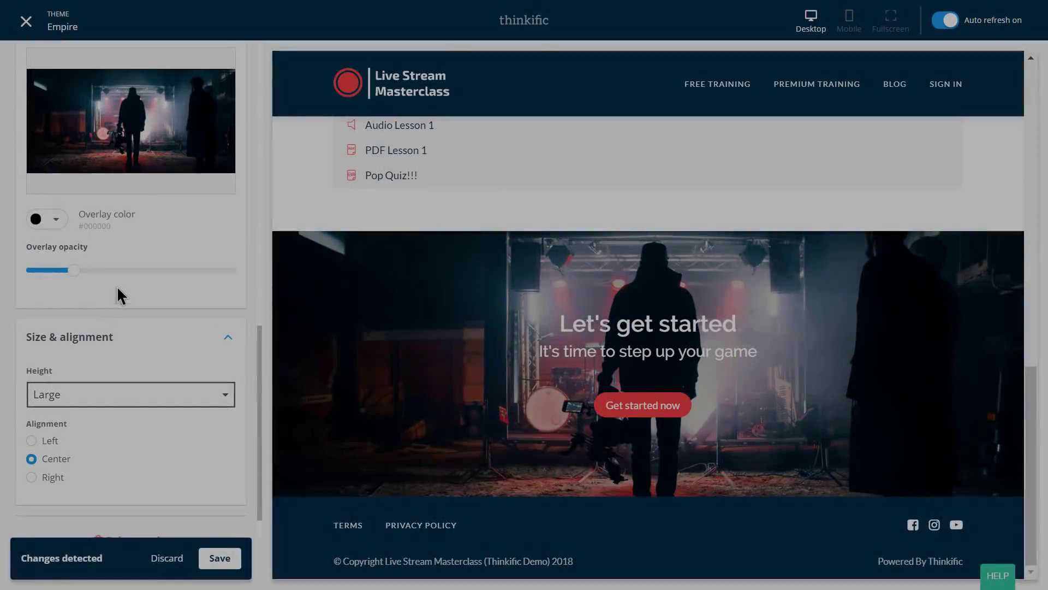
pyautogui.moveTo(72, 270); pyautogui.dragTo(126, 270)
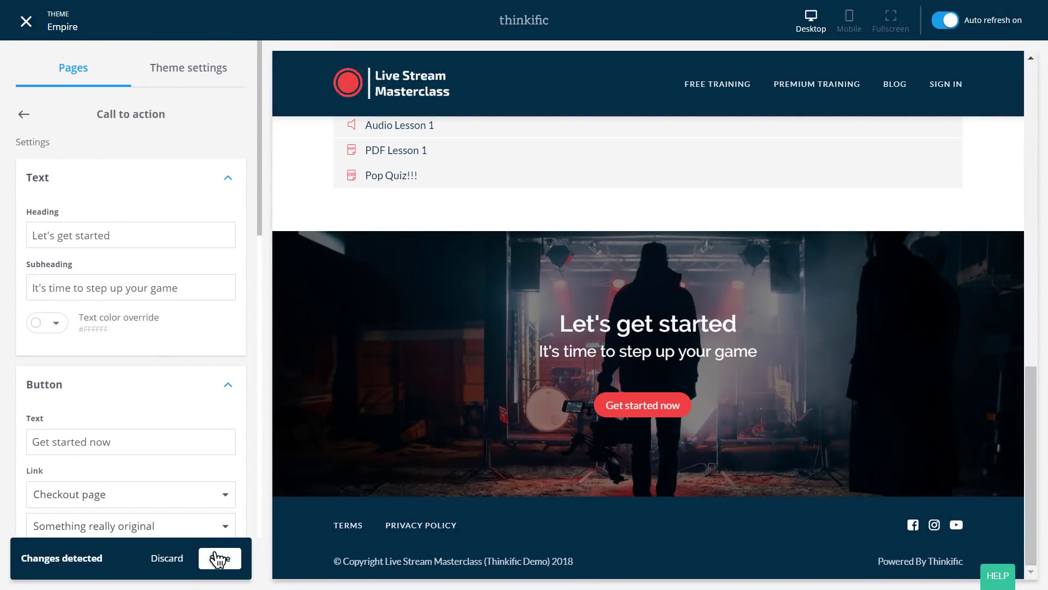
pyautogui.click(218, 558)
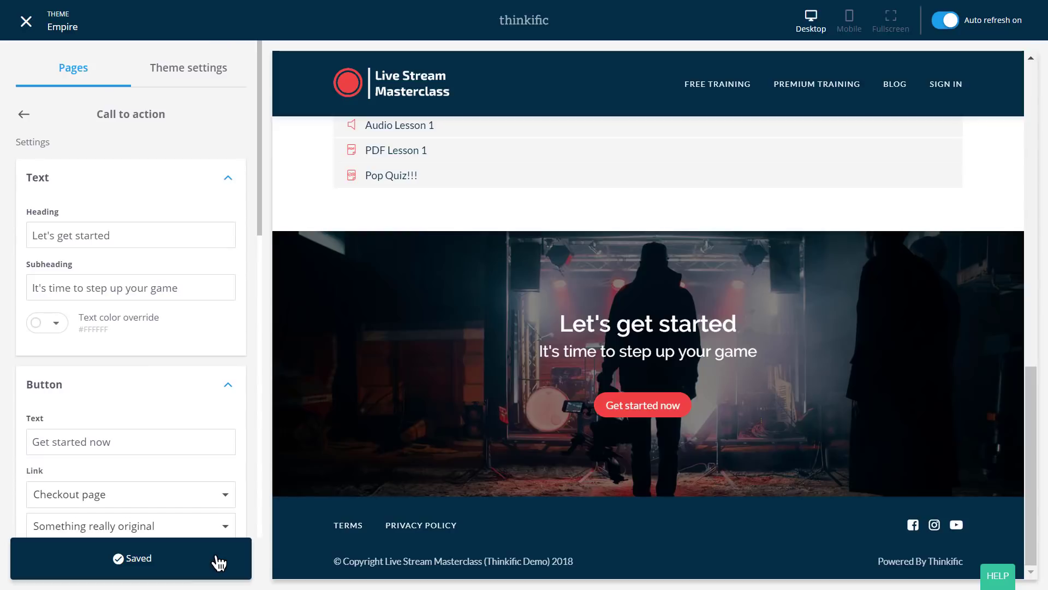
# Step: Preview the live membership offer page, then go to Market & Sell > Coupons
pyautogui.click(26, 21)
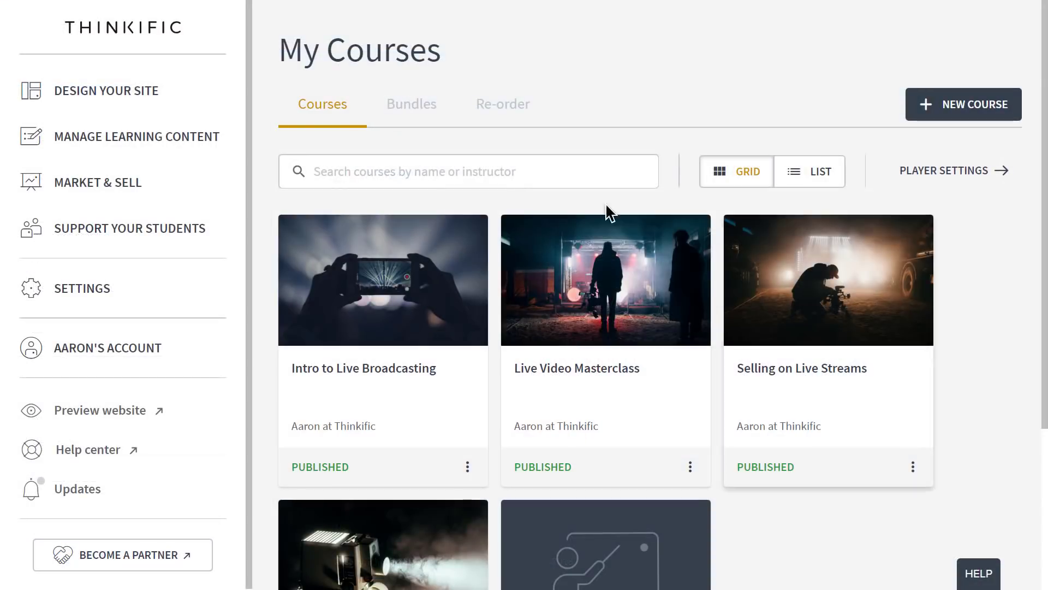
pyautogui.click(412, 104)
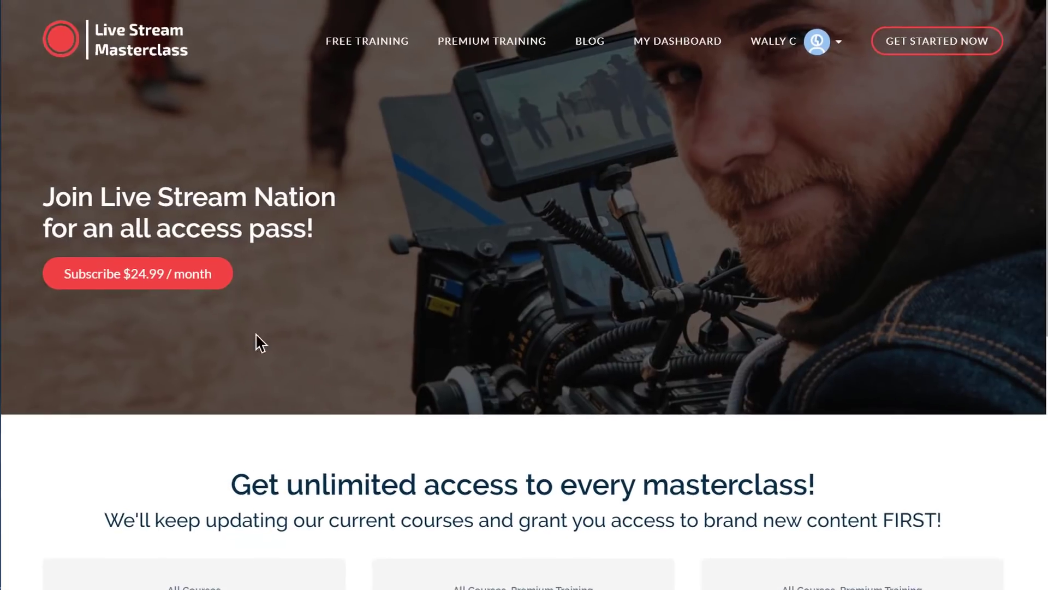
pyautogui.click(137, 273)
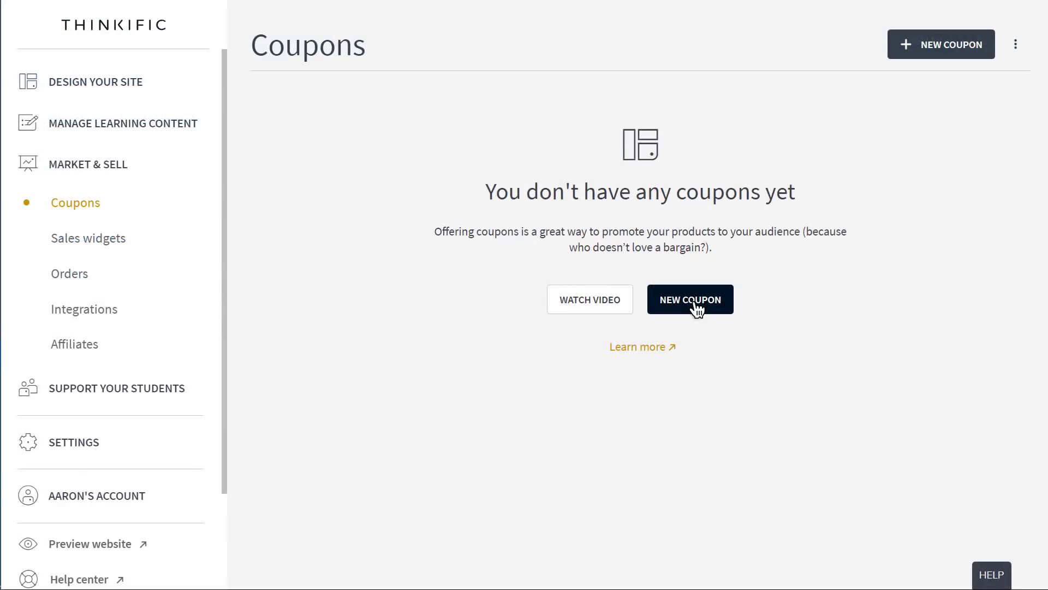
# Step: Create coupon 'First Month Half' for Join Livestream Nation with code '50offfirst'
pyautogui.click(690, 300)
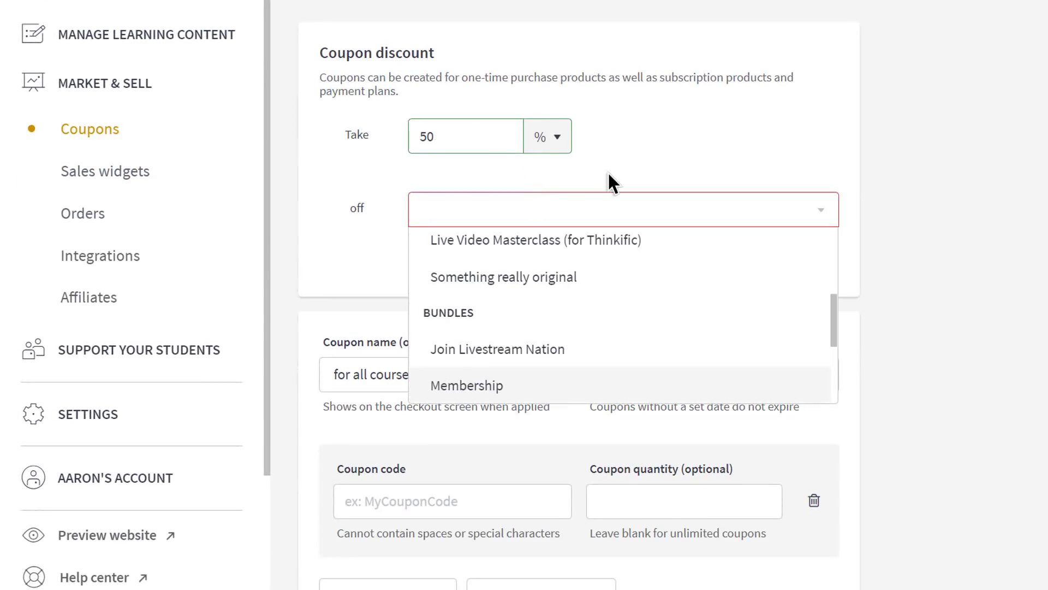
pyautogui.click(498, 348)
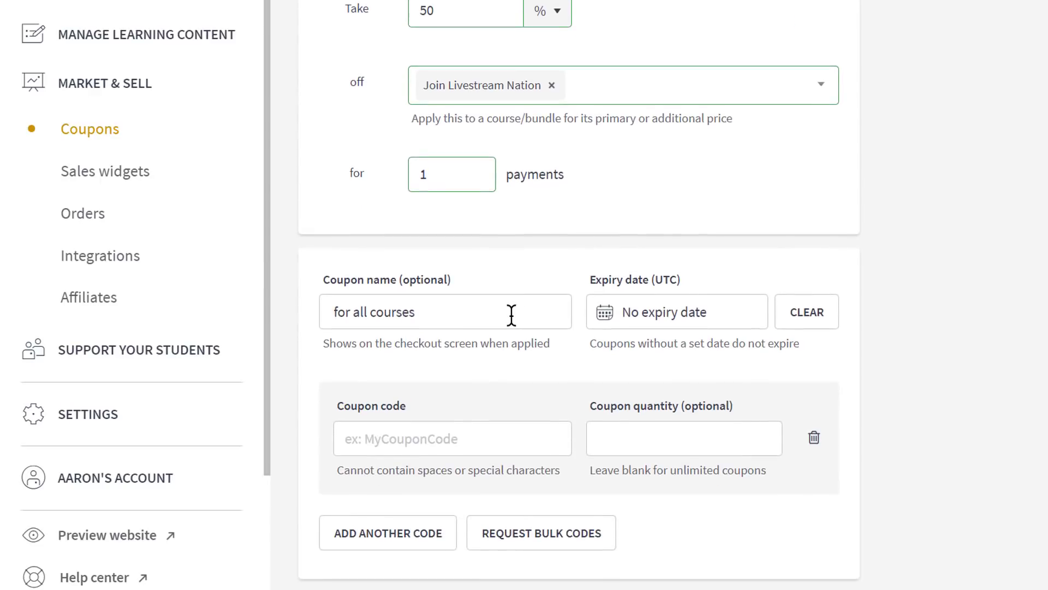
pyautogui.write('First Month Half')
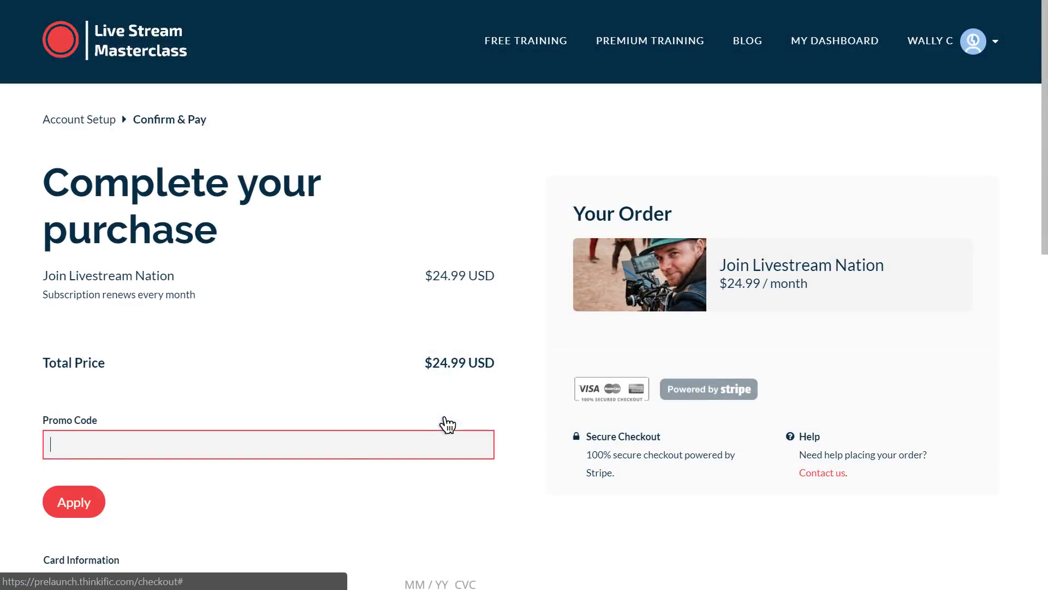
pyautogui.write('50offfirst')
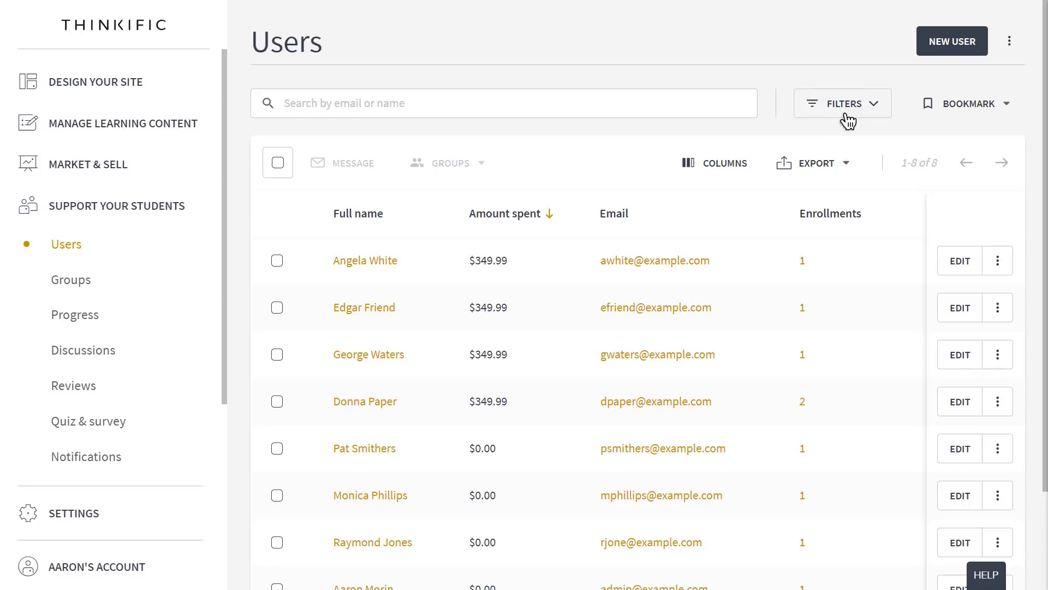
# Step: Filter users by Enrolled in Free trial and Amount spent equal to 0
pyautogui.click(842, 103)
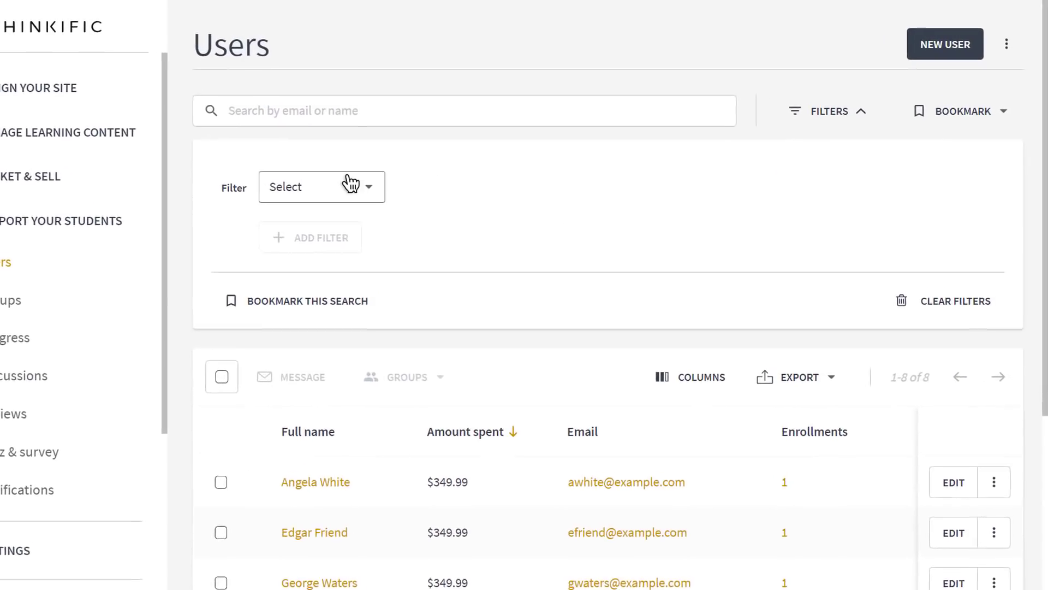
pyautogui.click(321, 186)
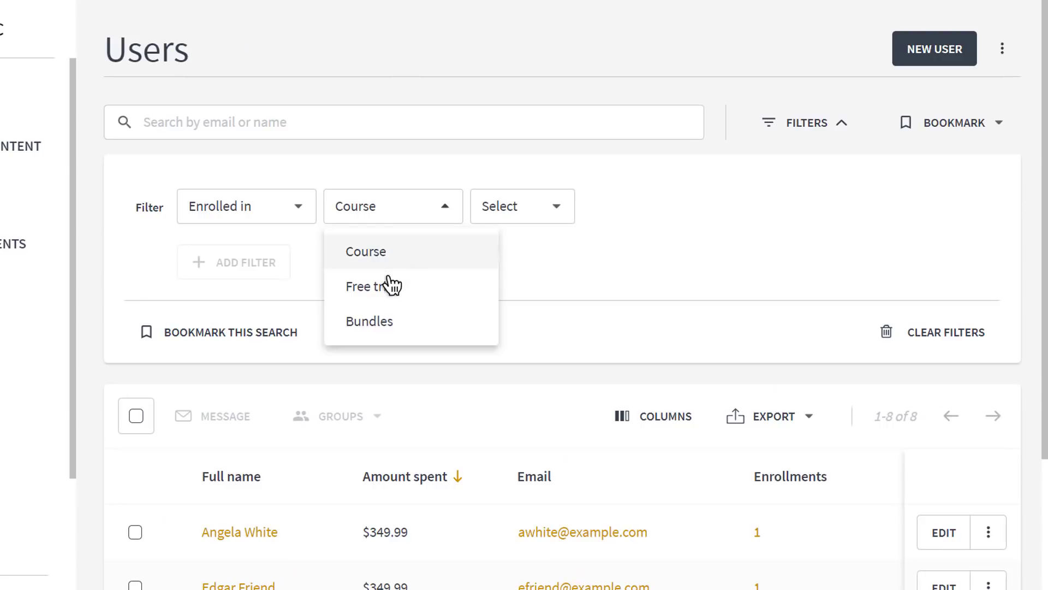
pyautogui.click(380, 286)
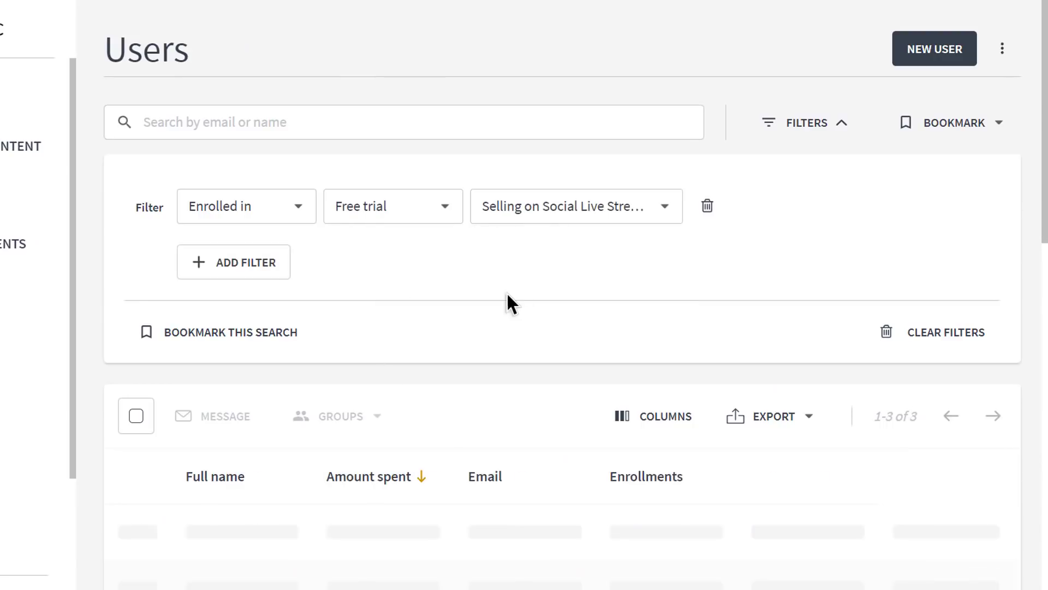
pyautogui.click(234, 261)
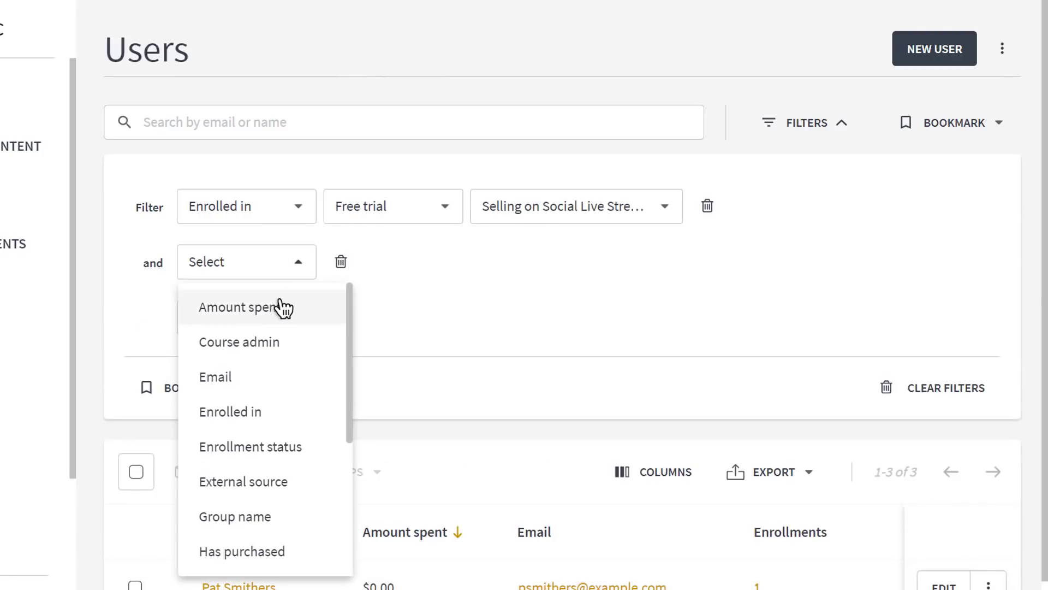
pyautogui.click(242, 307)
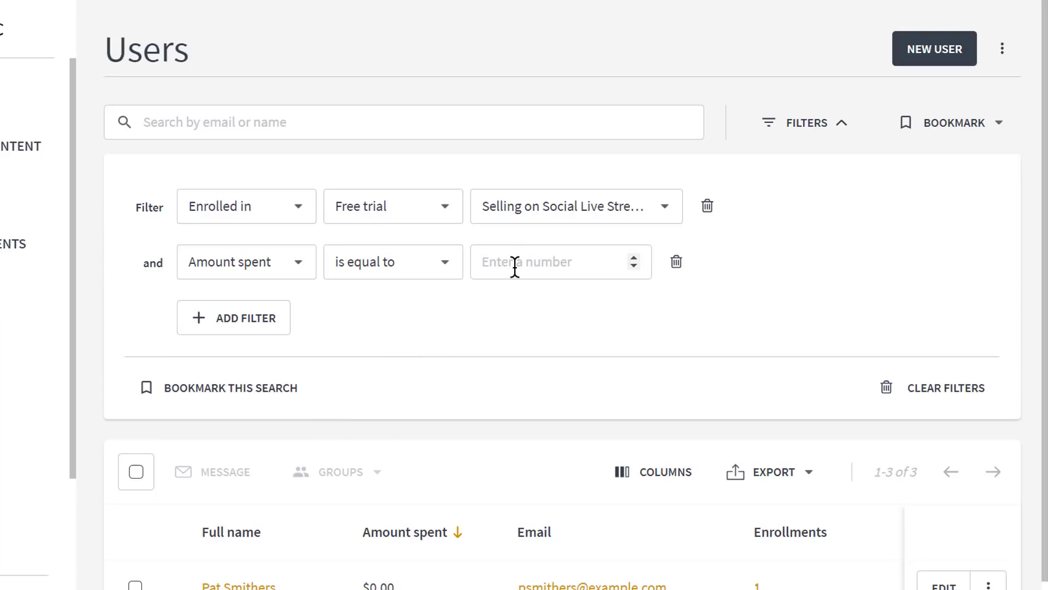
pyautogui.write('0')
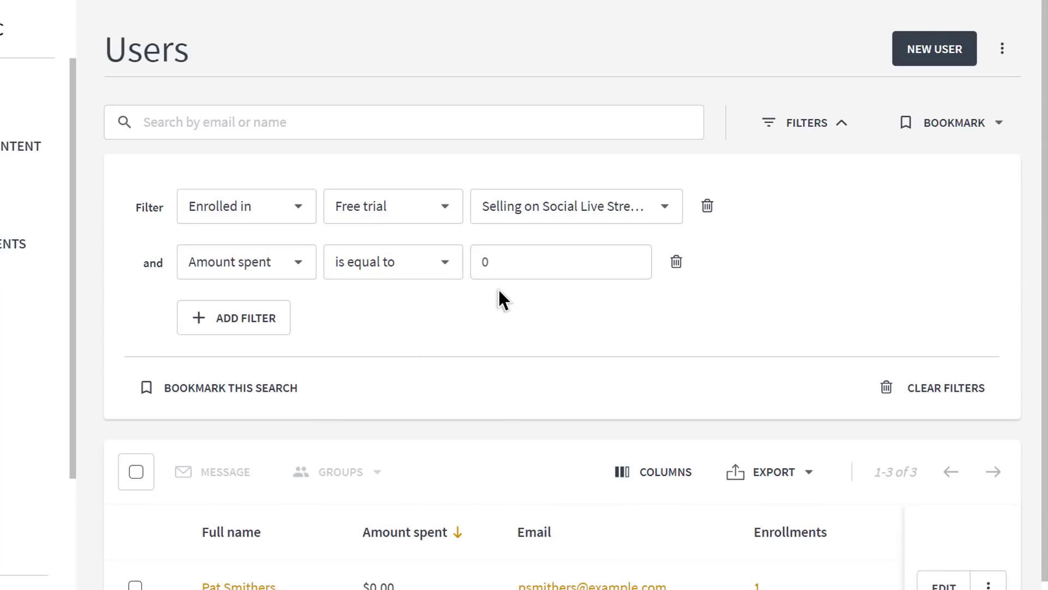
# Step: Select all three matching users and start an email to them
pyautogui.scroll(-3)
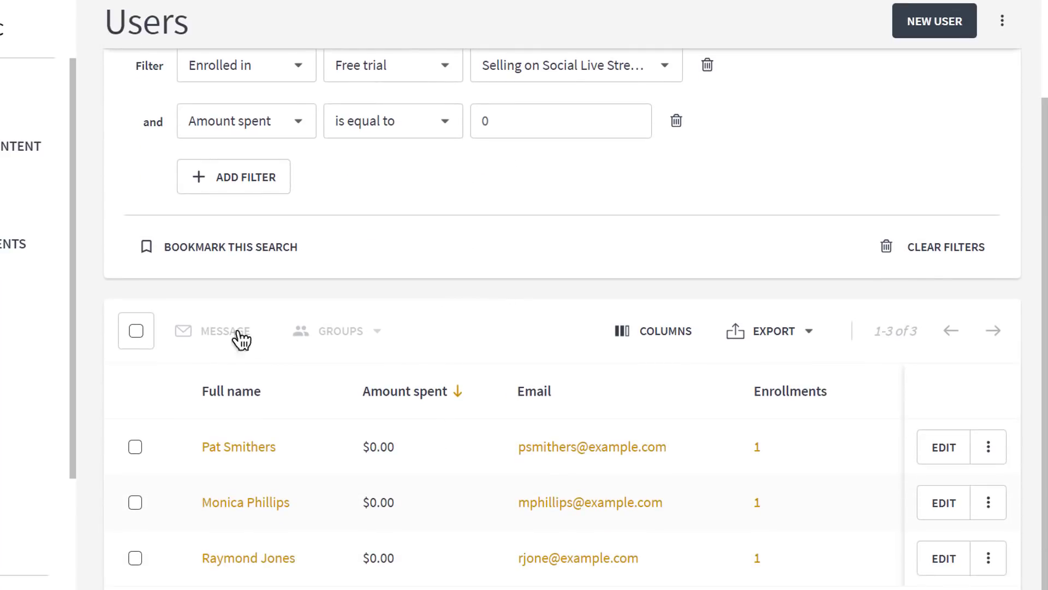
pyautogui.click(135, 330)
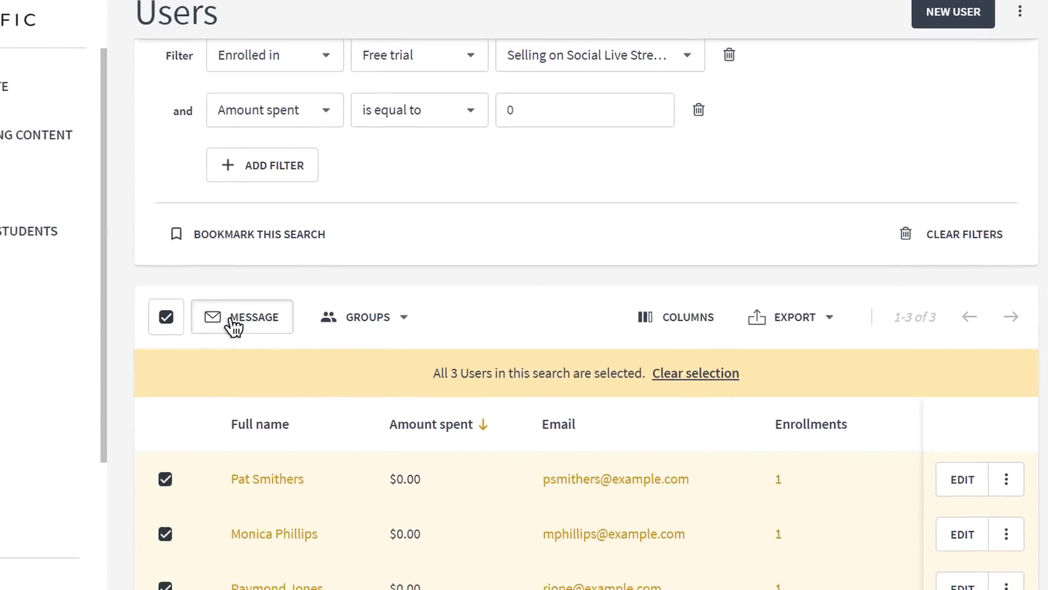
pyautogui.click(242, 316)
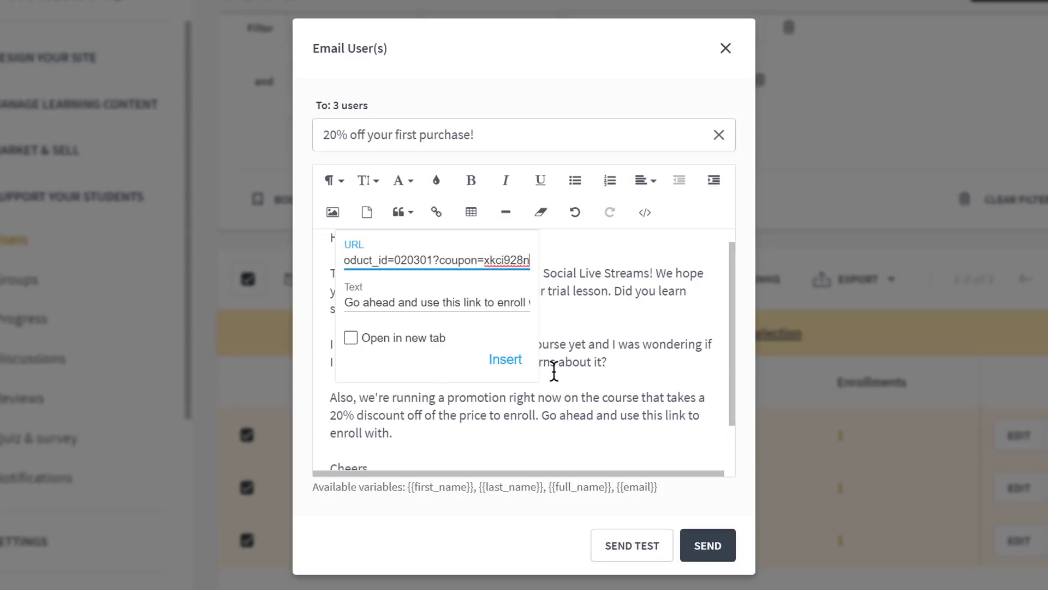
# Step: Insert the coupon link opening in a new tab, then bookmark the search as Free Trial Outreach
pyautogui.click(351, 337)
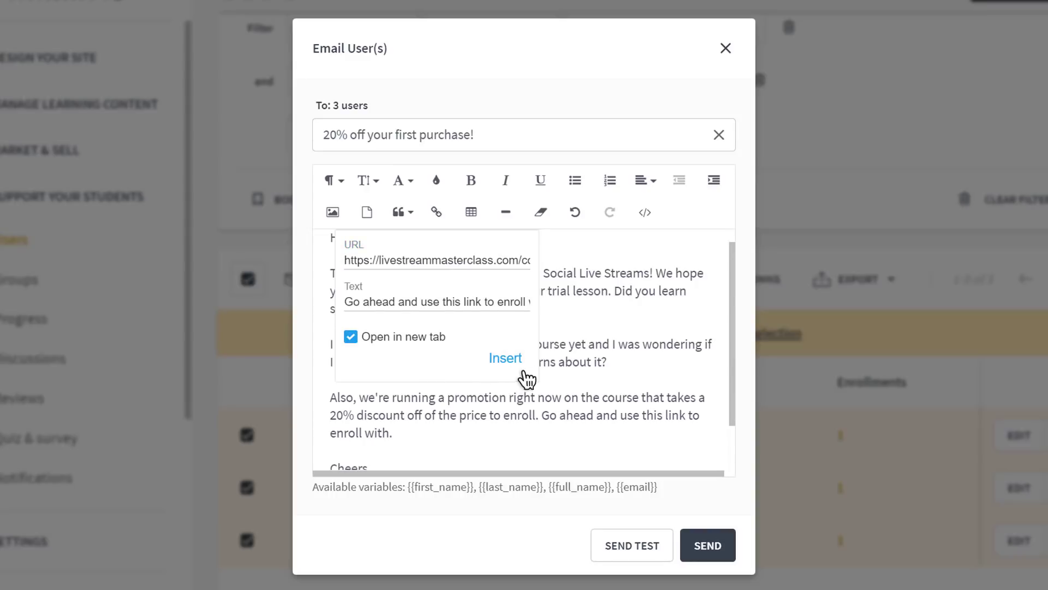
pyautogui.click(505, 358)
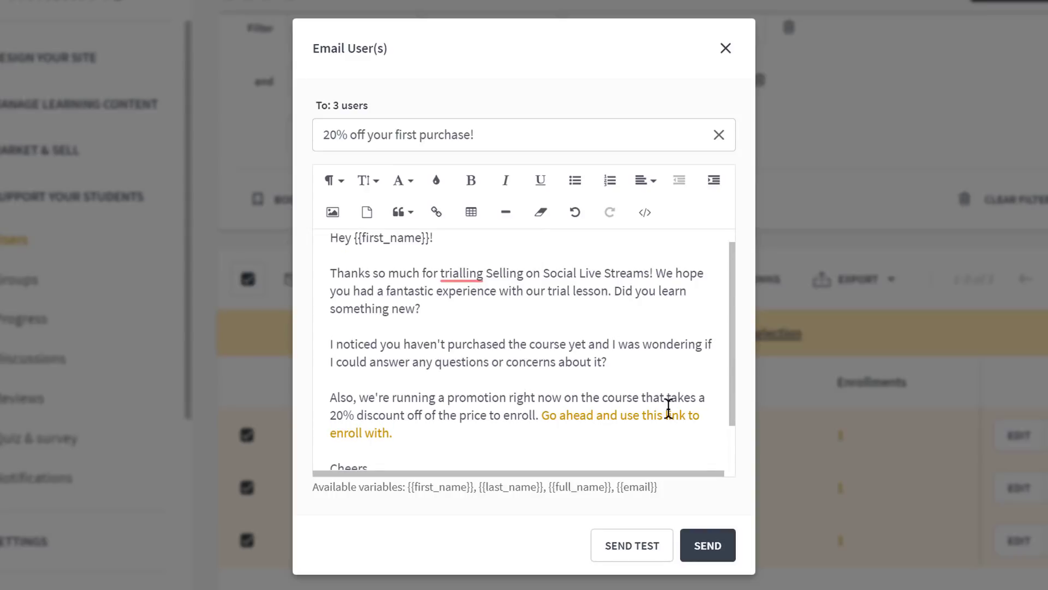
pyautogui.click(725, 48)
pyautogui.write('Free Trial Outreach')
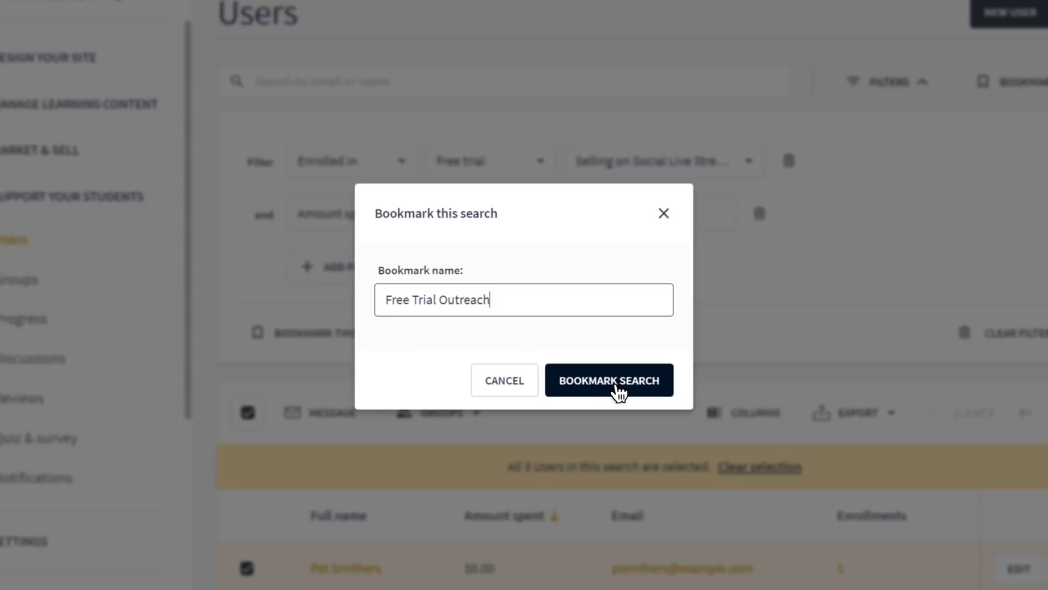
pyautogui.click(609, 380)
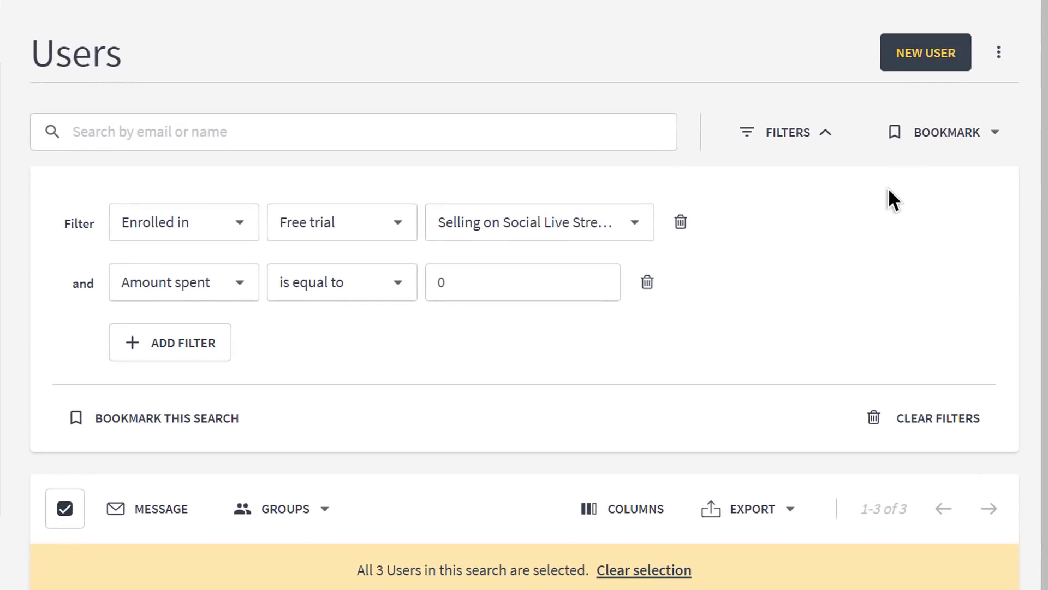
# Step: Start a new user as an Affiliate with 10% commission and Revenue Partner
pyautogui.click(925, 52)
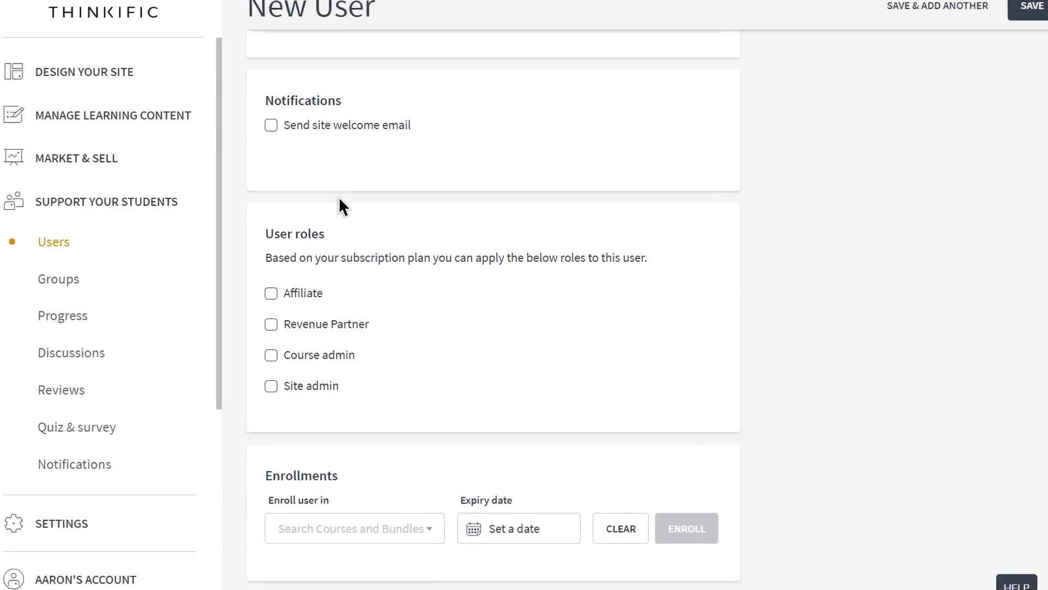
pyautogui.click(271, 293)
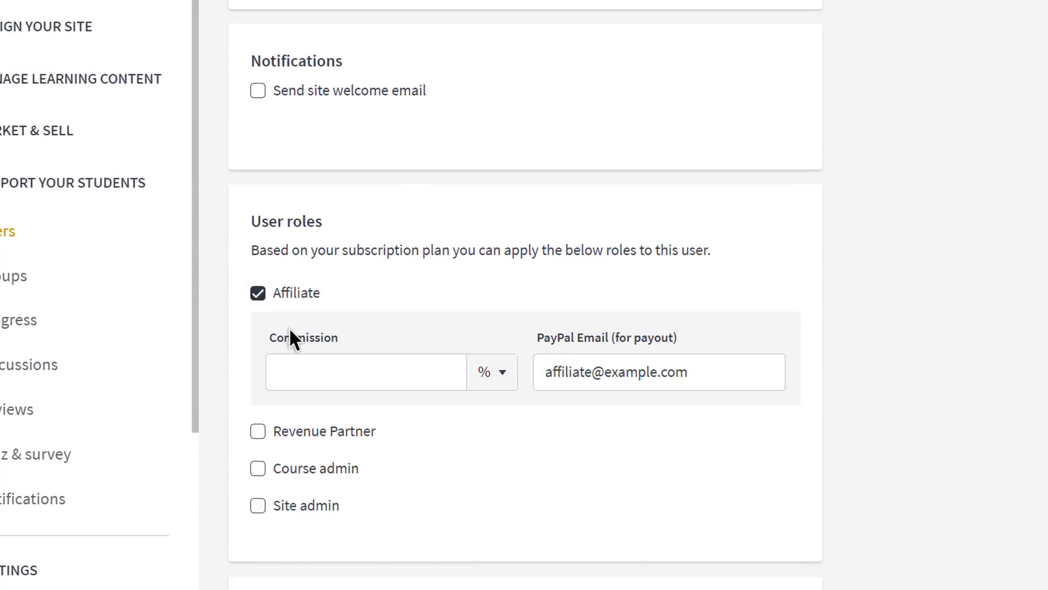
pyautogui.write('1')
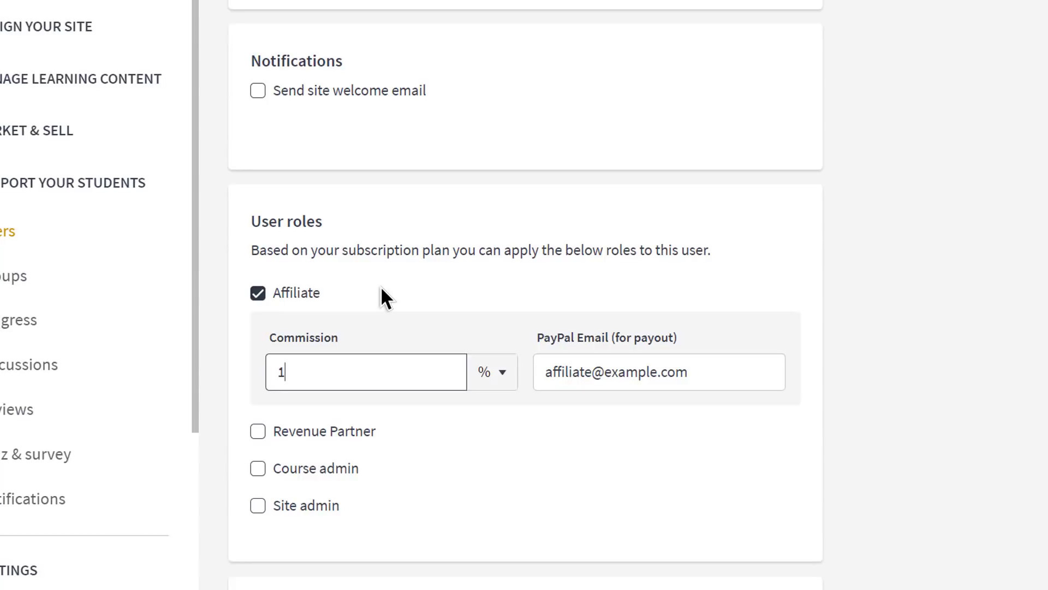
pyautogui.write('0.00')
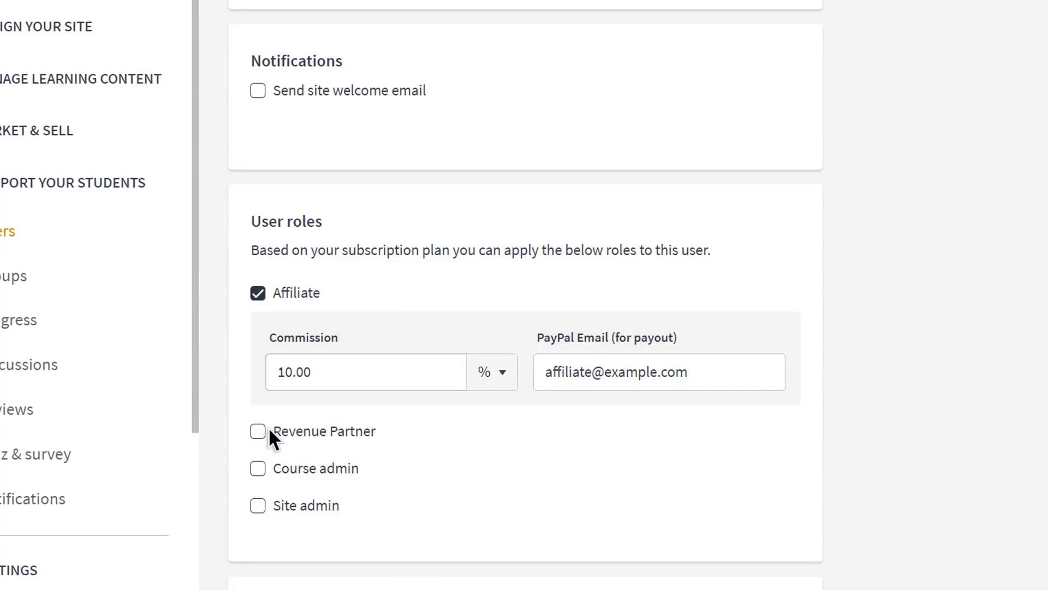
pyautogui.click(257, 431)
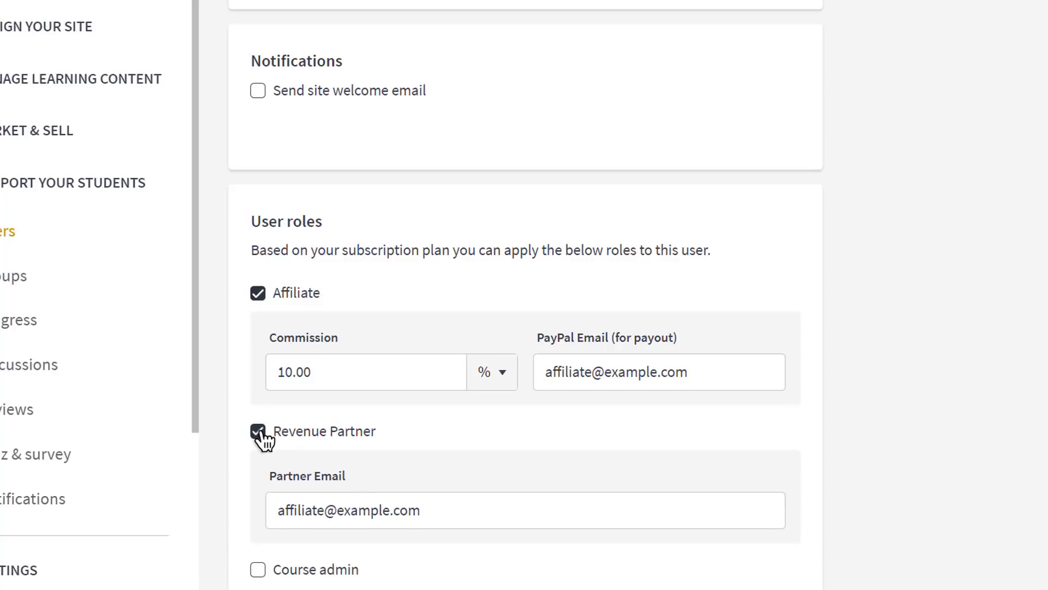
# Step: Switch the new user to the Course admin role and try the unavailable Site admin role
pyautogui.click(257, 432)
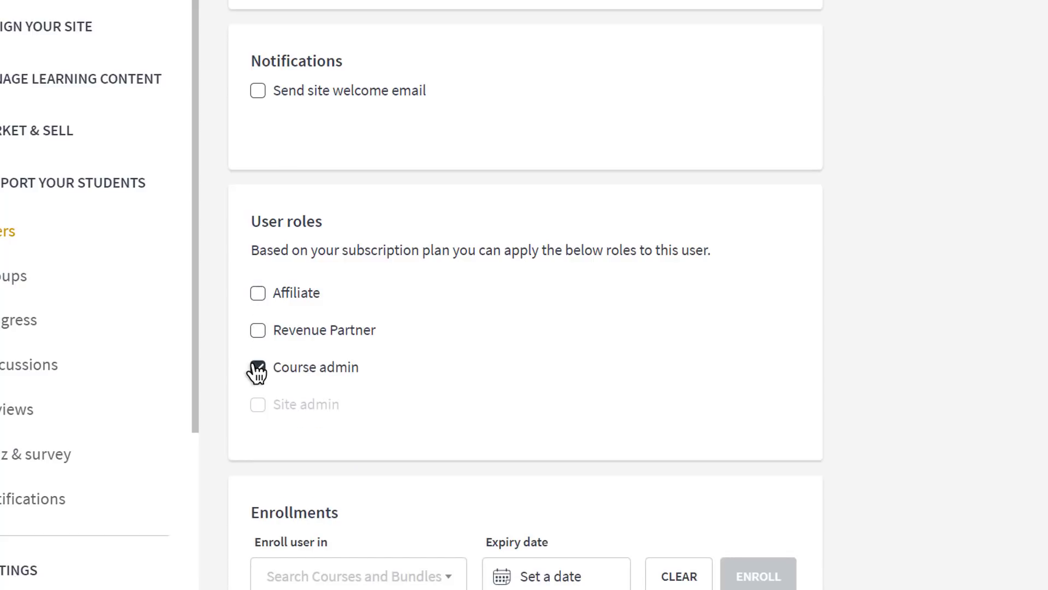
pyautogui.click(257, 367)
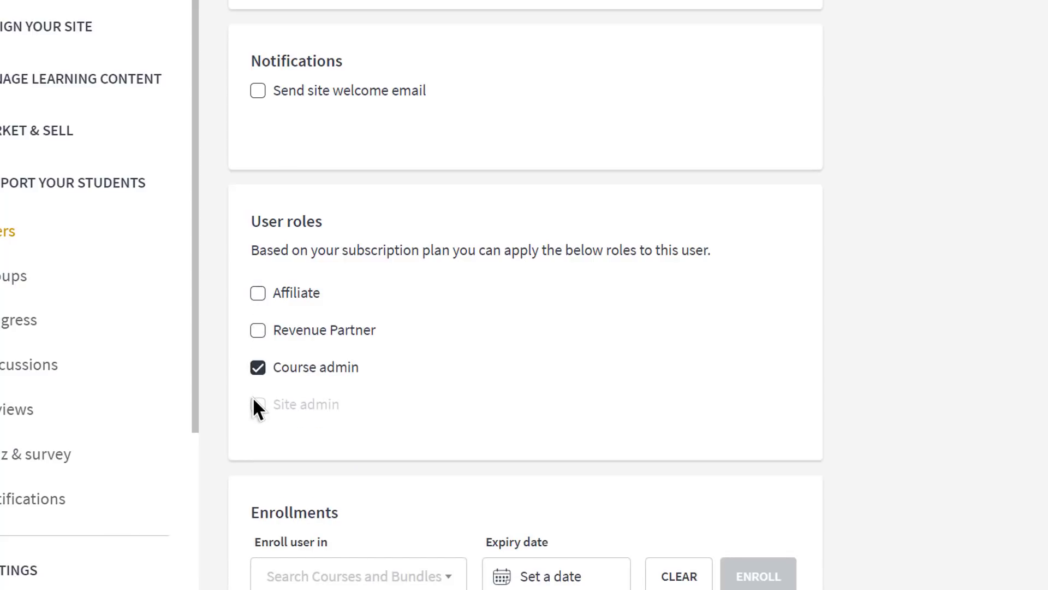
pyautogui.click(258, 404)
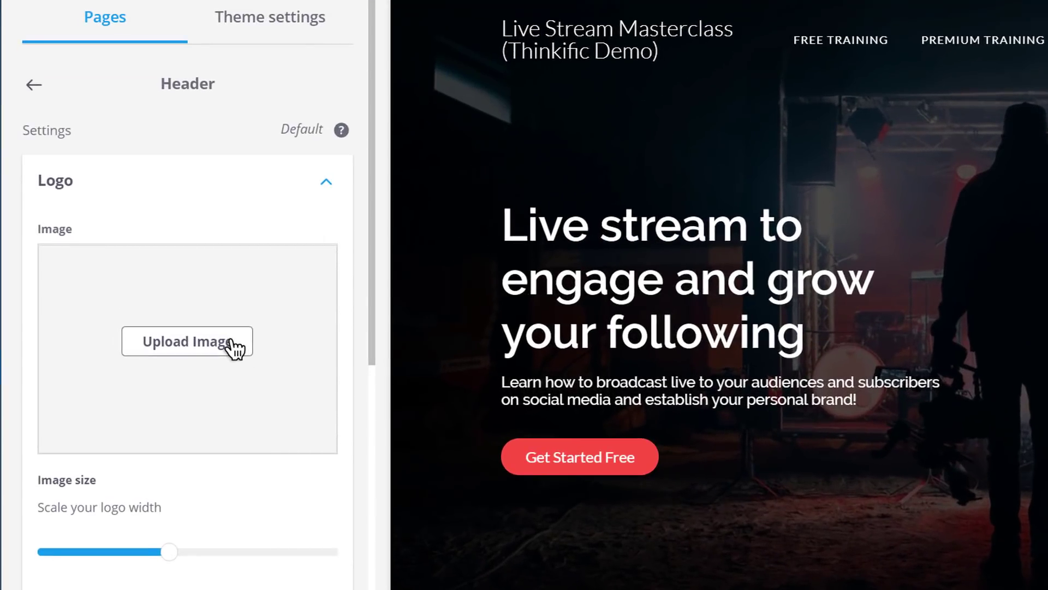
# Step: Upload the Live Stream Masterclass logo to the header and link it to a Custom URL
pyautogui.click(186, 342)
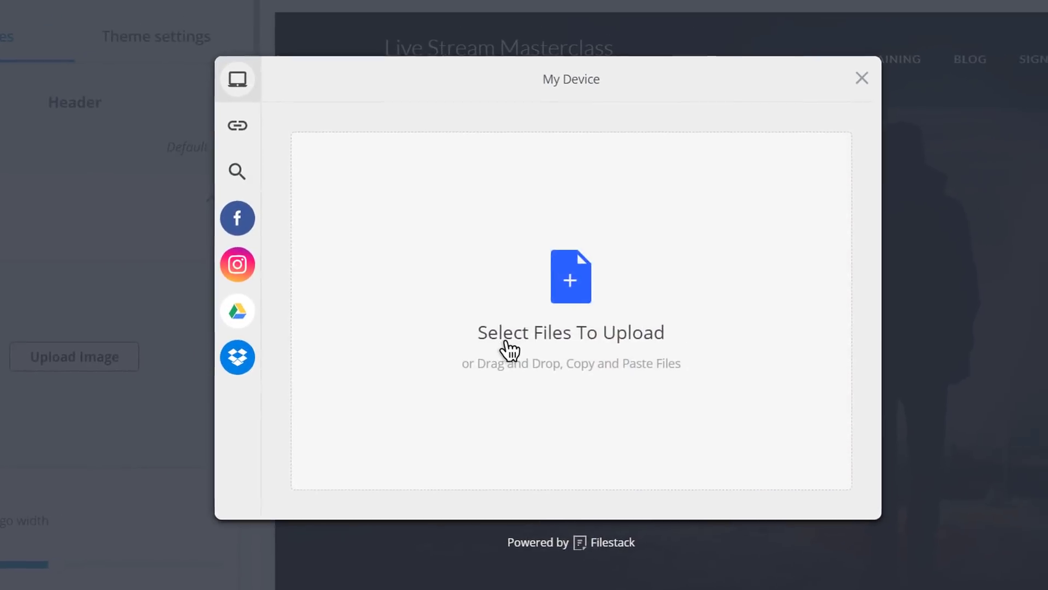
pyautogui.click(861, 77)
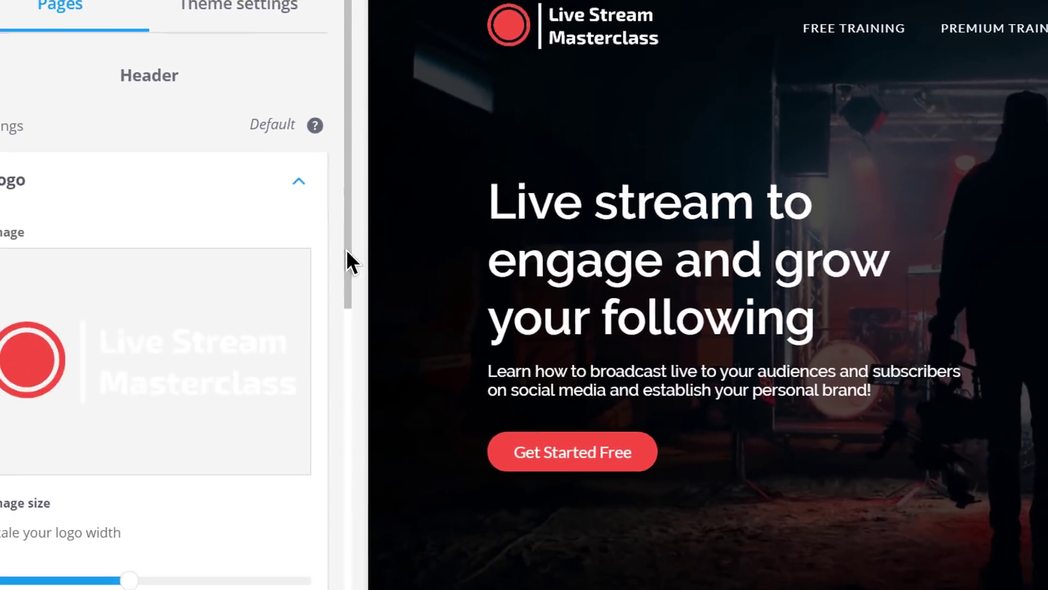
pyautogui.click(173, 269)
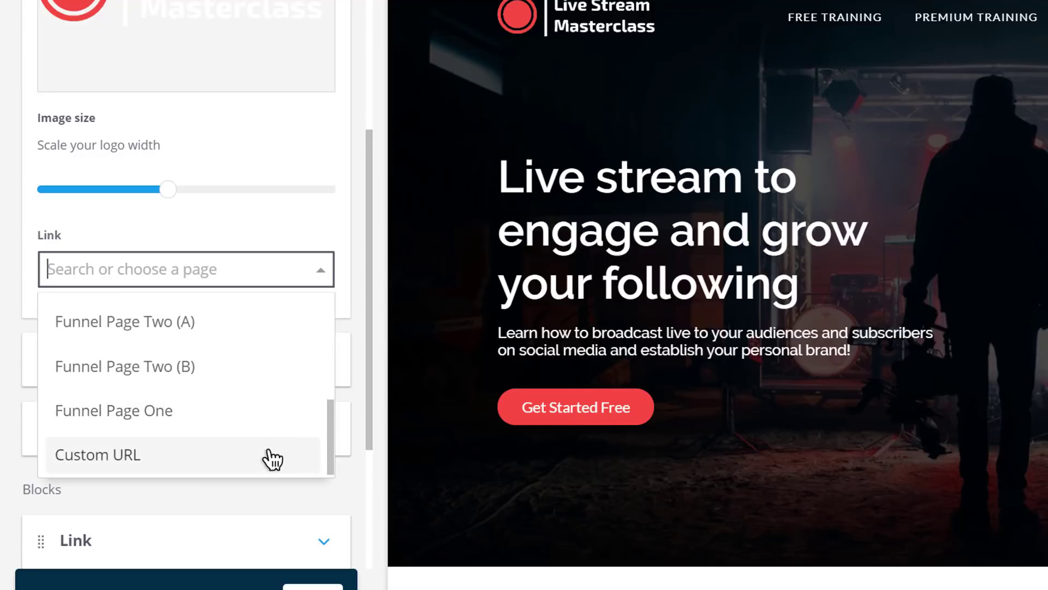
pyautogui.click(97, 454)
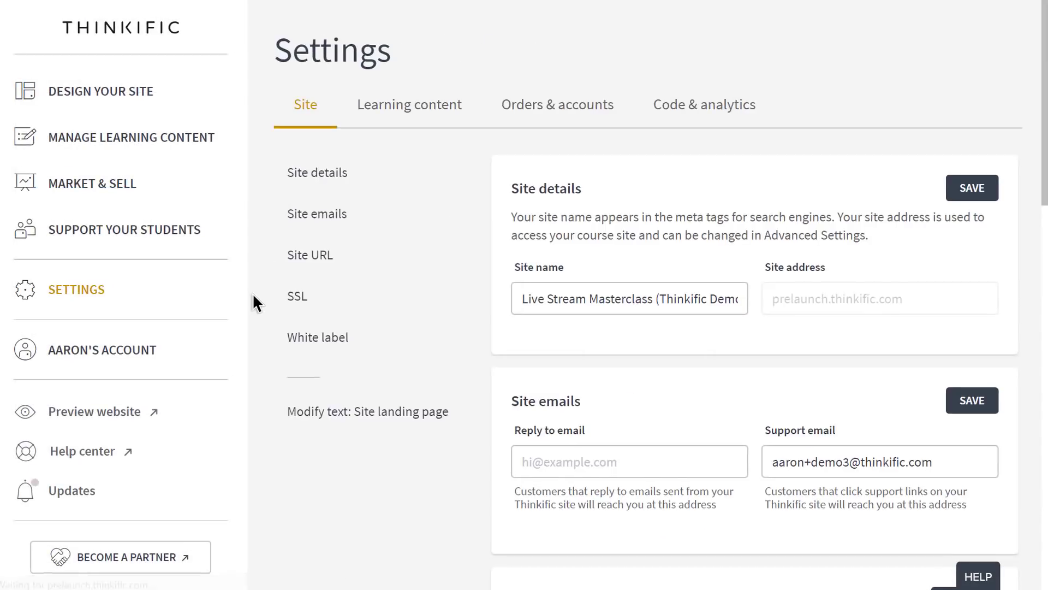
pyautogui.click(309, 255)
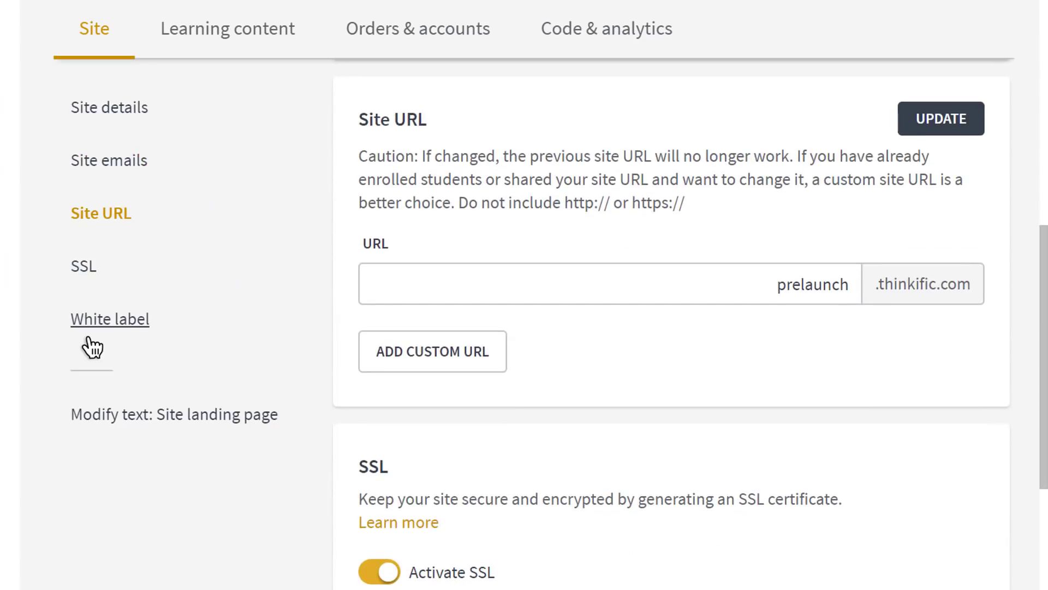
pyautogui.click(432, 350)
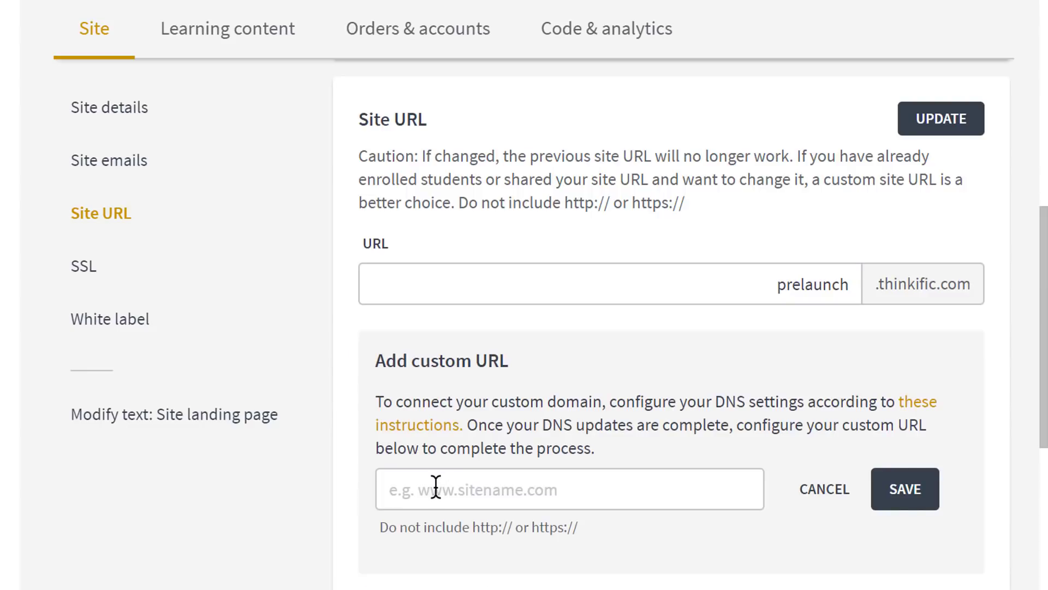
pyautogui.write('www.thinkific.com')
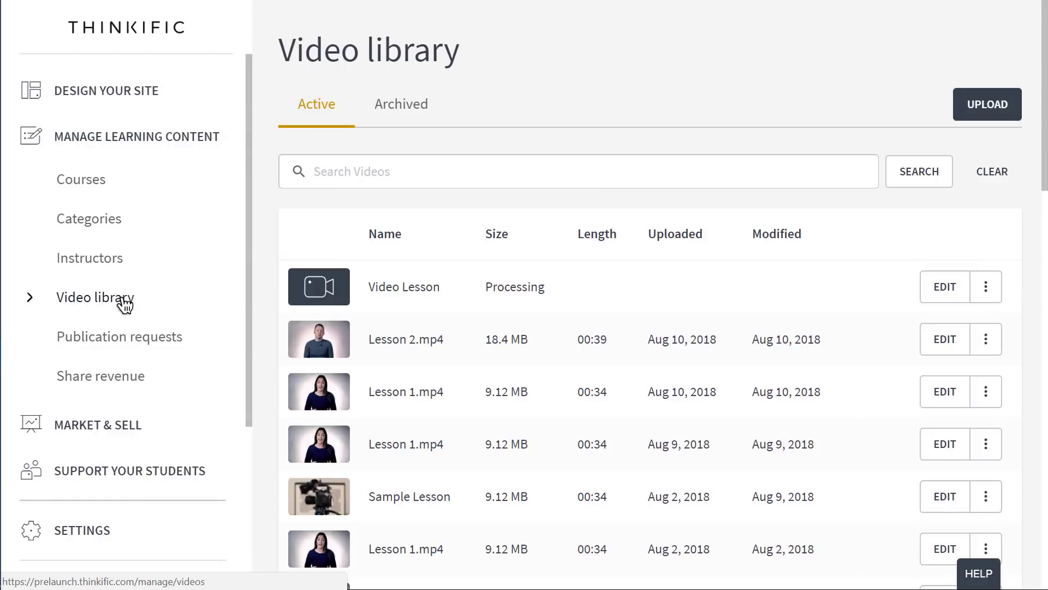
# Step: Give the Video Lesson a dark blue player colour and a desk photo thumbnail, then save
pyautogui.click(943, 286)
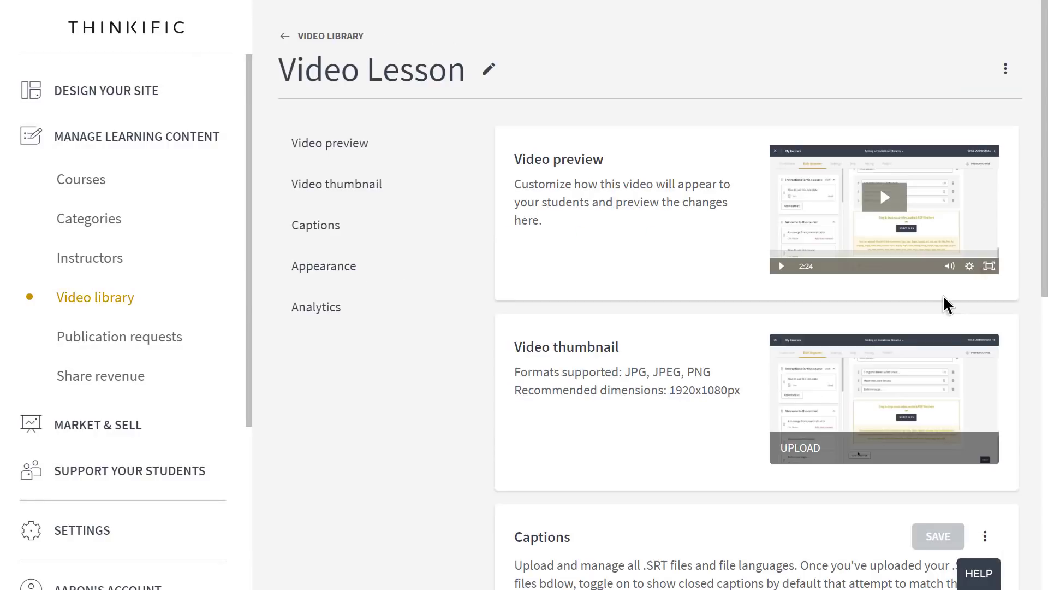
pyautogui.scroll(-3)
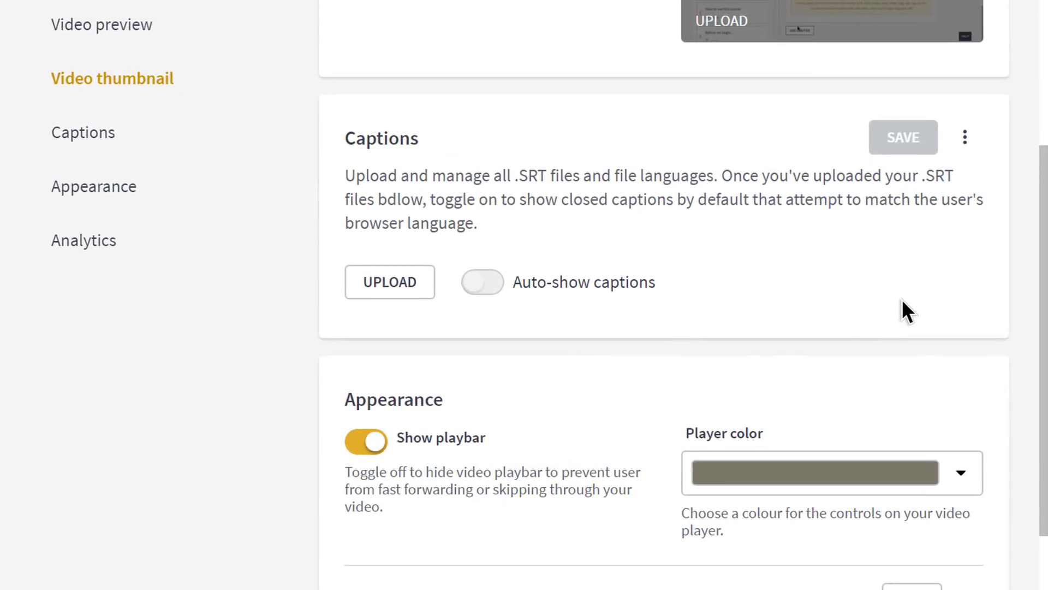
pyautogui.click(960, 472)
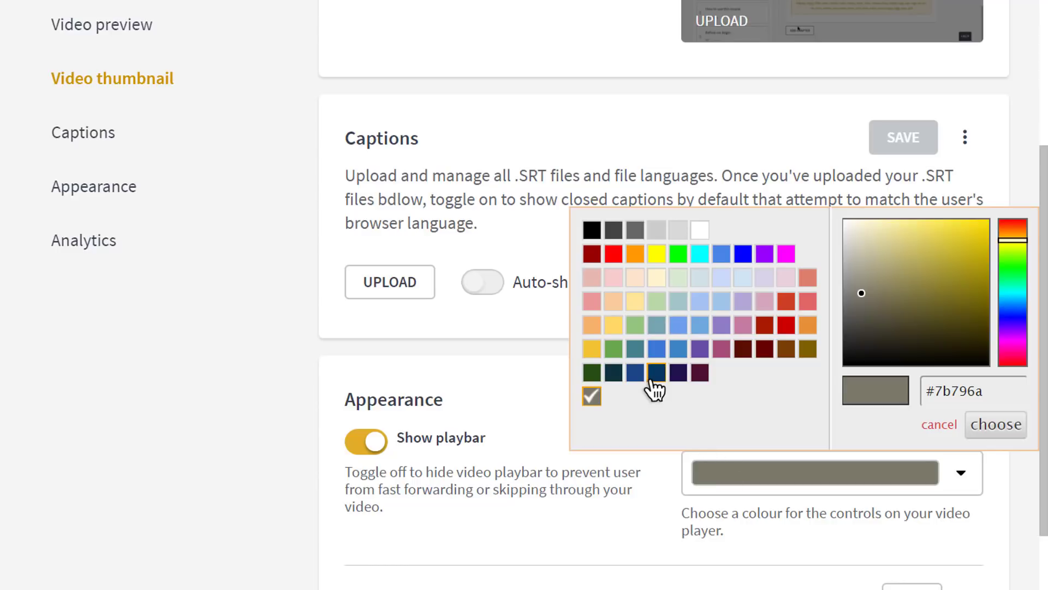
pyautogui.click(390, 282)
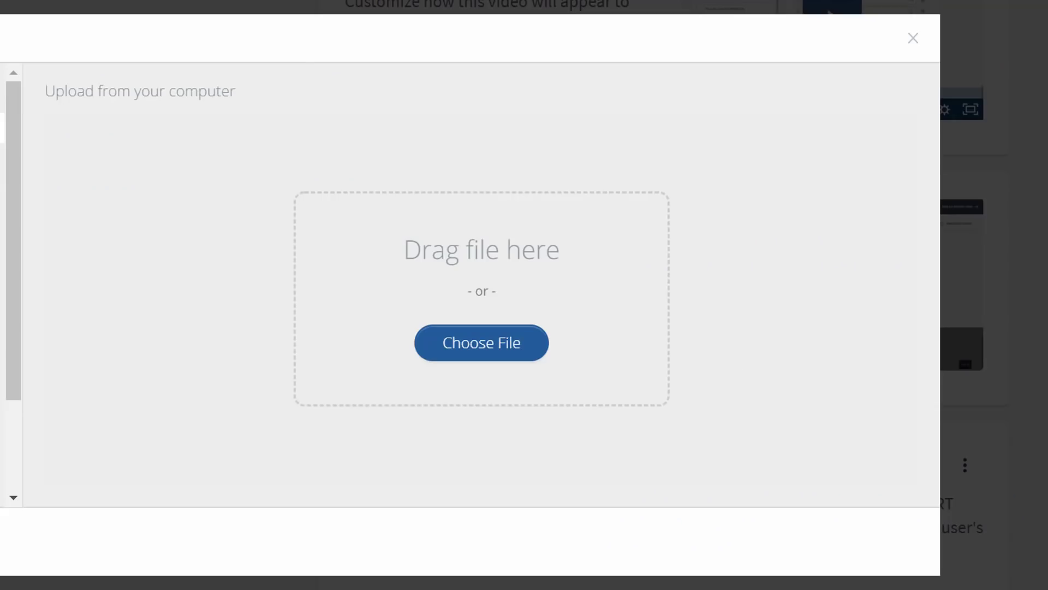
pyautogui.click(481, 342)
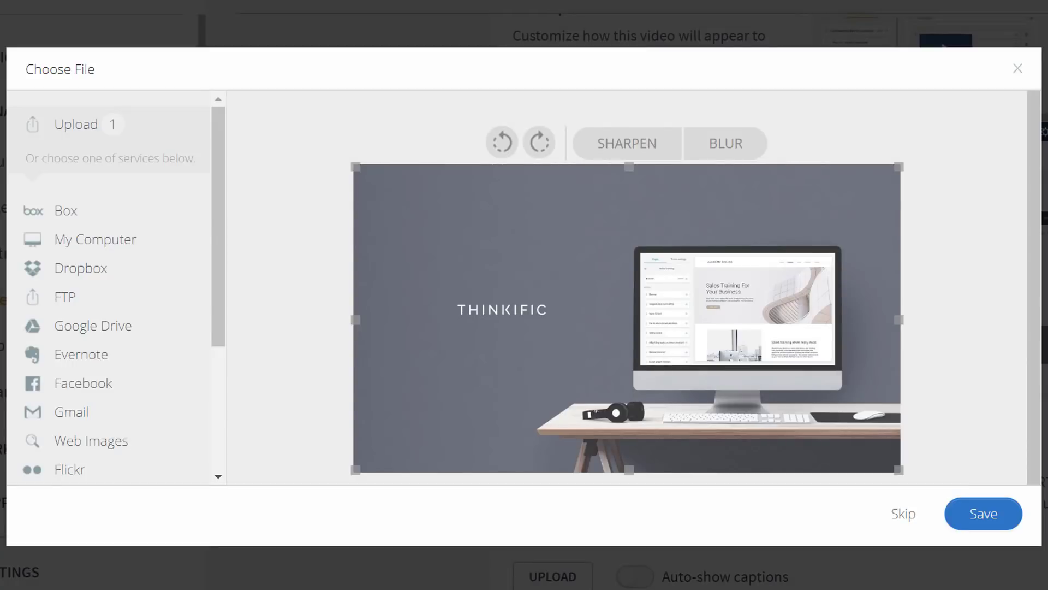
pyautogui.click(983, 513)
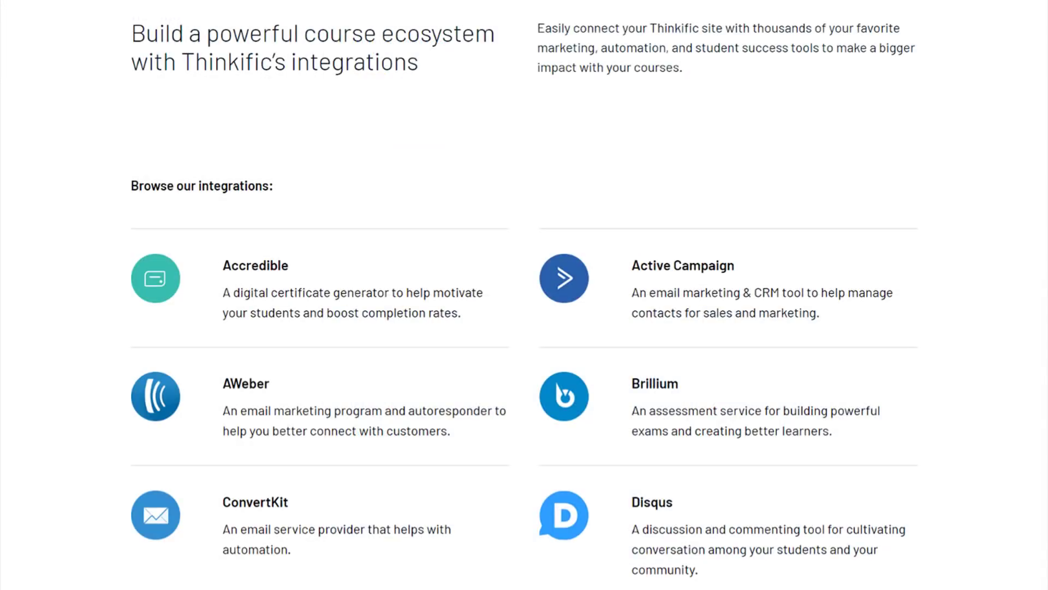
# Step: Scroll the integrations list down to Zapier, then edit the weekly reminder email notification
pyautogui.scroll(-3)
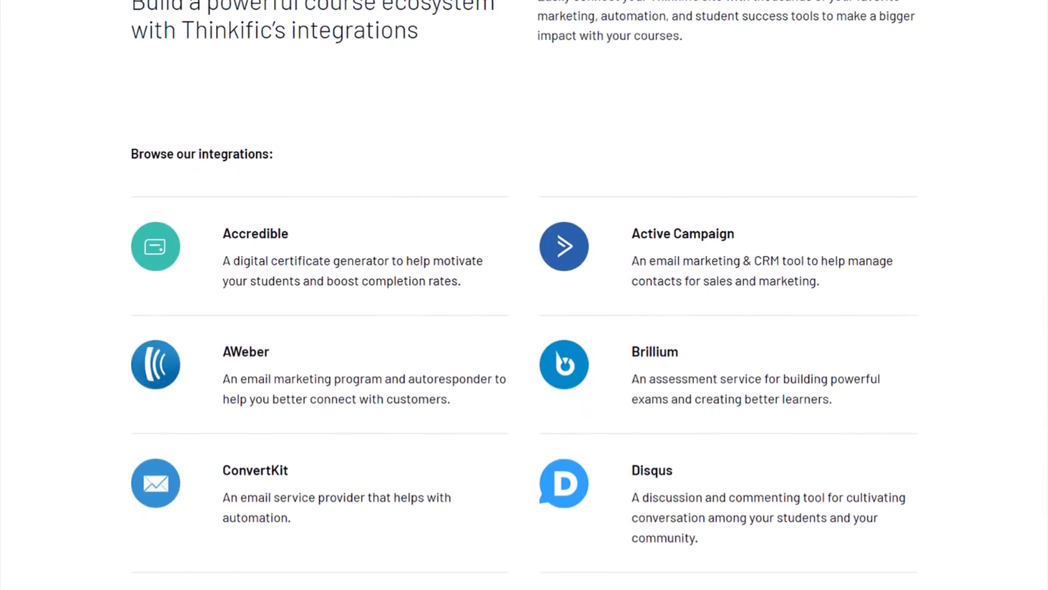
pyautogui.scroll(-3)
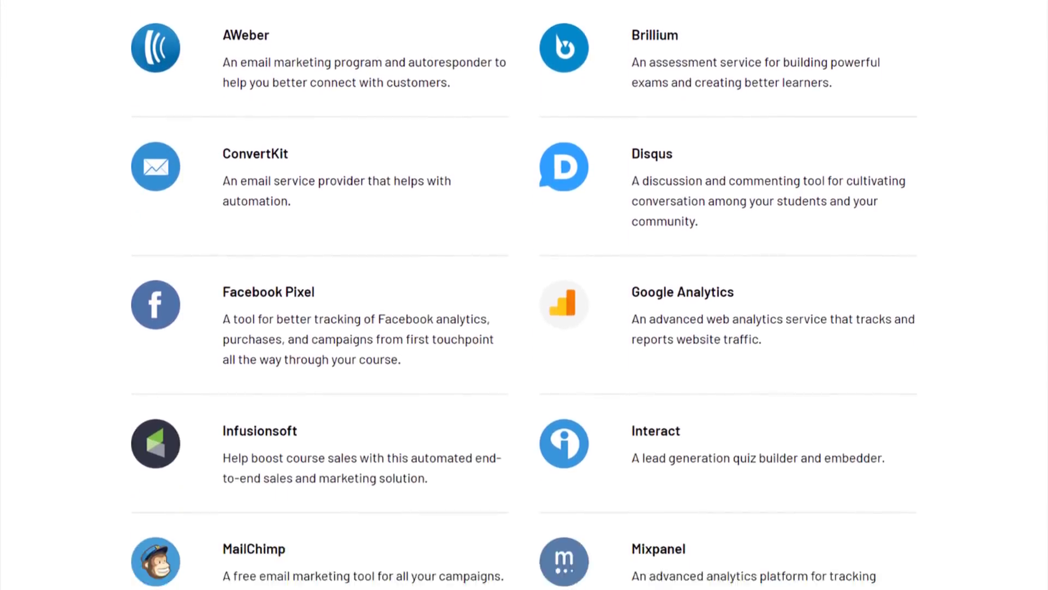
pyautogui.scroll(-3)
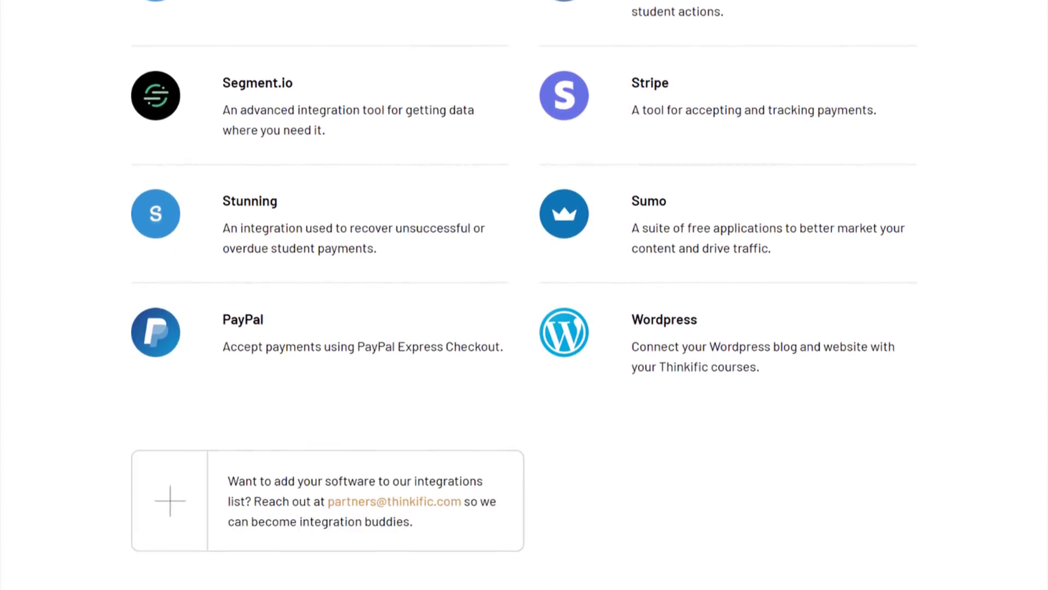
pyautogui.scroll(-3)
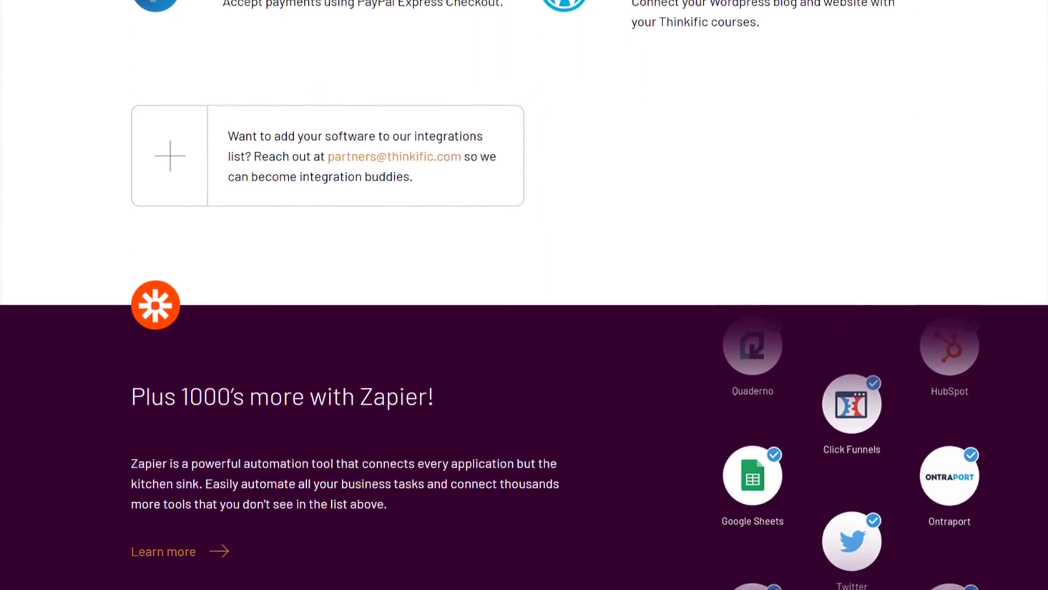
pyautogui.scroll(-3)
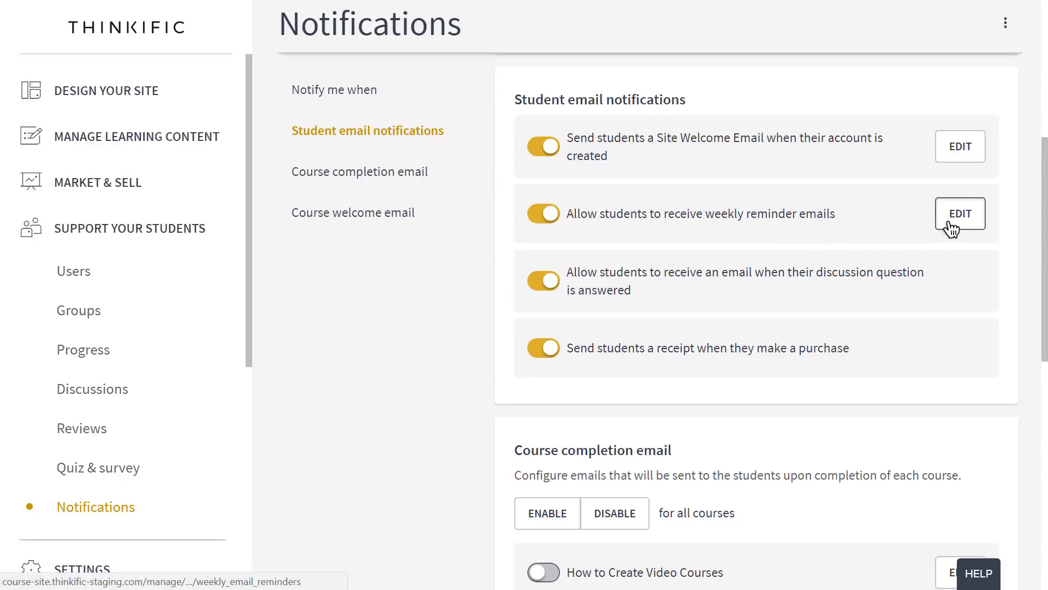
pyautogui.click(958, 213)
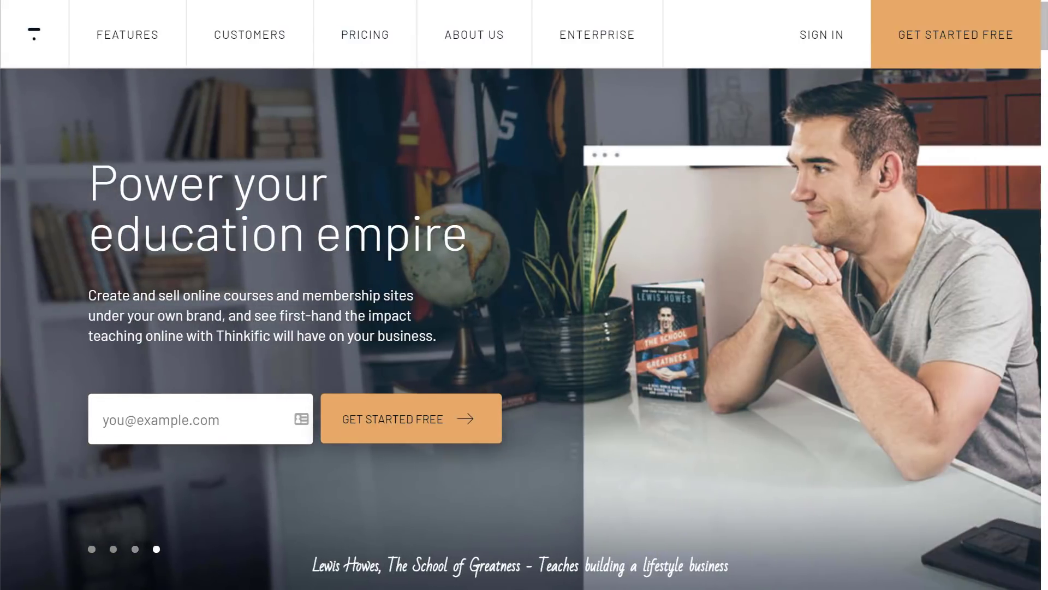
# Step: Scroll the Thinkific homepage hero section
pyautogui.scroll(-3)
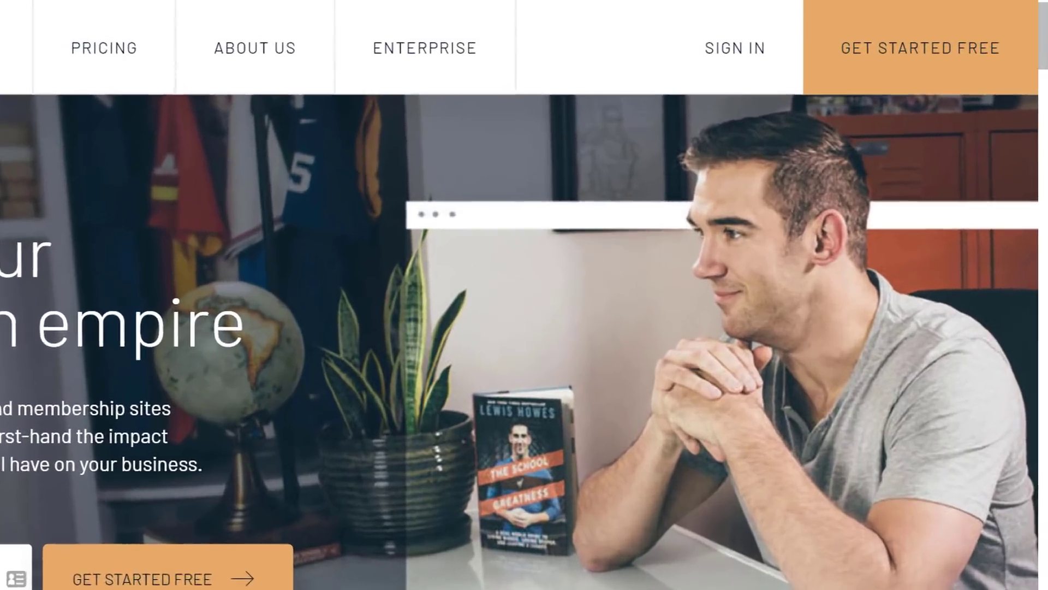